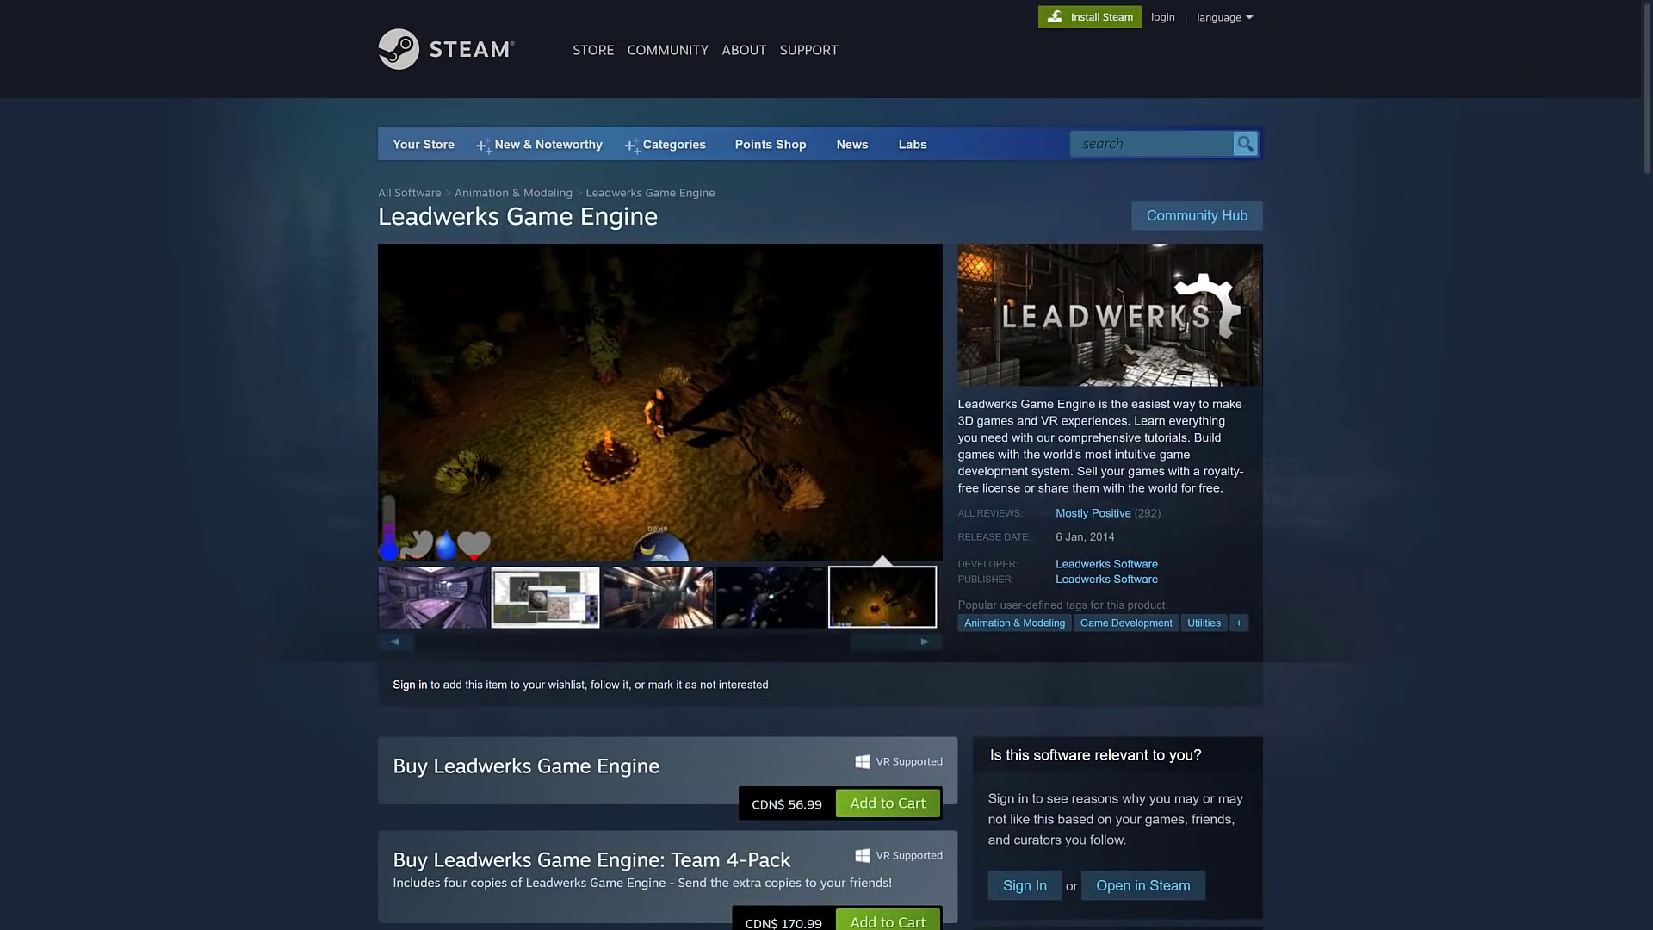
Step: View the level editor, vehicle model editor and industrial corridor screenshots in the Steam gallery
{"action": "left_click", "coordinate": [546, 596]}
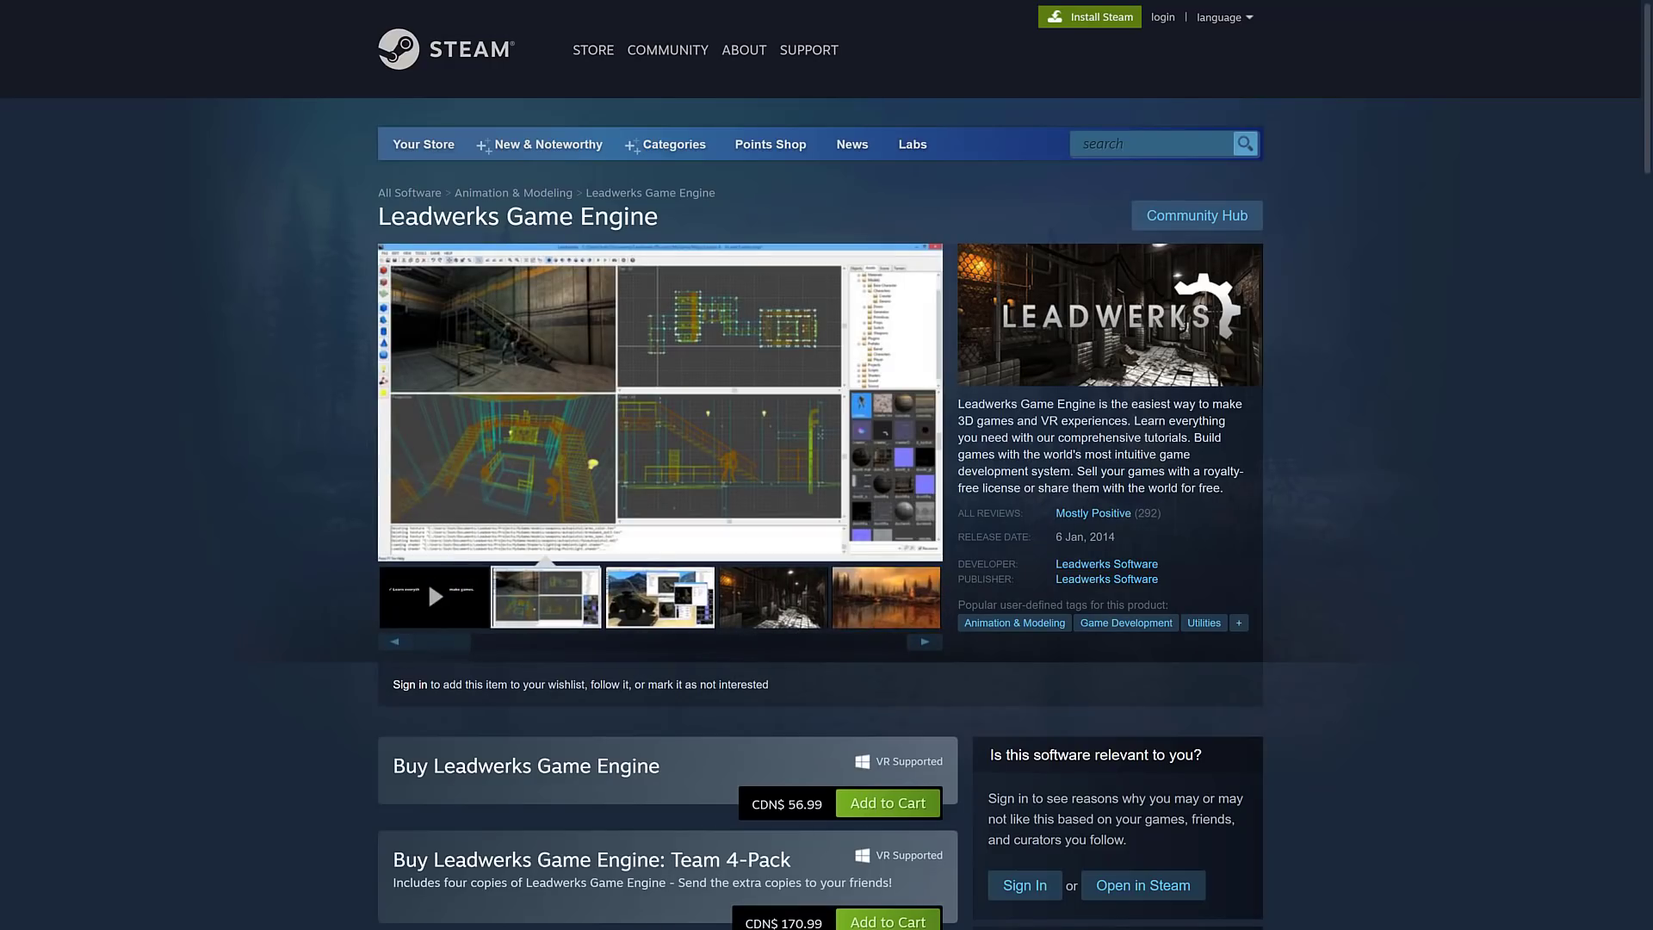
{"action": "left_click", "coordinate": [658, 594]}
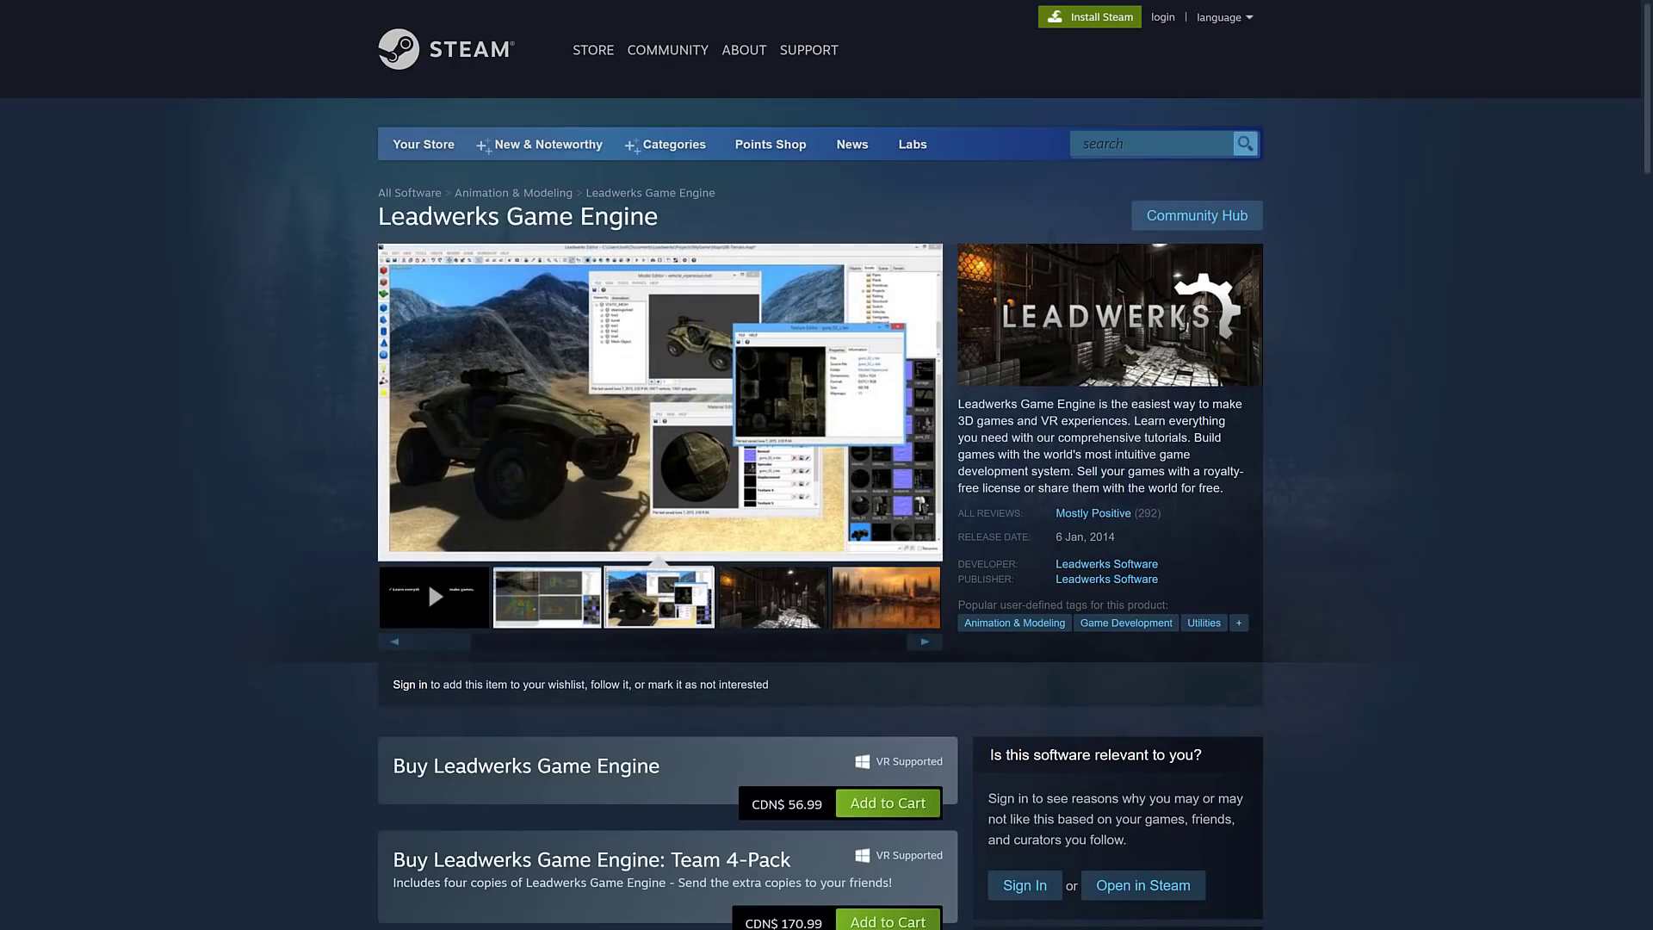
{"action": "left_click", "coordinate": [771, 596]}
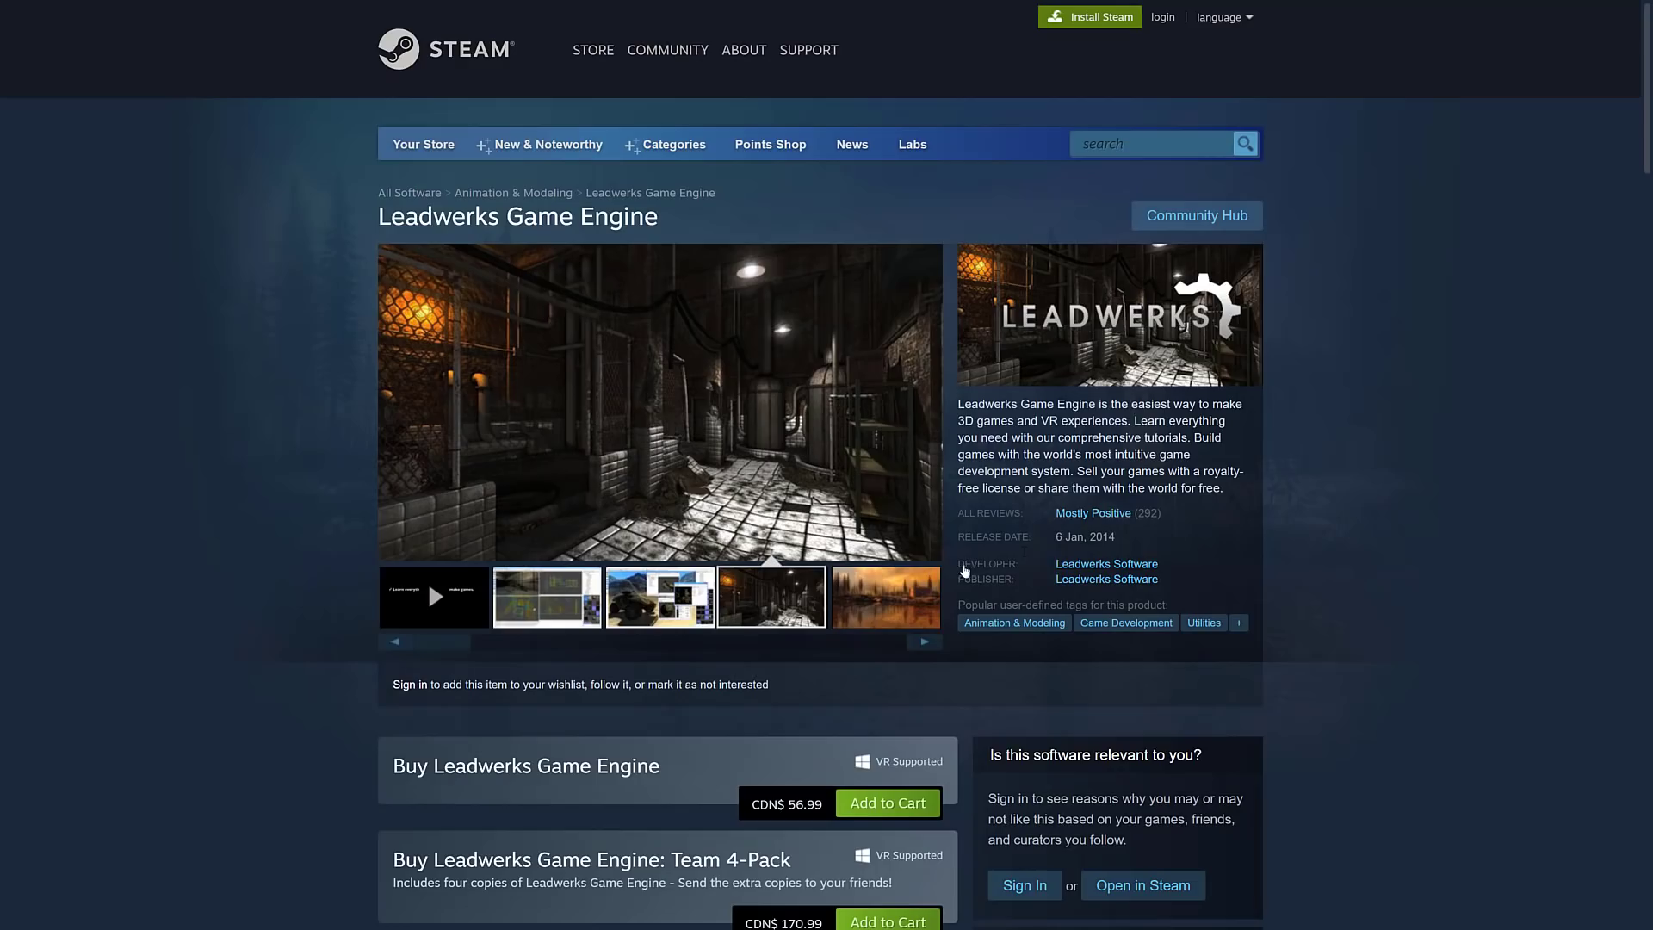
{"action": "mouse_move", "coordinate": [1036, 552]}
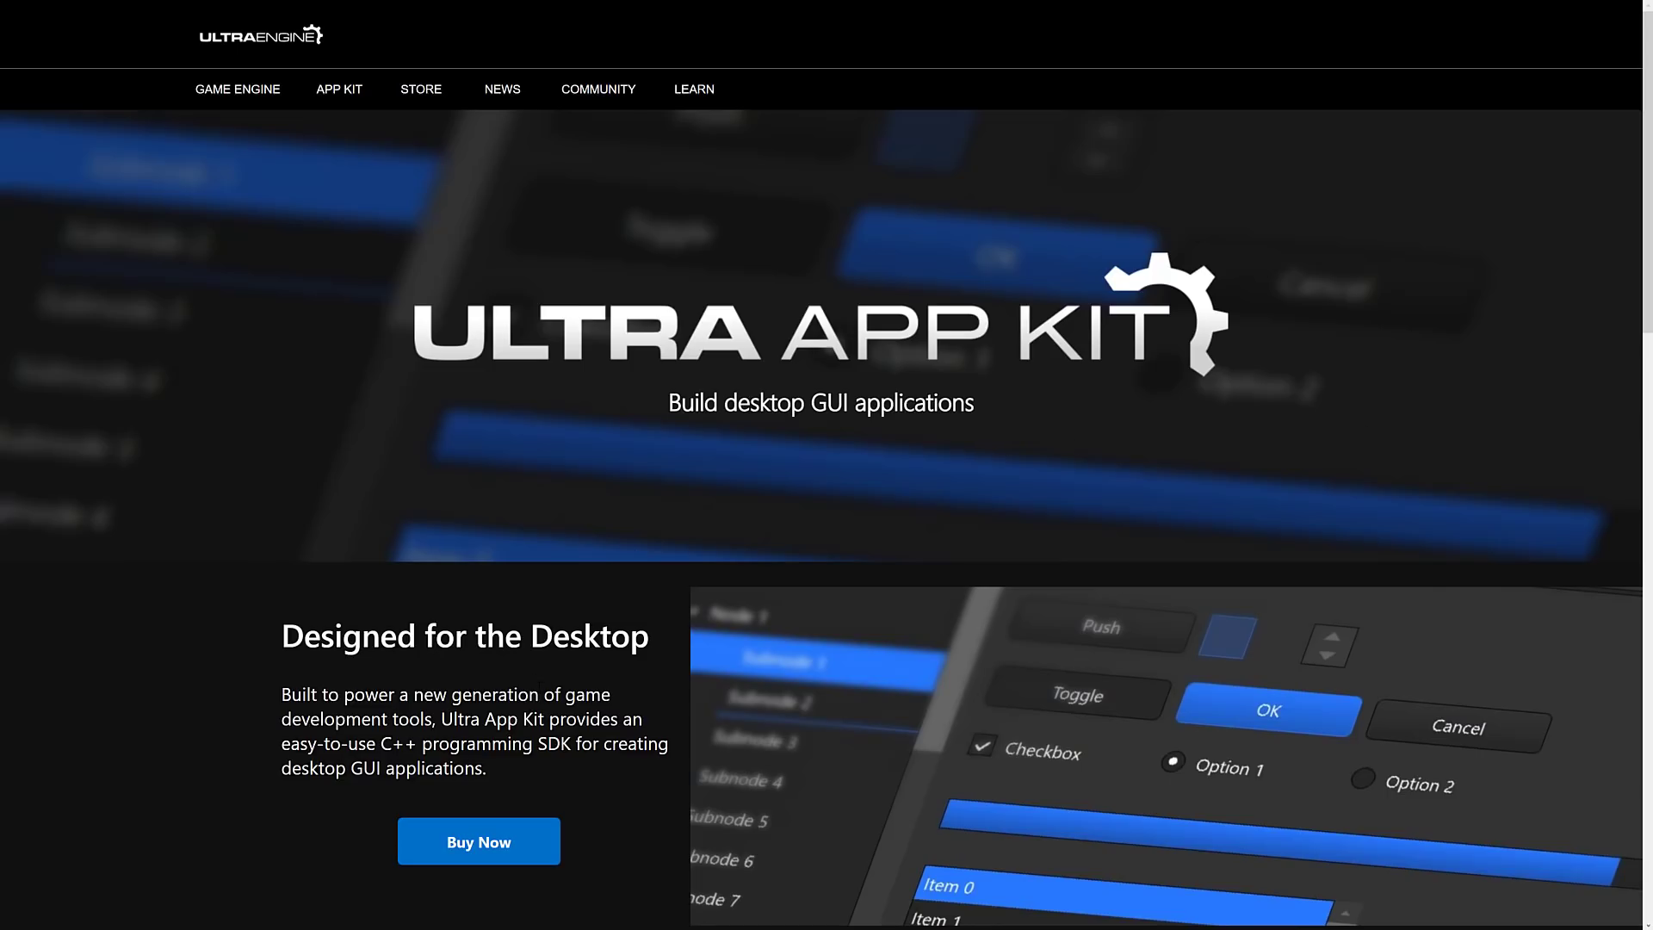
Step: Scroll the Ultra App Kit page to the Designed for the Desktop GUI introduction
{"action": "scroll", "scroll_direction": "down", "scroll_amount": 3}
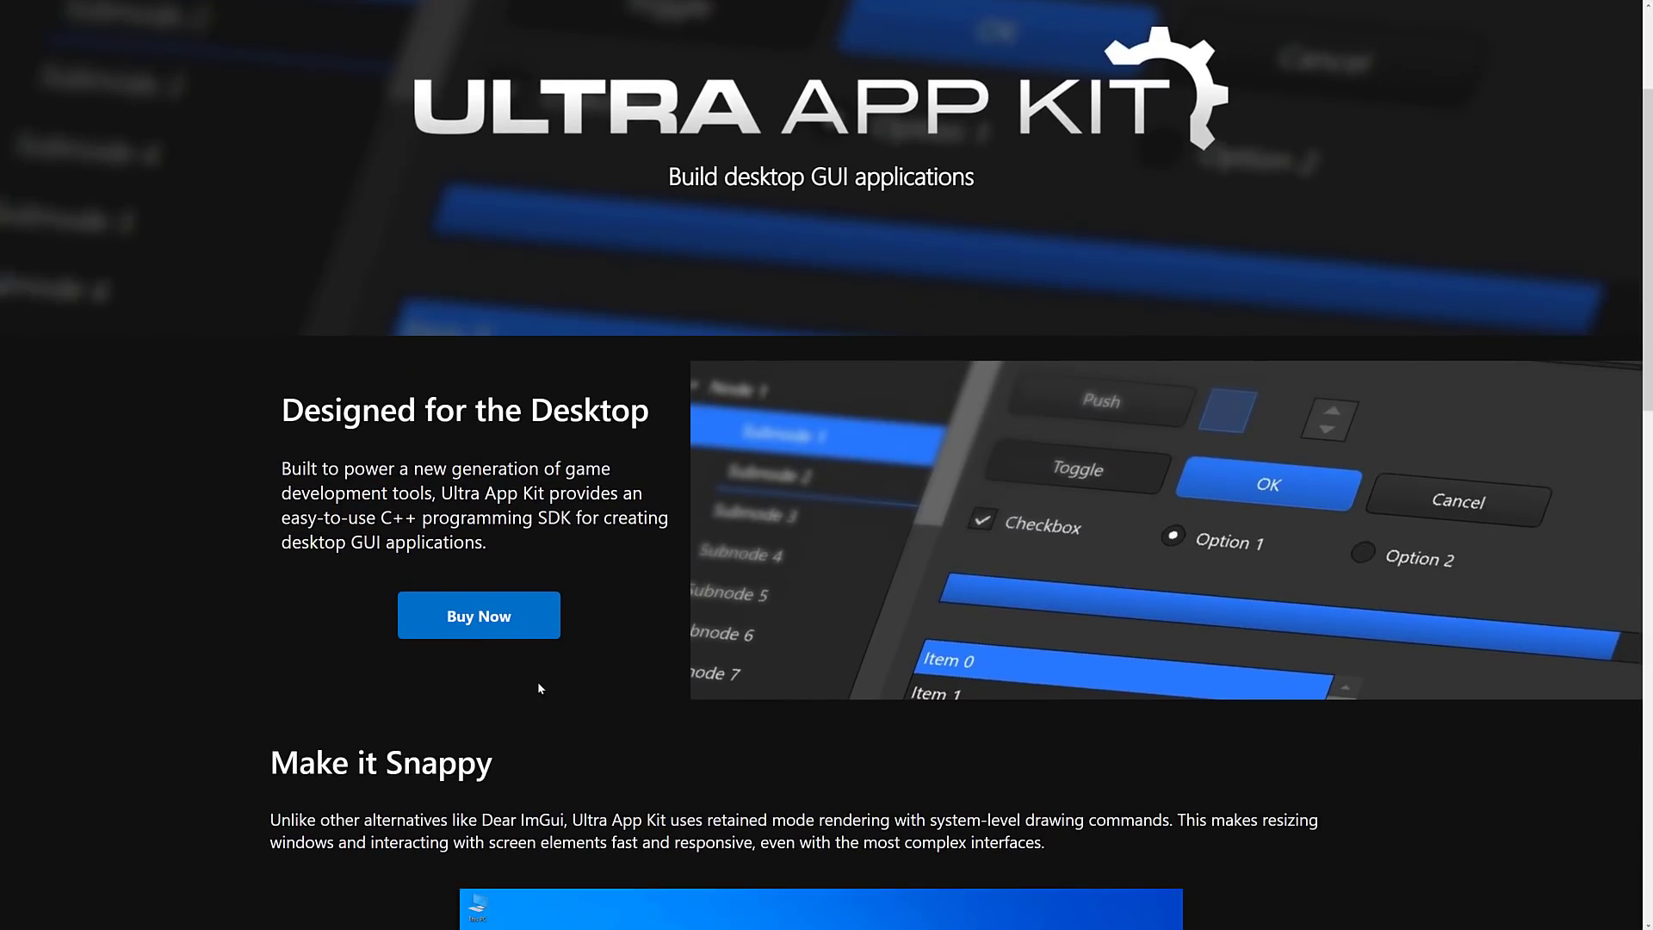
{"action": "mouse_move", "coordinate": [540, 673]}
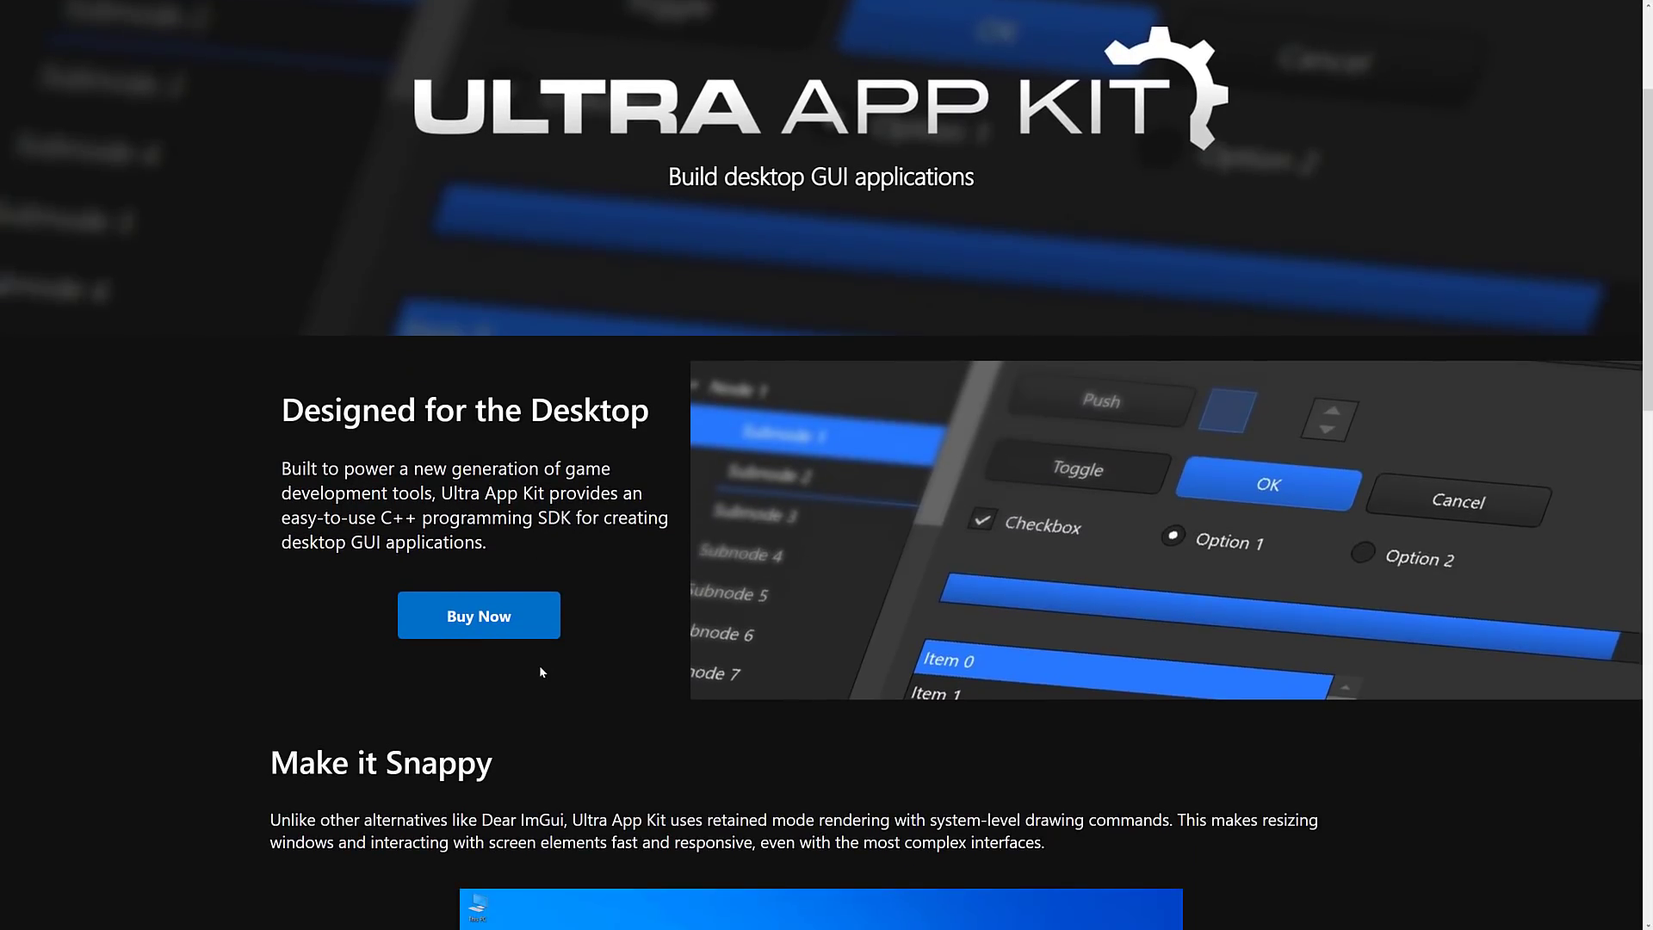
{"action": "mouse_move", "coordinate": [544, 639]}
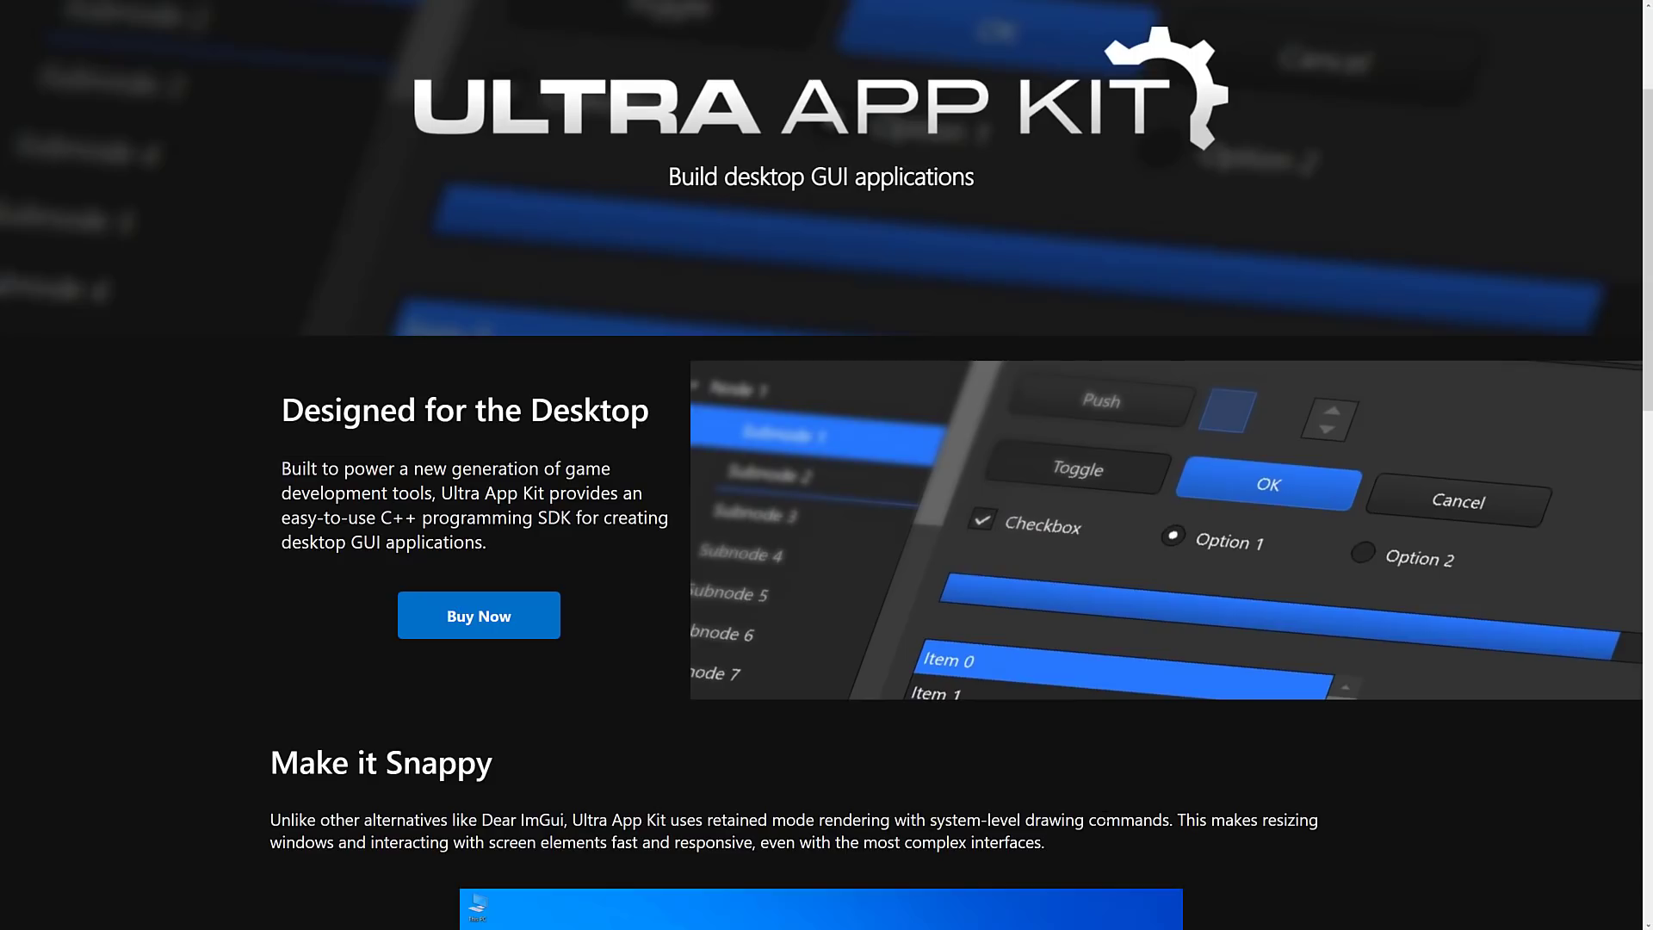
{"action": "scroll", "scroll_direction": "down", "scroll_amount": 3}
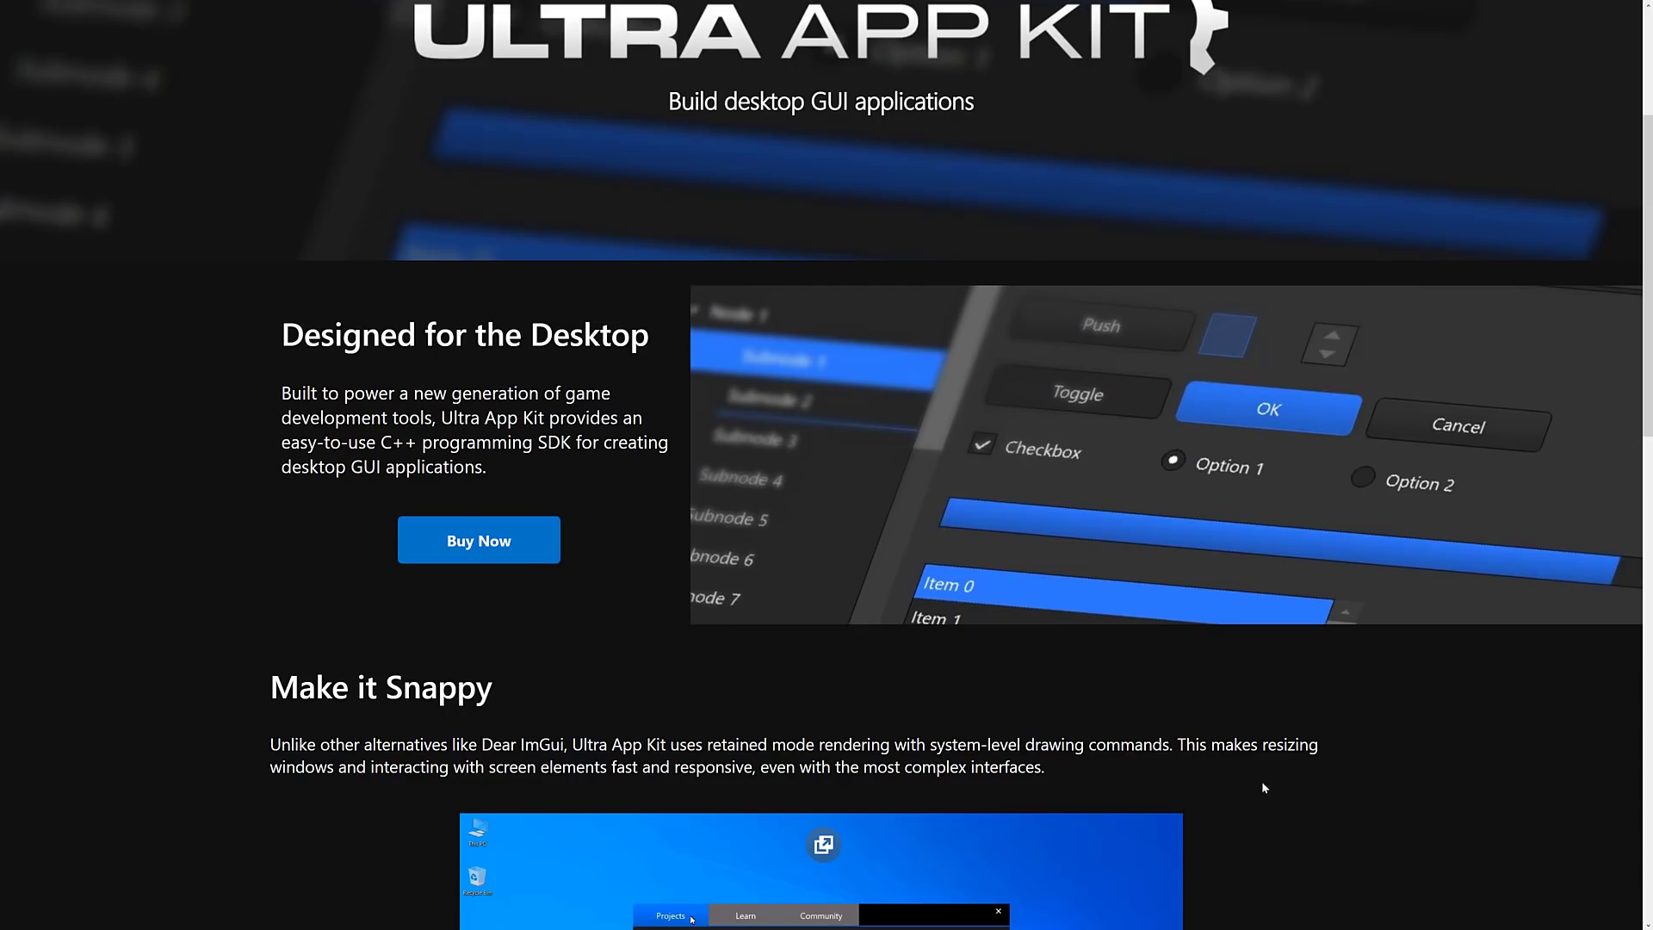
Step: Scroll down to the Make it Snappy section and its embedded launcher demo video
{"action": "scroll", "scroll_direction": "down", "scroll_amount": 3}
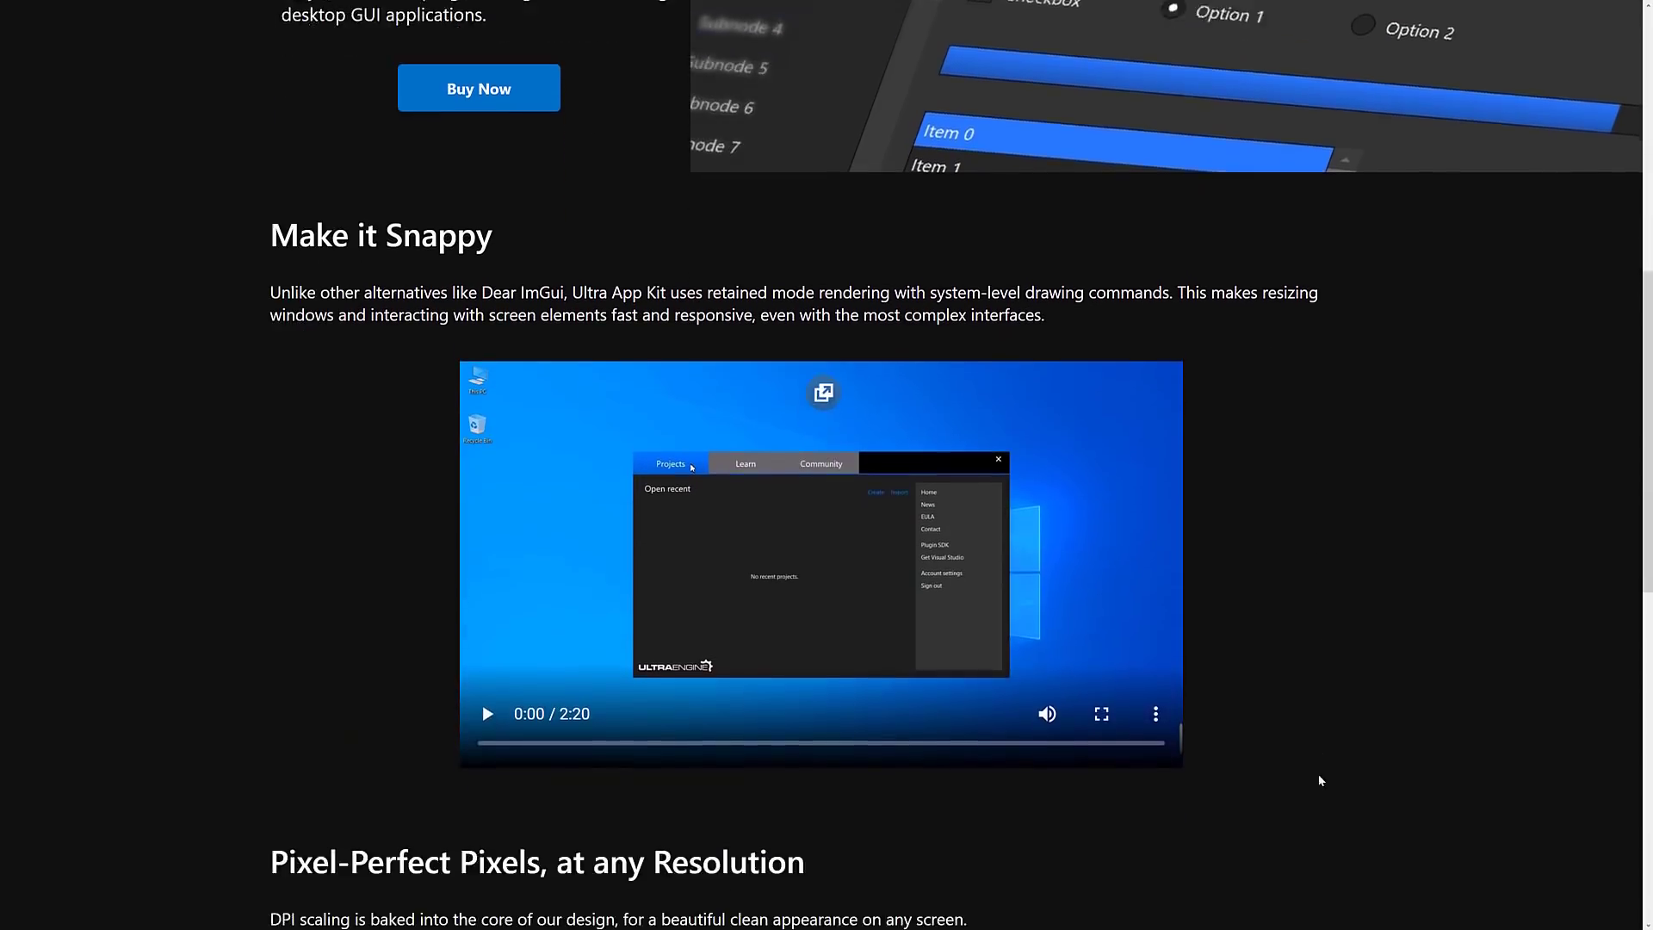
{"action": "scroll", "scroll_direction": "down", "scroll_amount": 3}
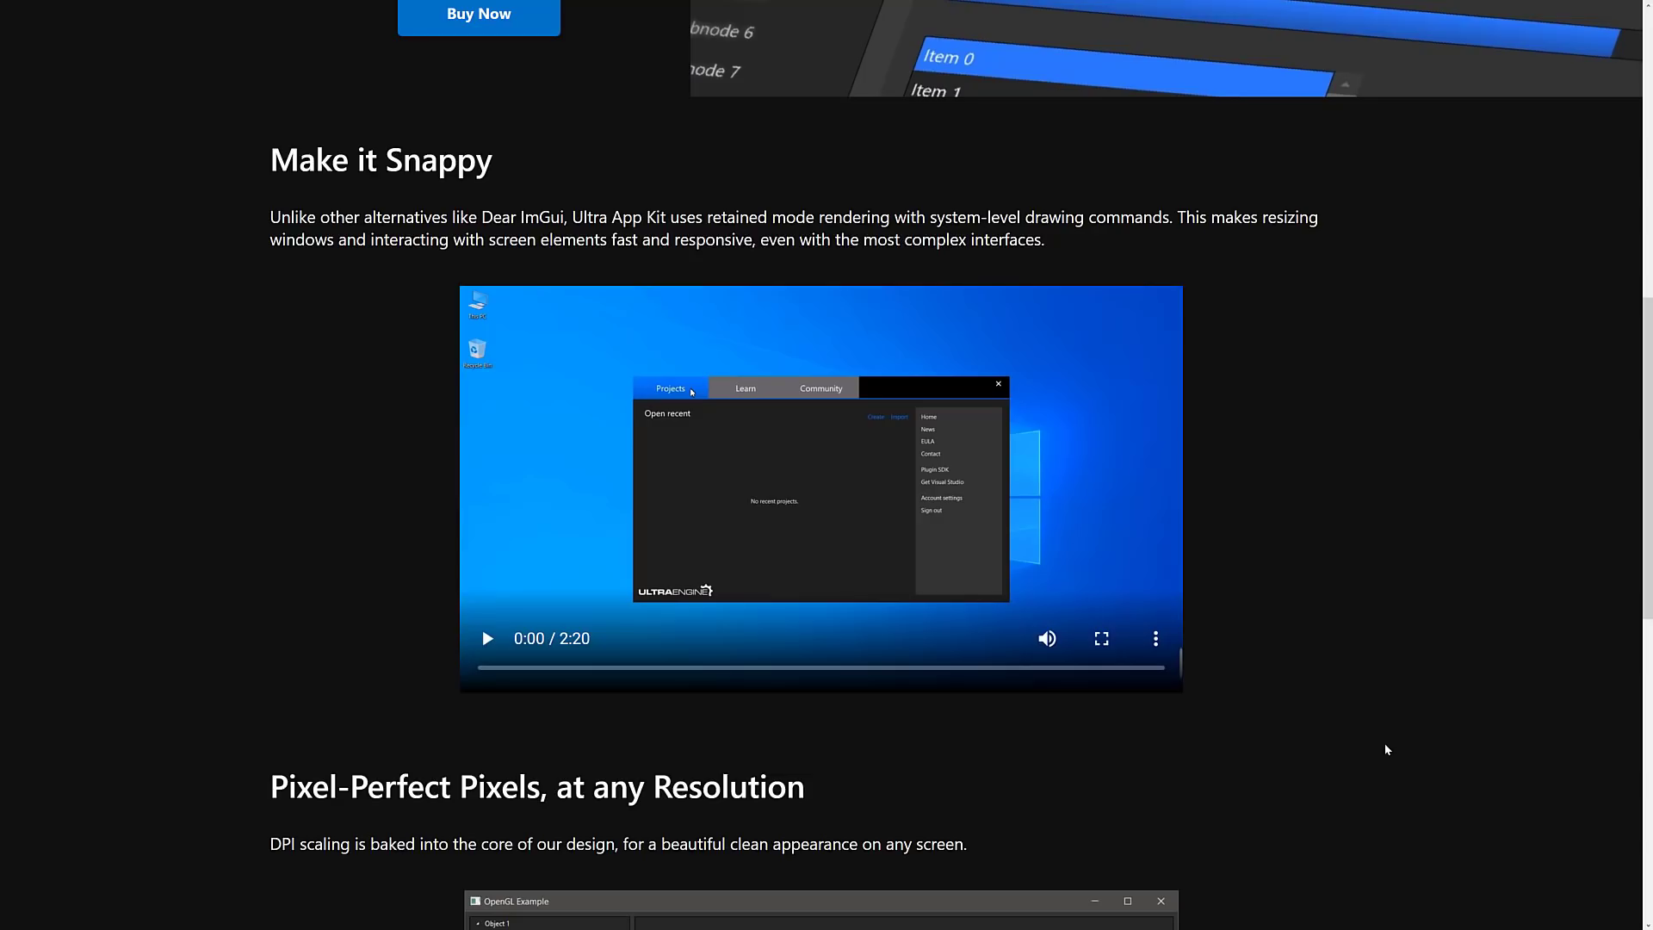
{"action": "scroll", "scroll_direction": "down", "scroll_amount": 3}
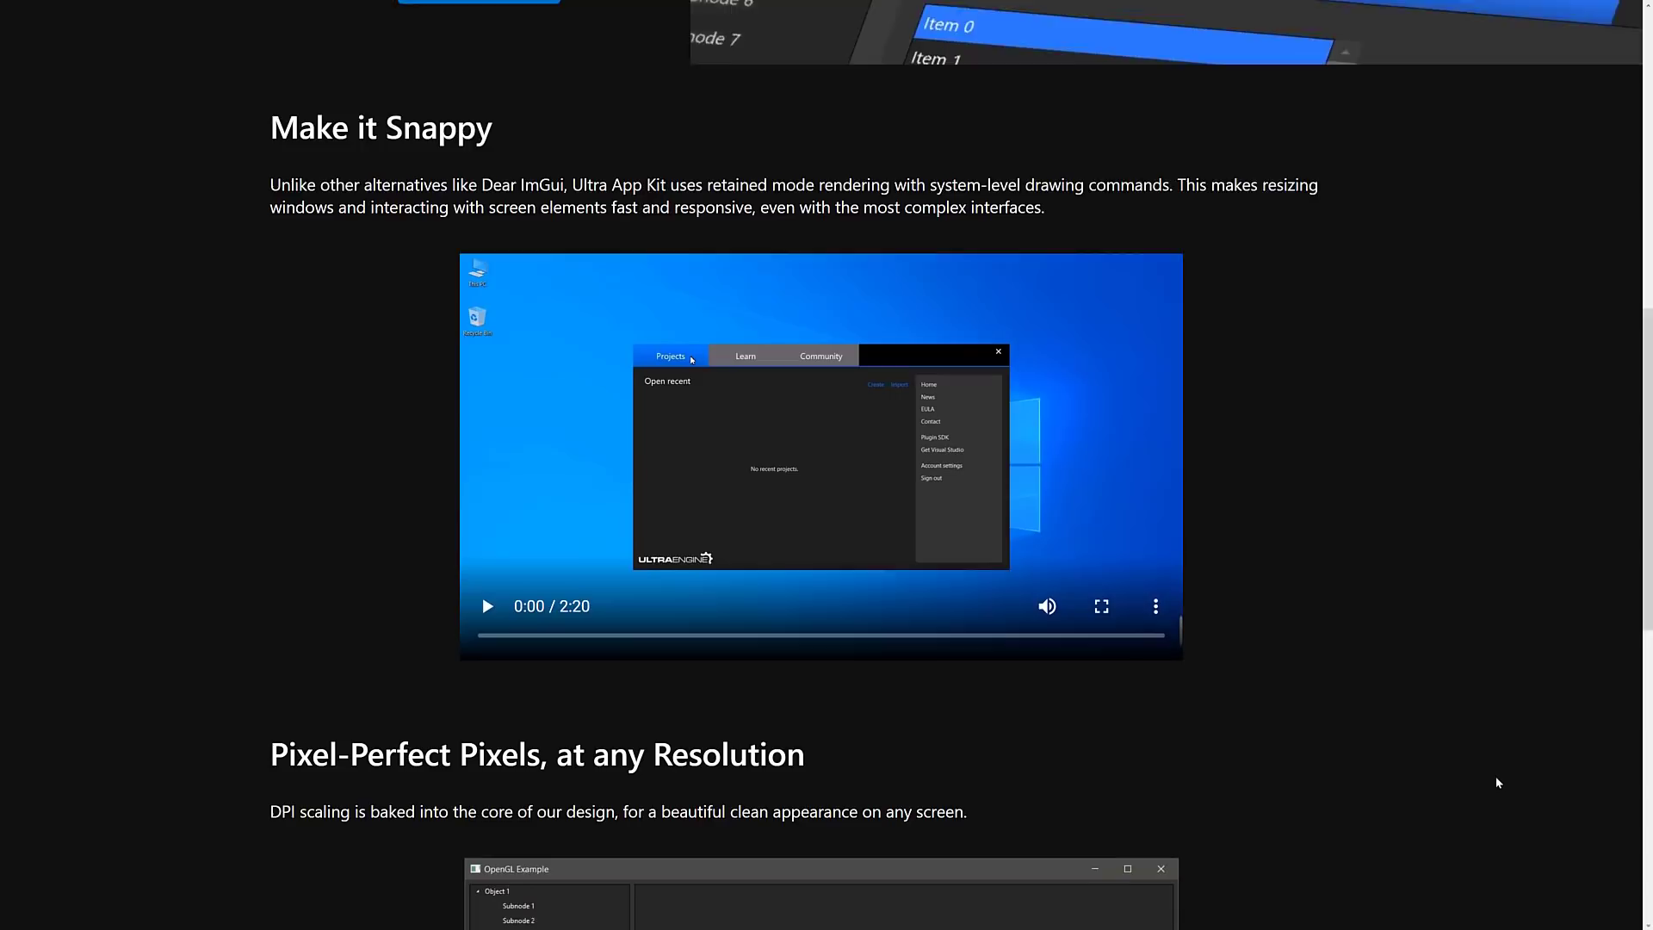
Step: Scroll to the Pixel-Perfect Pixels DPI-scaling section with the OpenGL Example screenshot
{"action": "scroll", "scroll_direction": "down", "scroll_amount": 3}
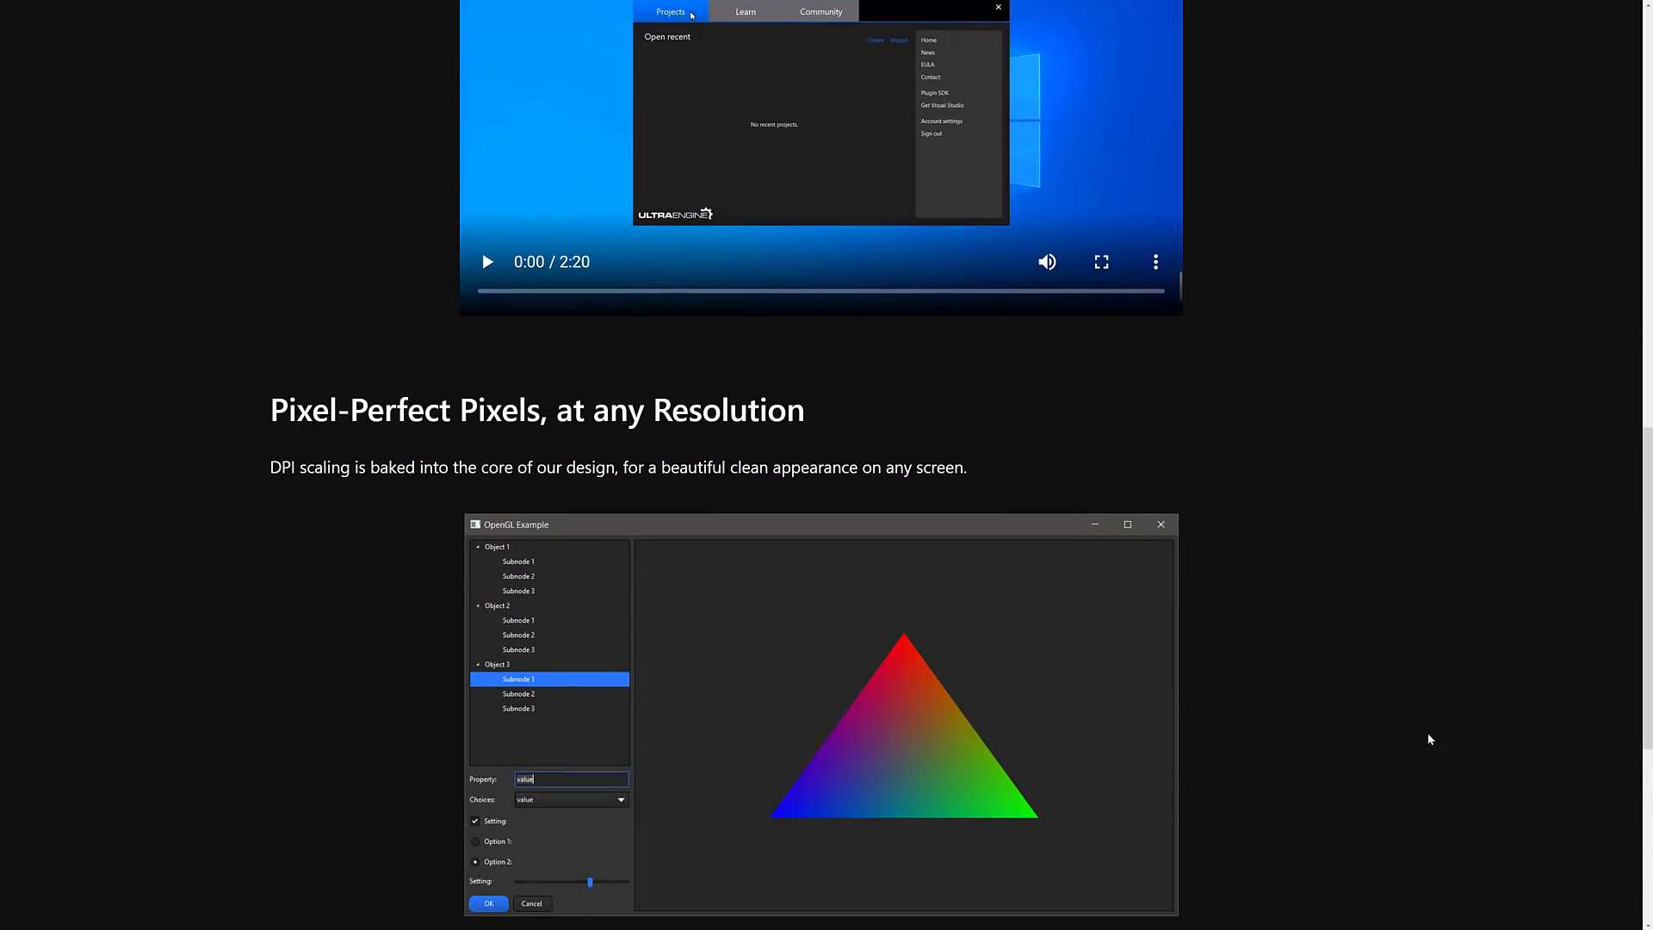
{"action": "scroll", "scroll_direction": "down", "scroll_amount": 3}
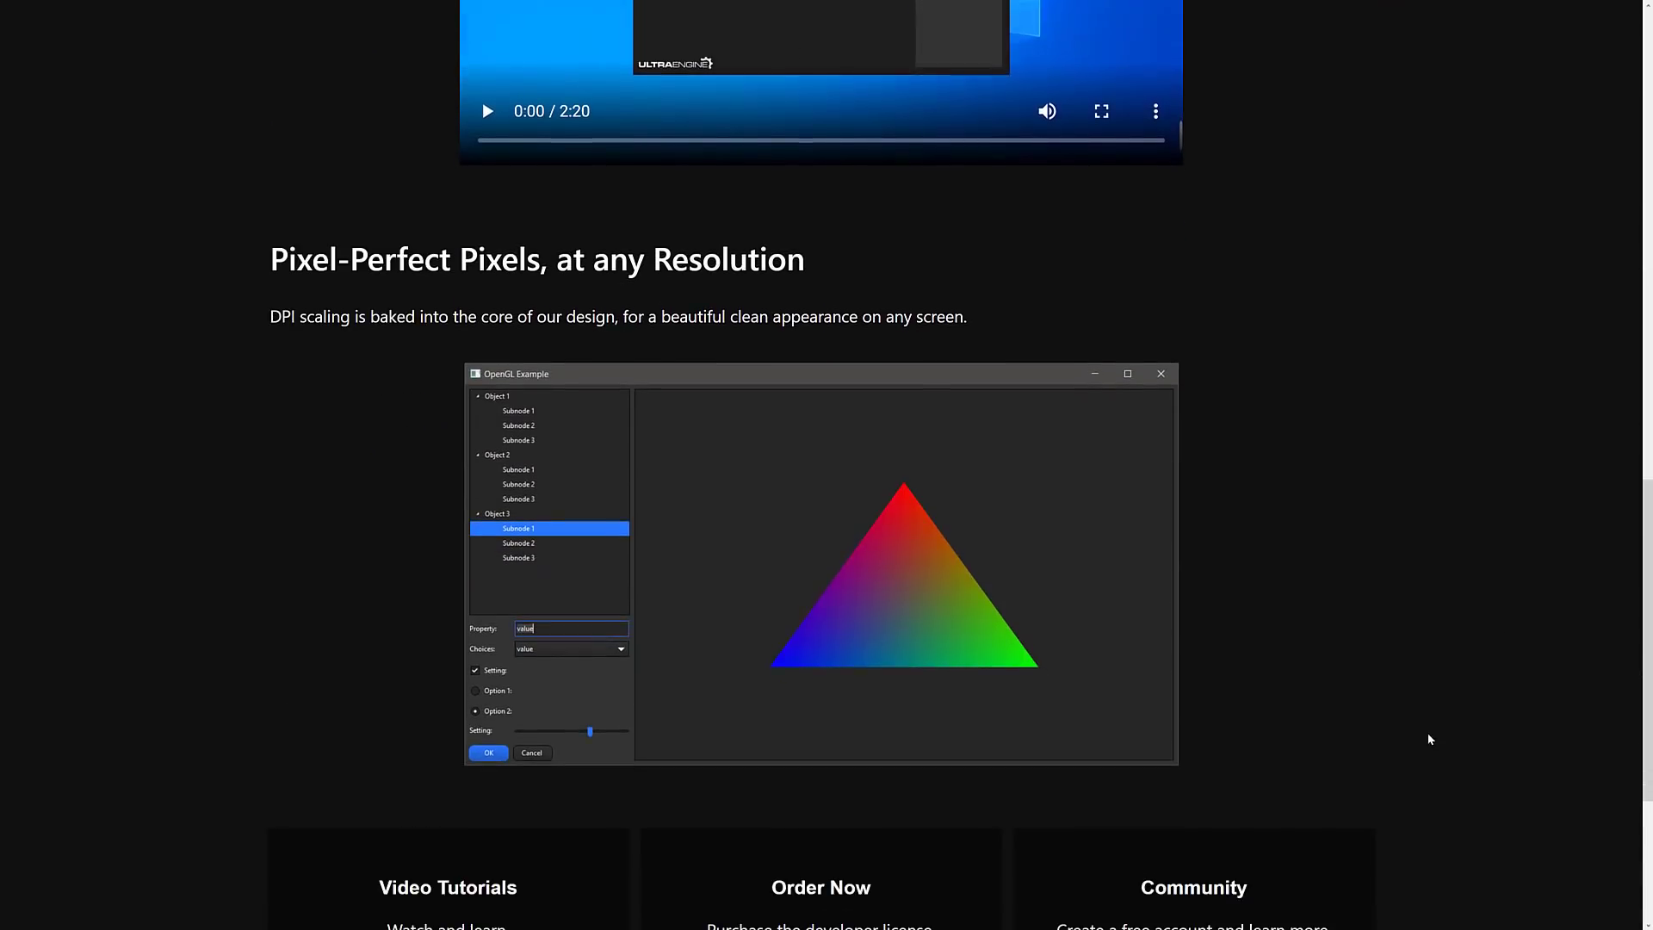
{"action": "mouse_move", "coordinate": [420, 376]}
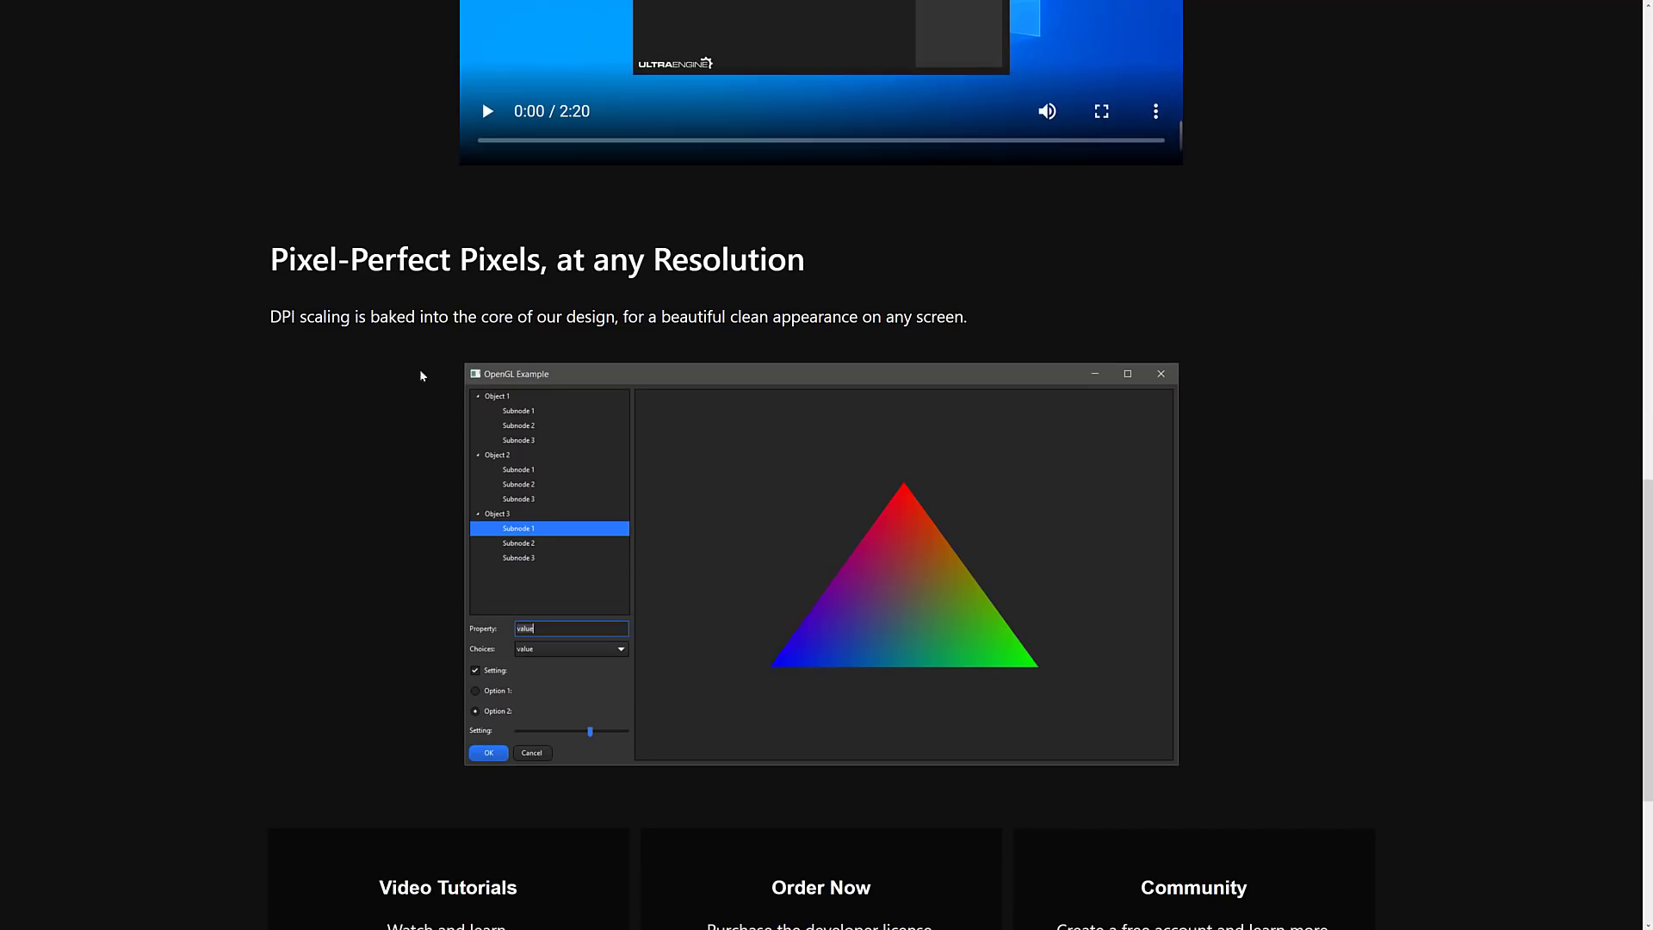
{"action": "mouse_move", "coordinate": [1374, 327]}
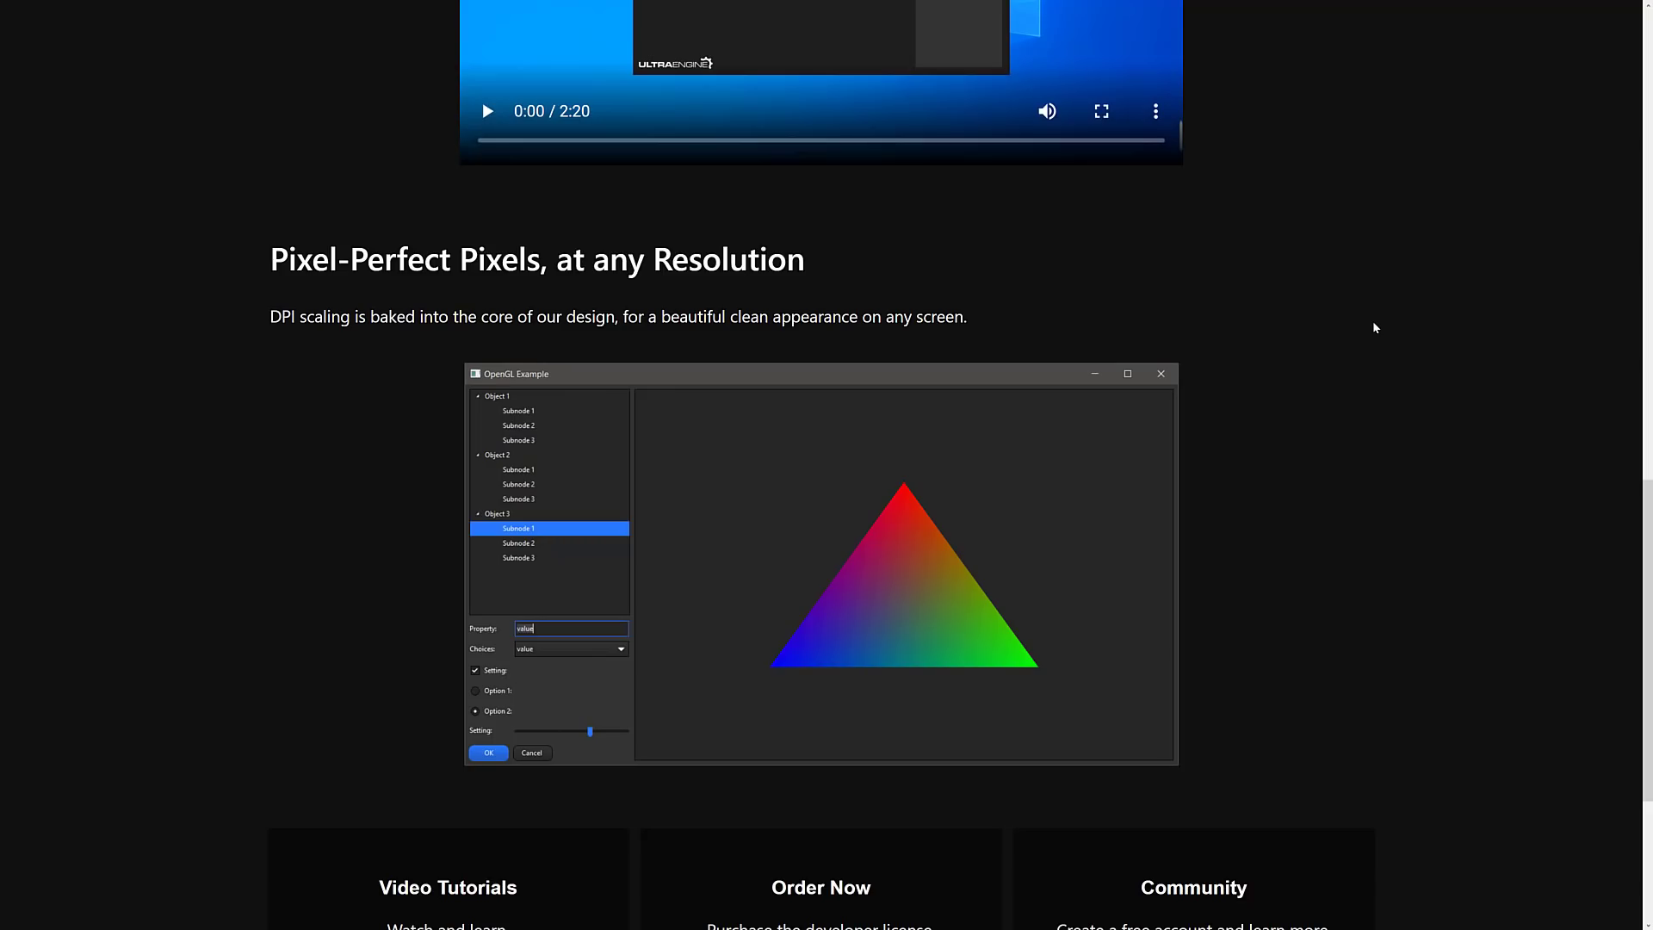
{"action": "scroll", "scroll_direction": "up", "scroll_amount": 3}
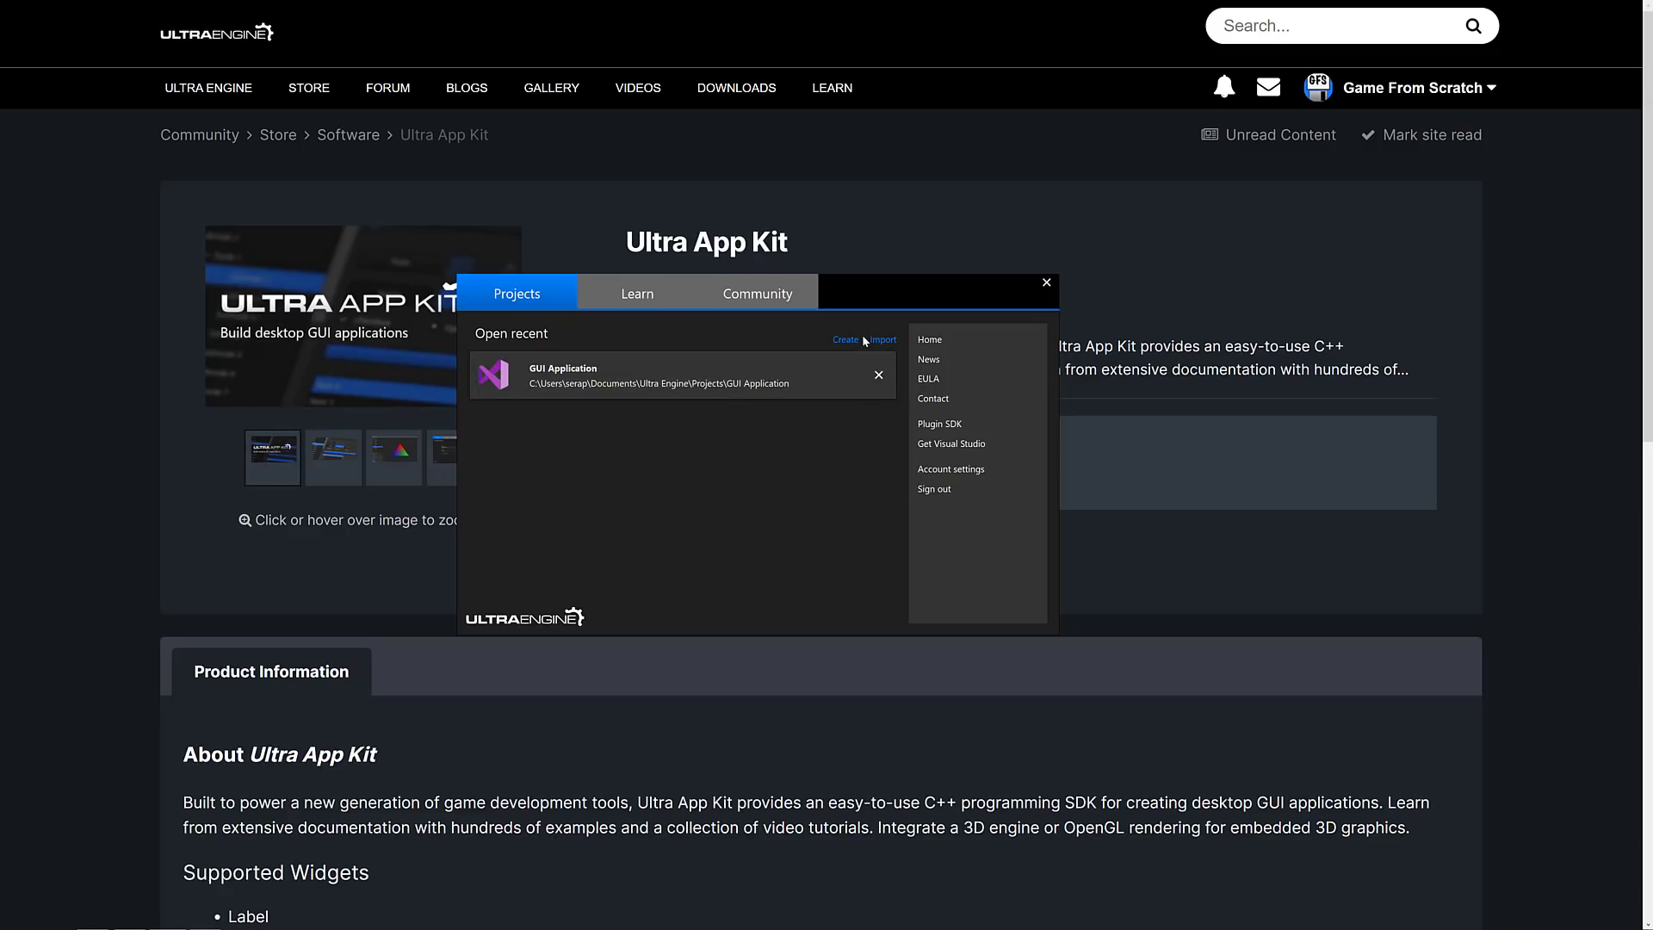
Step: Begin a new launcher project, preview the Console Application form, then return to the templates
{"action": "left_click", "coordinate": [843, 340]}
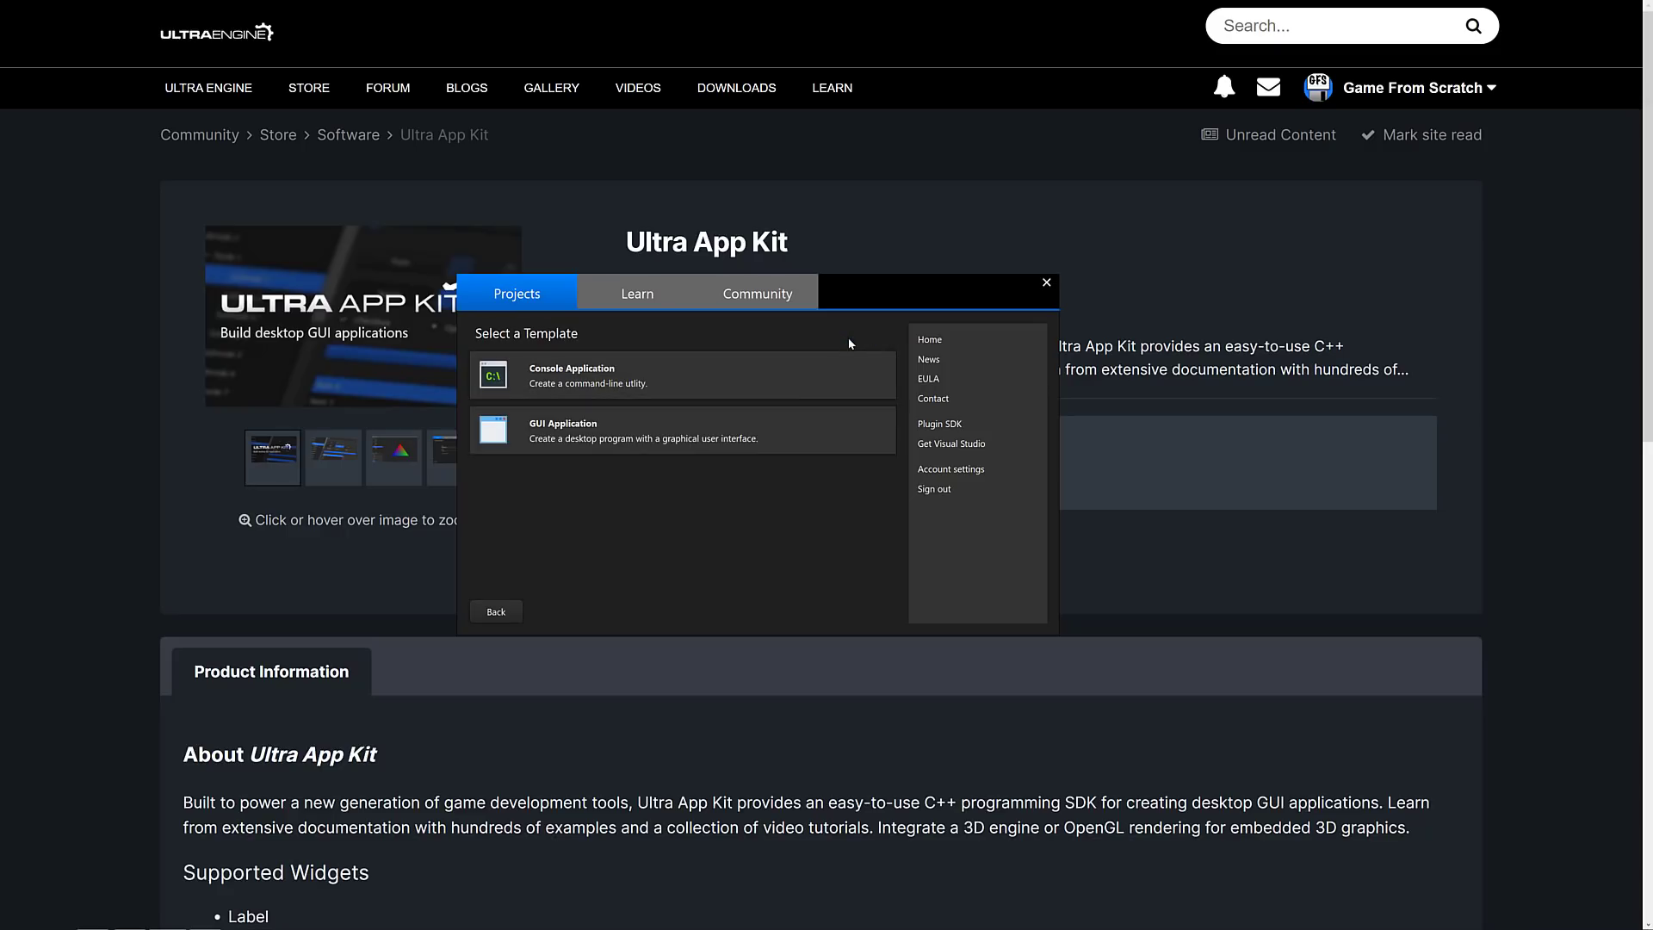
{"action": "mouse_move", "coordinate": [601, 365]}
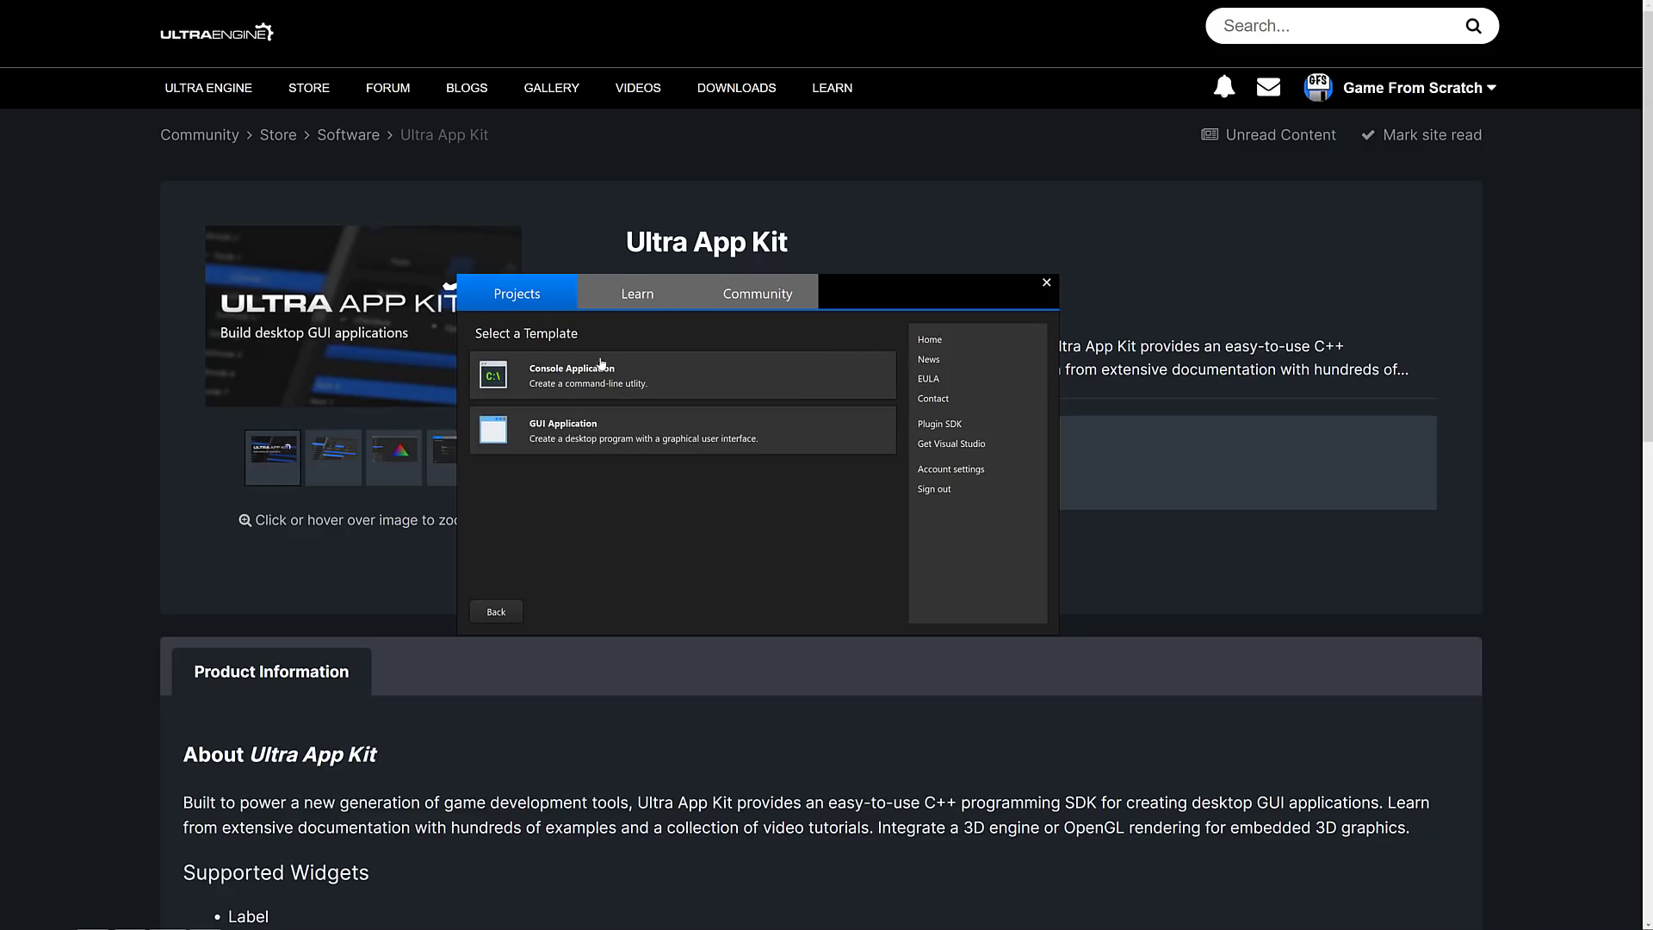
{"action": "left_click", "coordinate": [682, 374]}
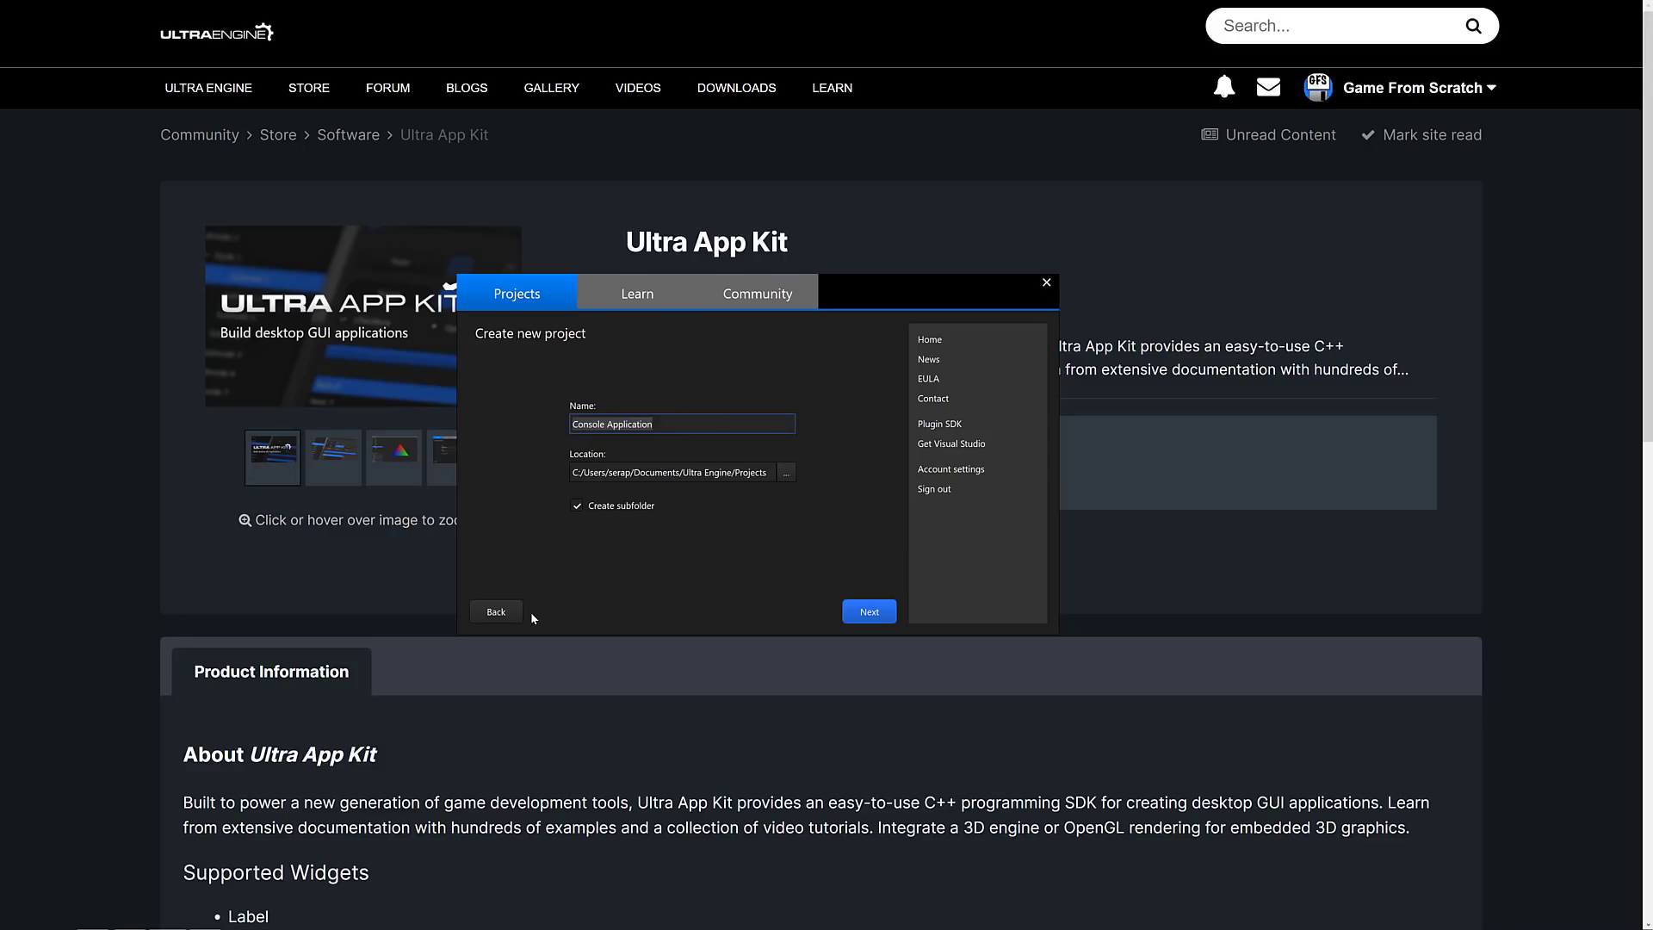
{"action": "left_click", "coordinate": [494, 612]}
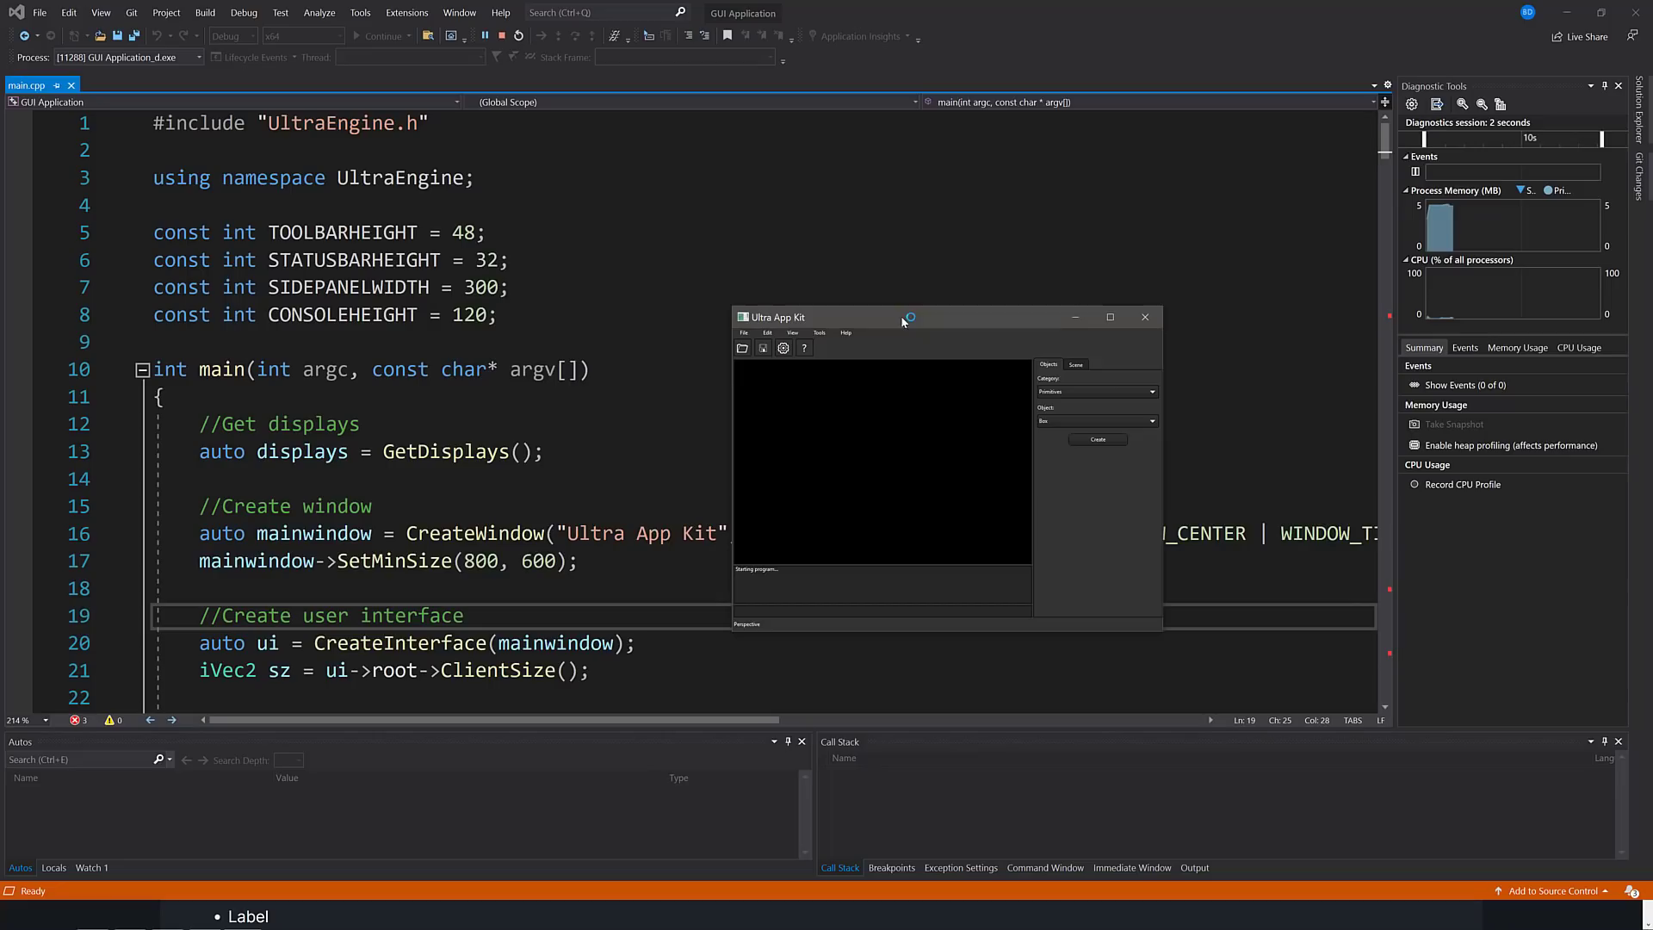
{"action": "mouse_move", "coordinate": [1105, 405]}
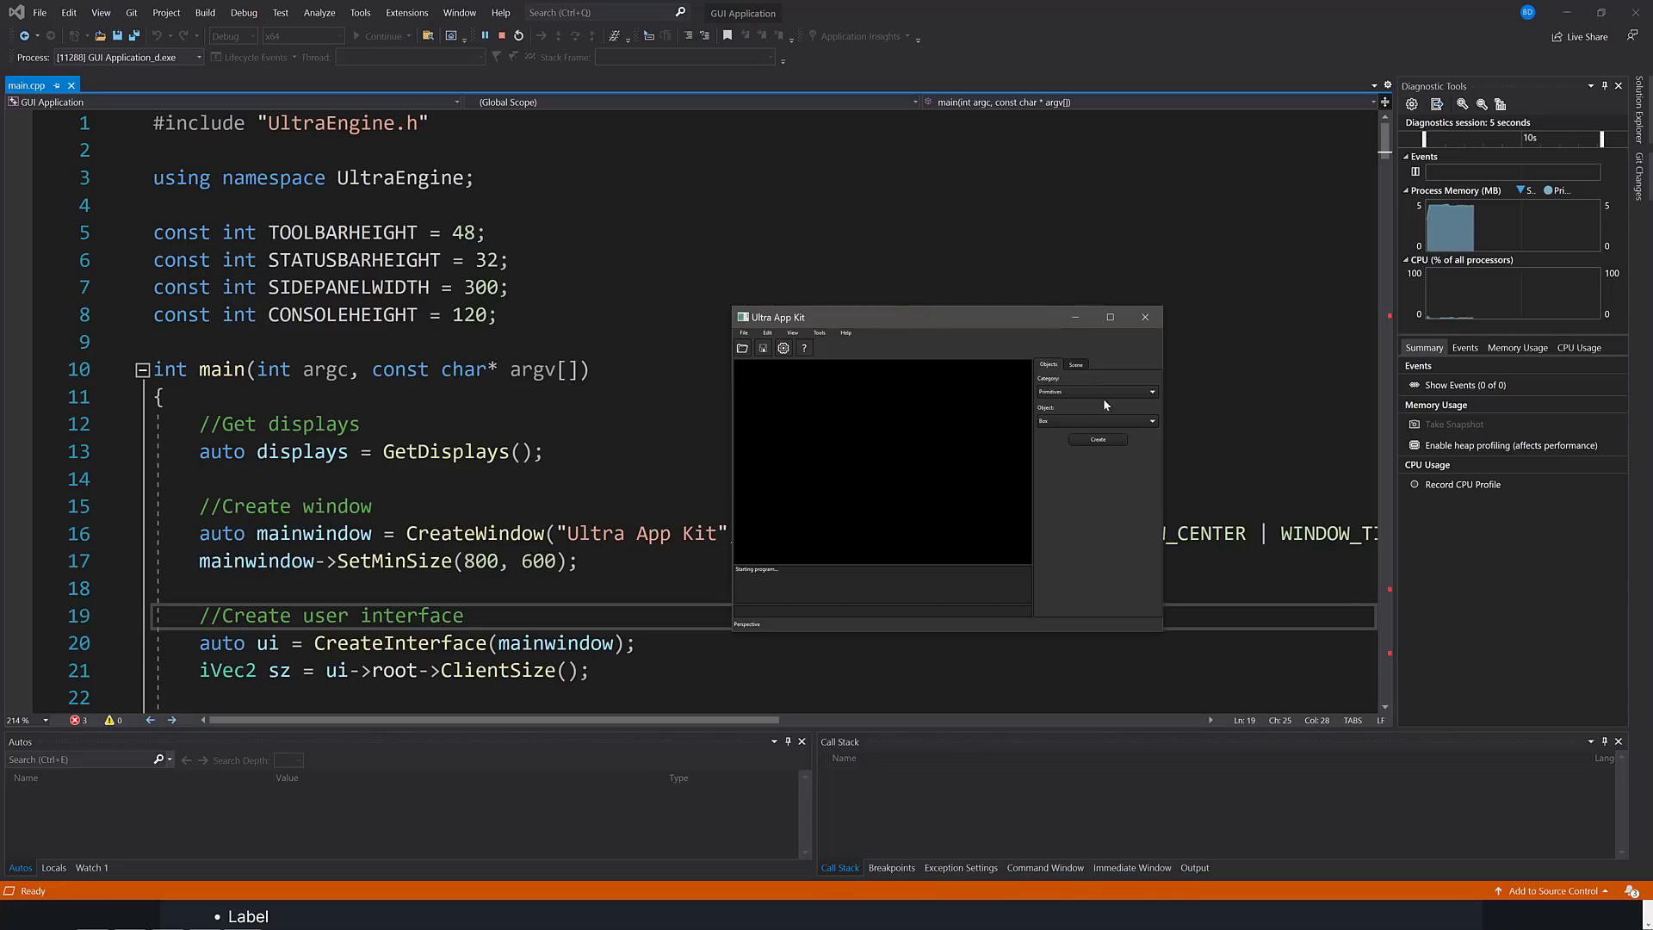
Step: Browse the sample app's Scene and Objects panels and its Help menu
{"action": "left_click", "coordinate": [1074, 365]}
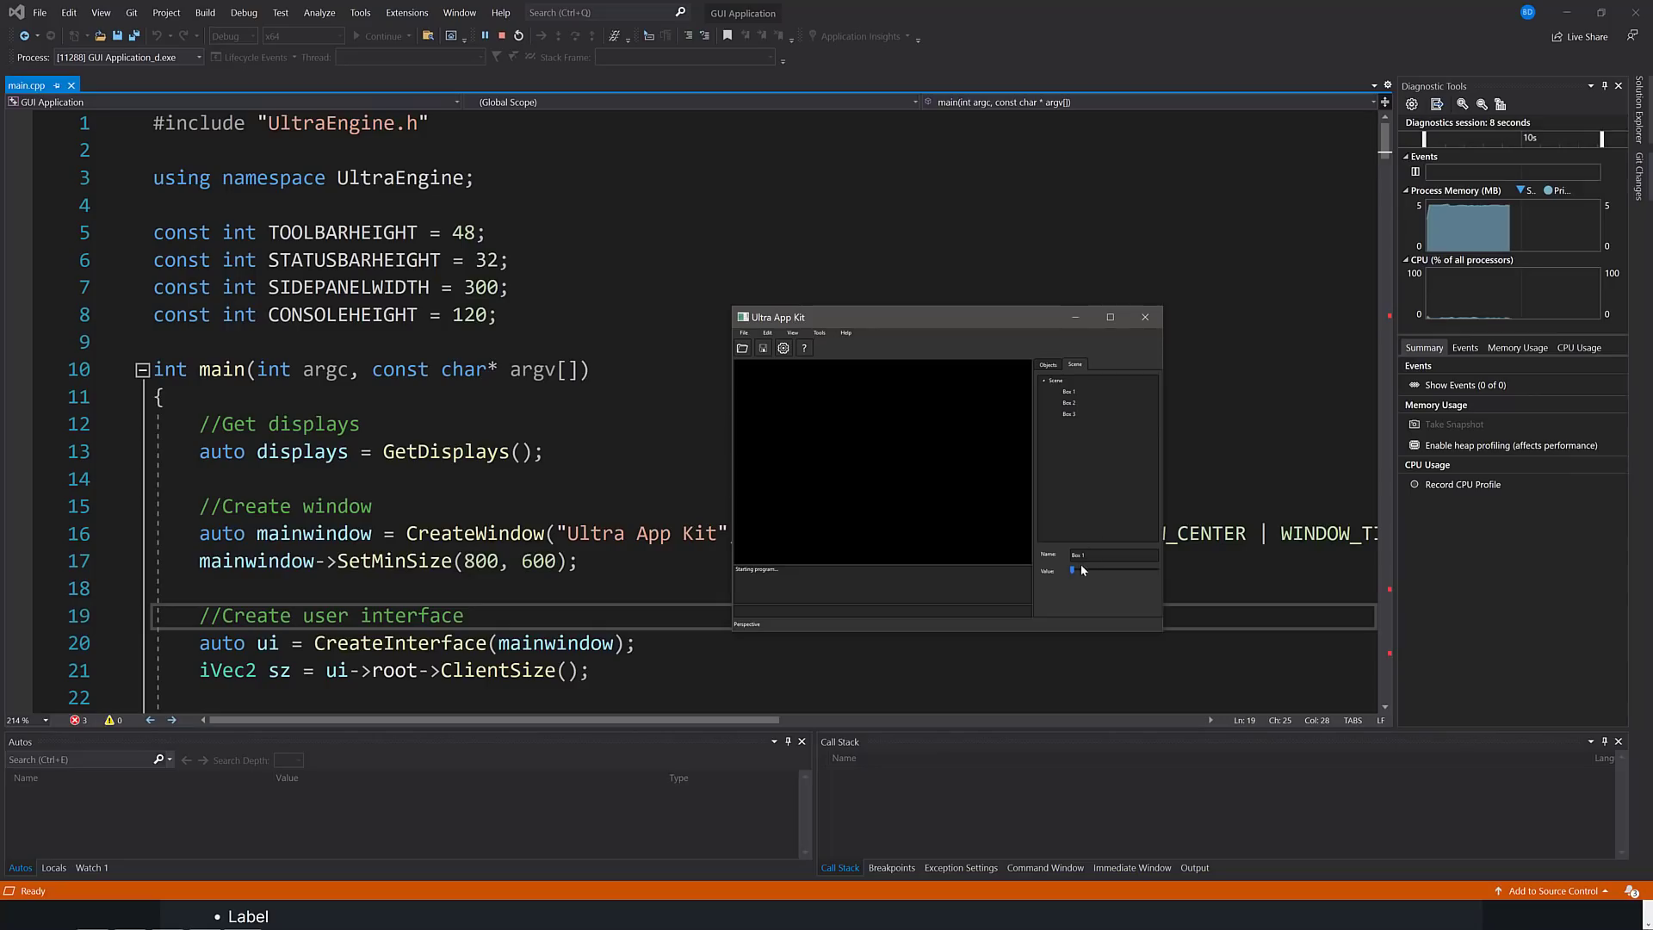
{"action": "left_click", "coordinate": [1049, 363]}
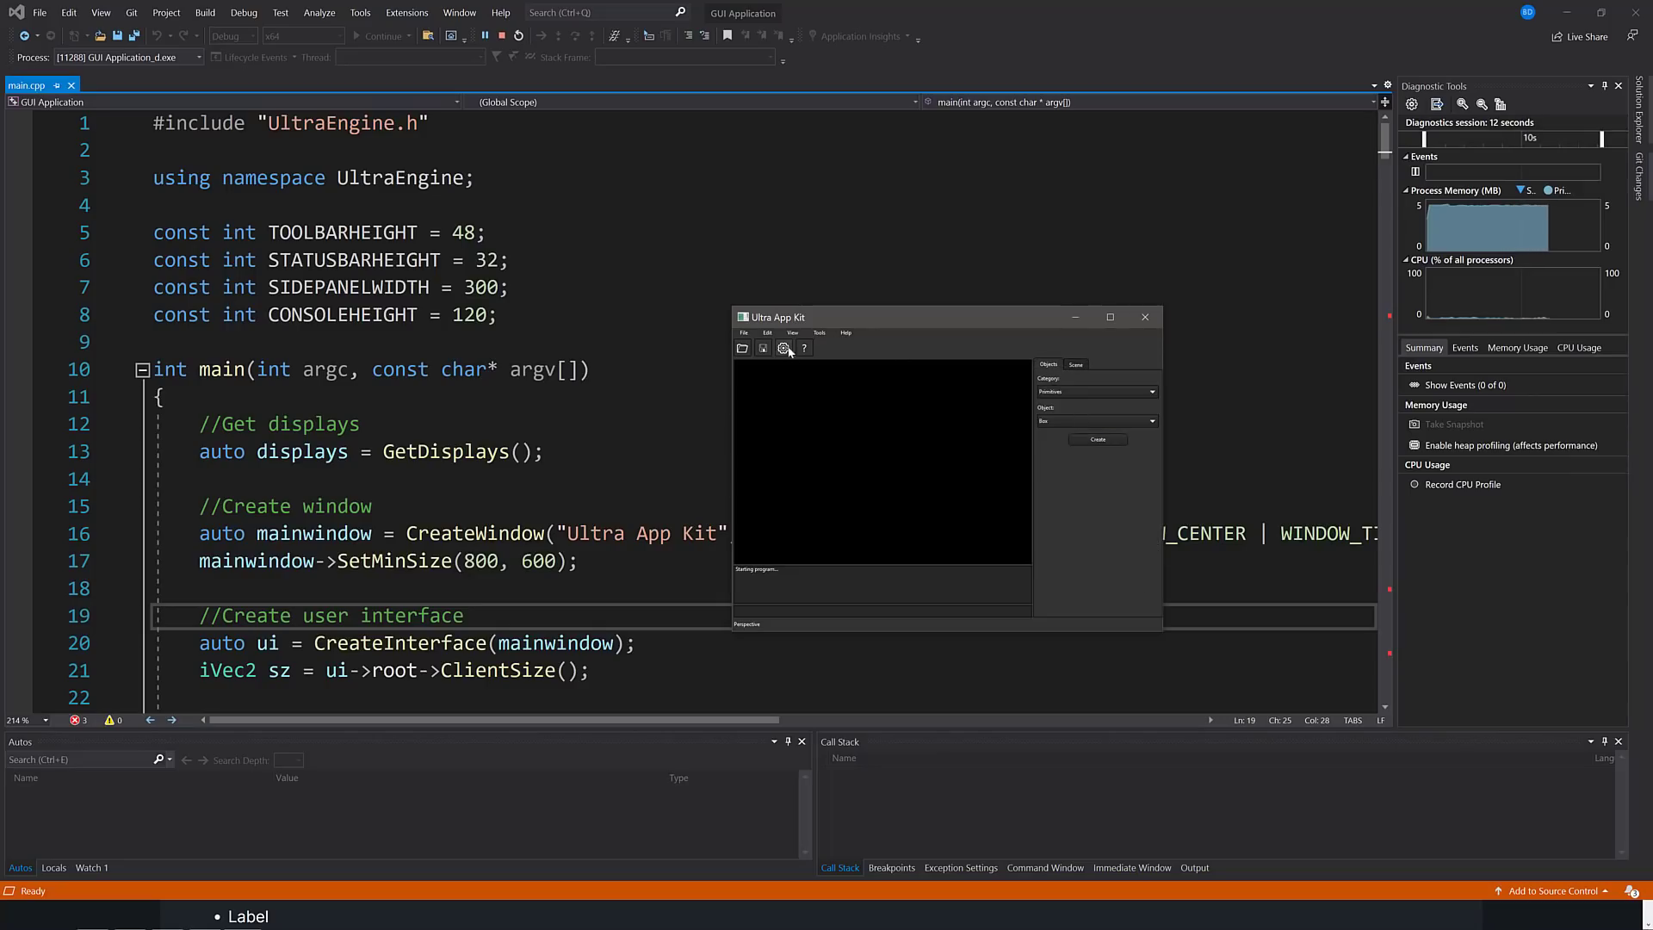
{"action": "left_click", "coordinate": [844, 332]}
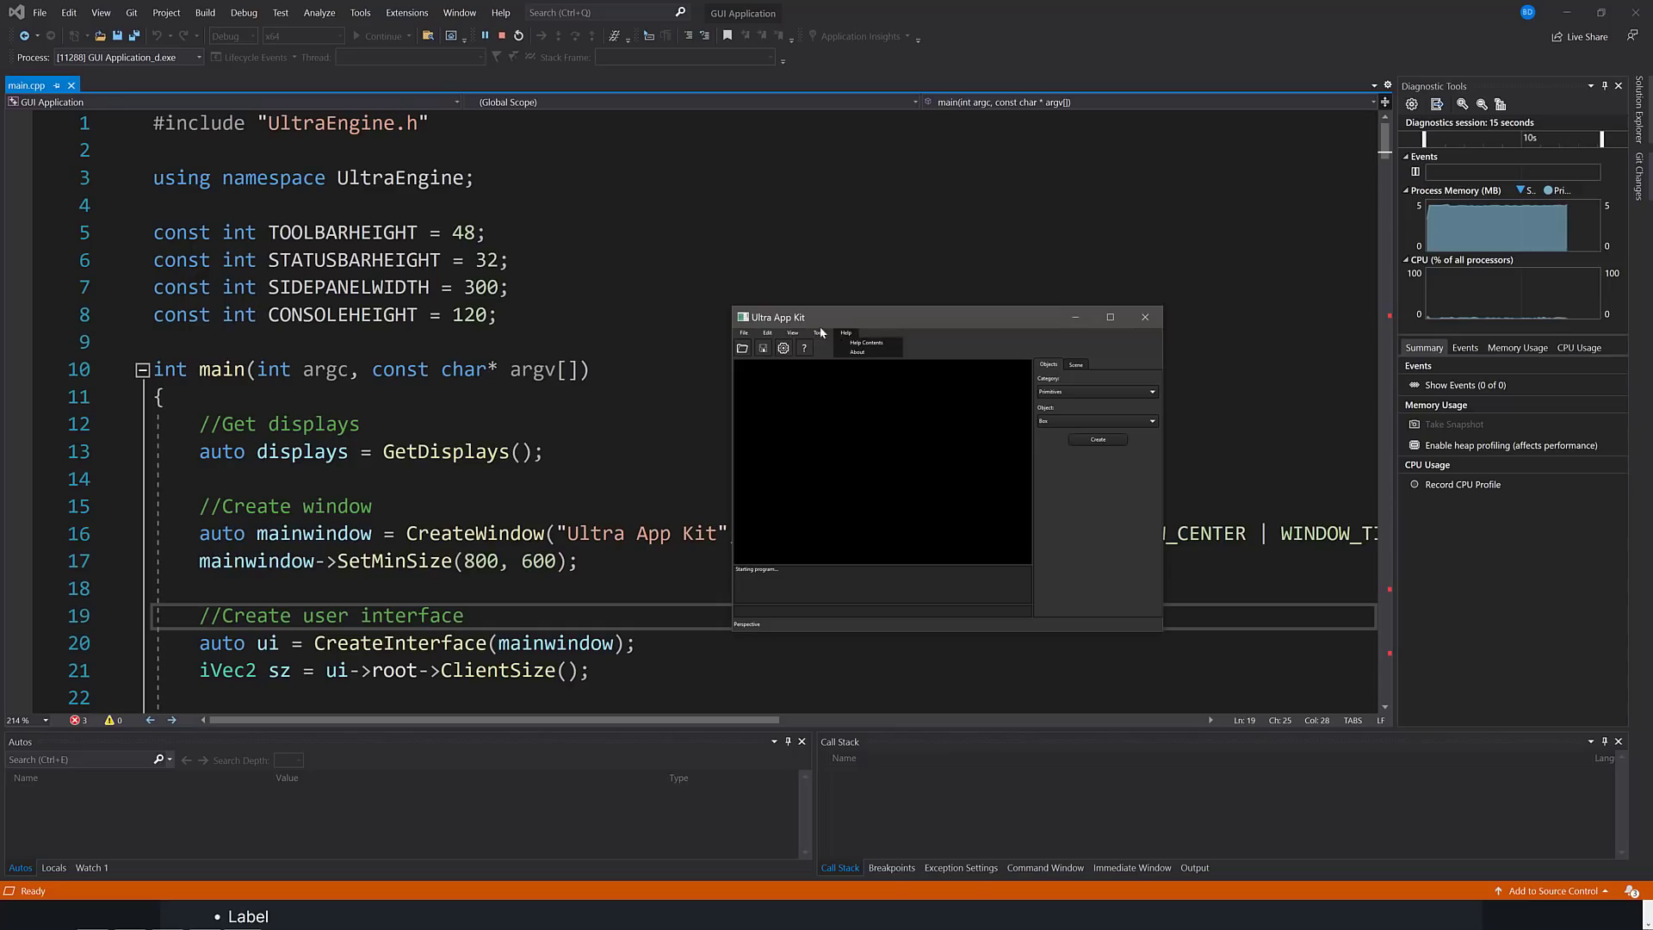
Step: Quit the sample app through File > Exit and confirm with OK
{"action": "left_click", "coordinate": [744, 332]}
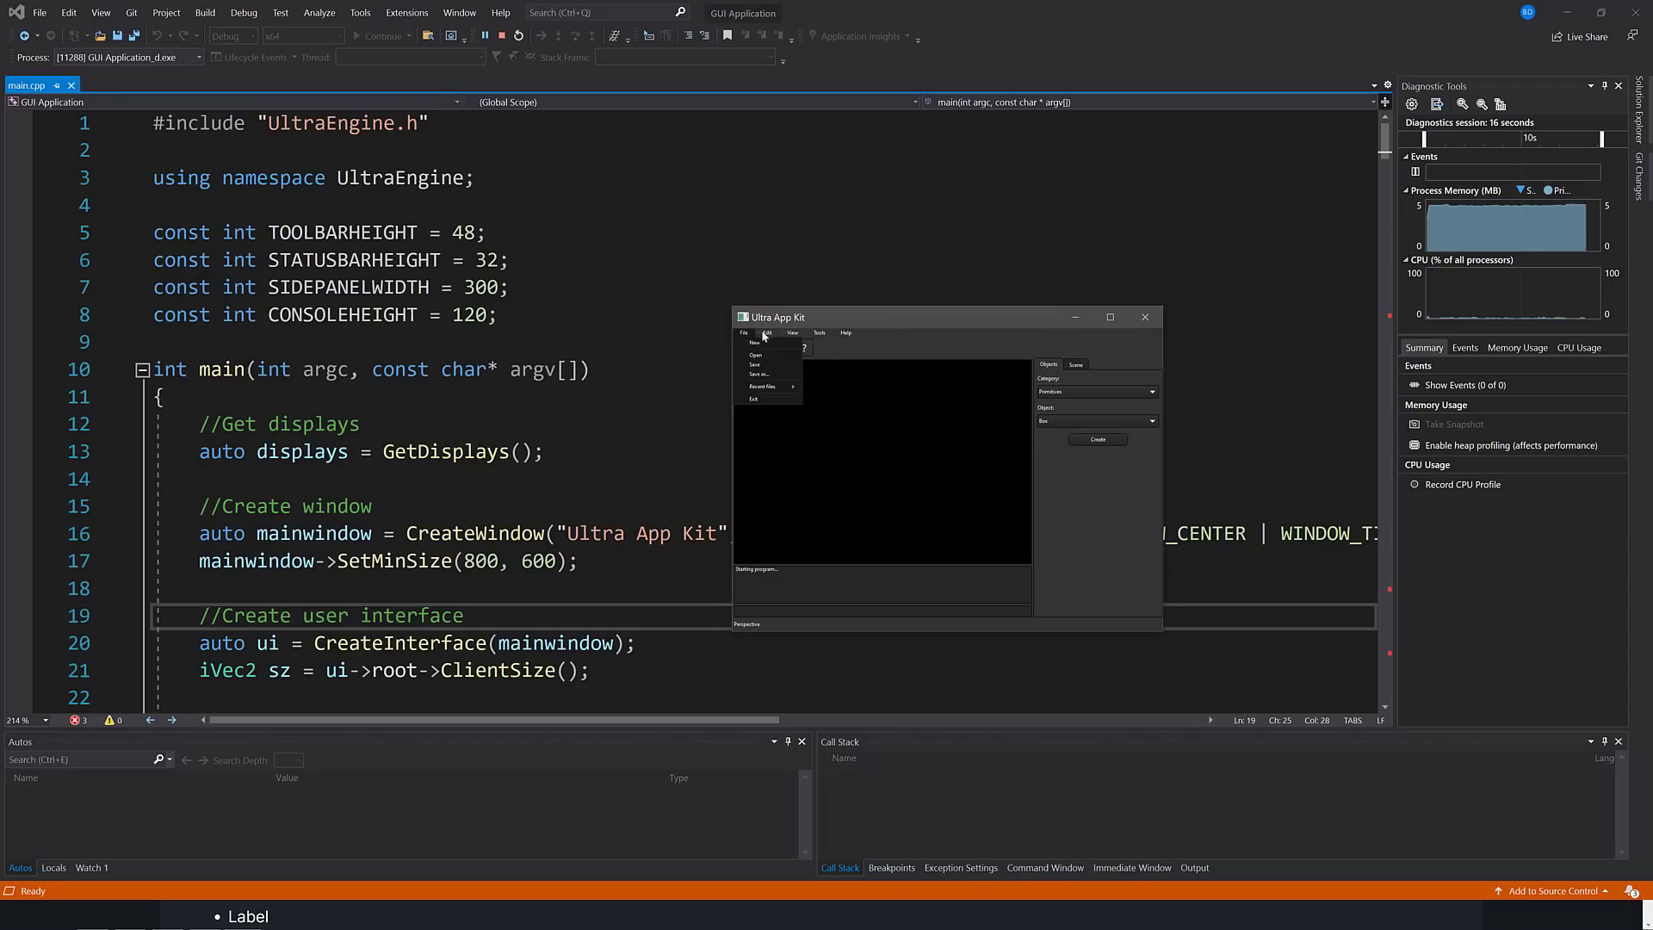
{"action": "left_click", "coordinate": [752, 398]}
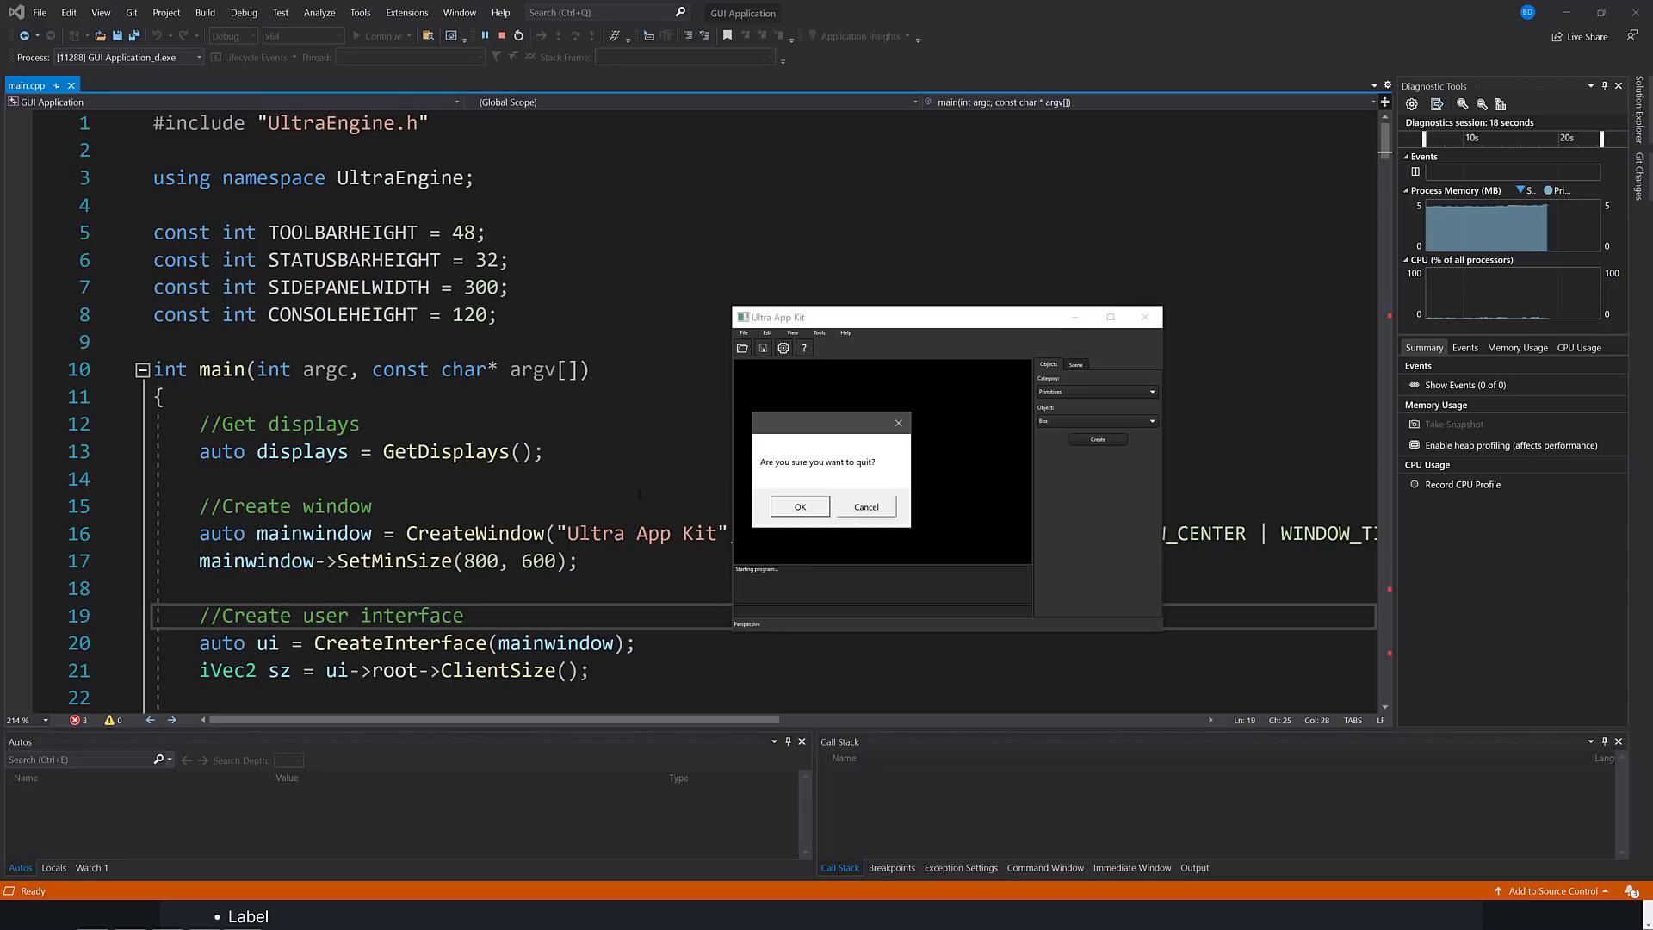
{"action": "left_click", "coordinate": [797, 506]}
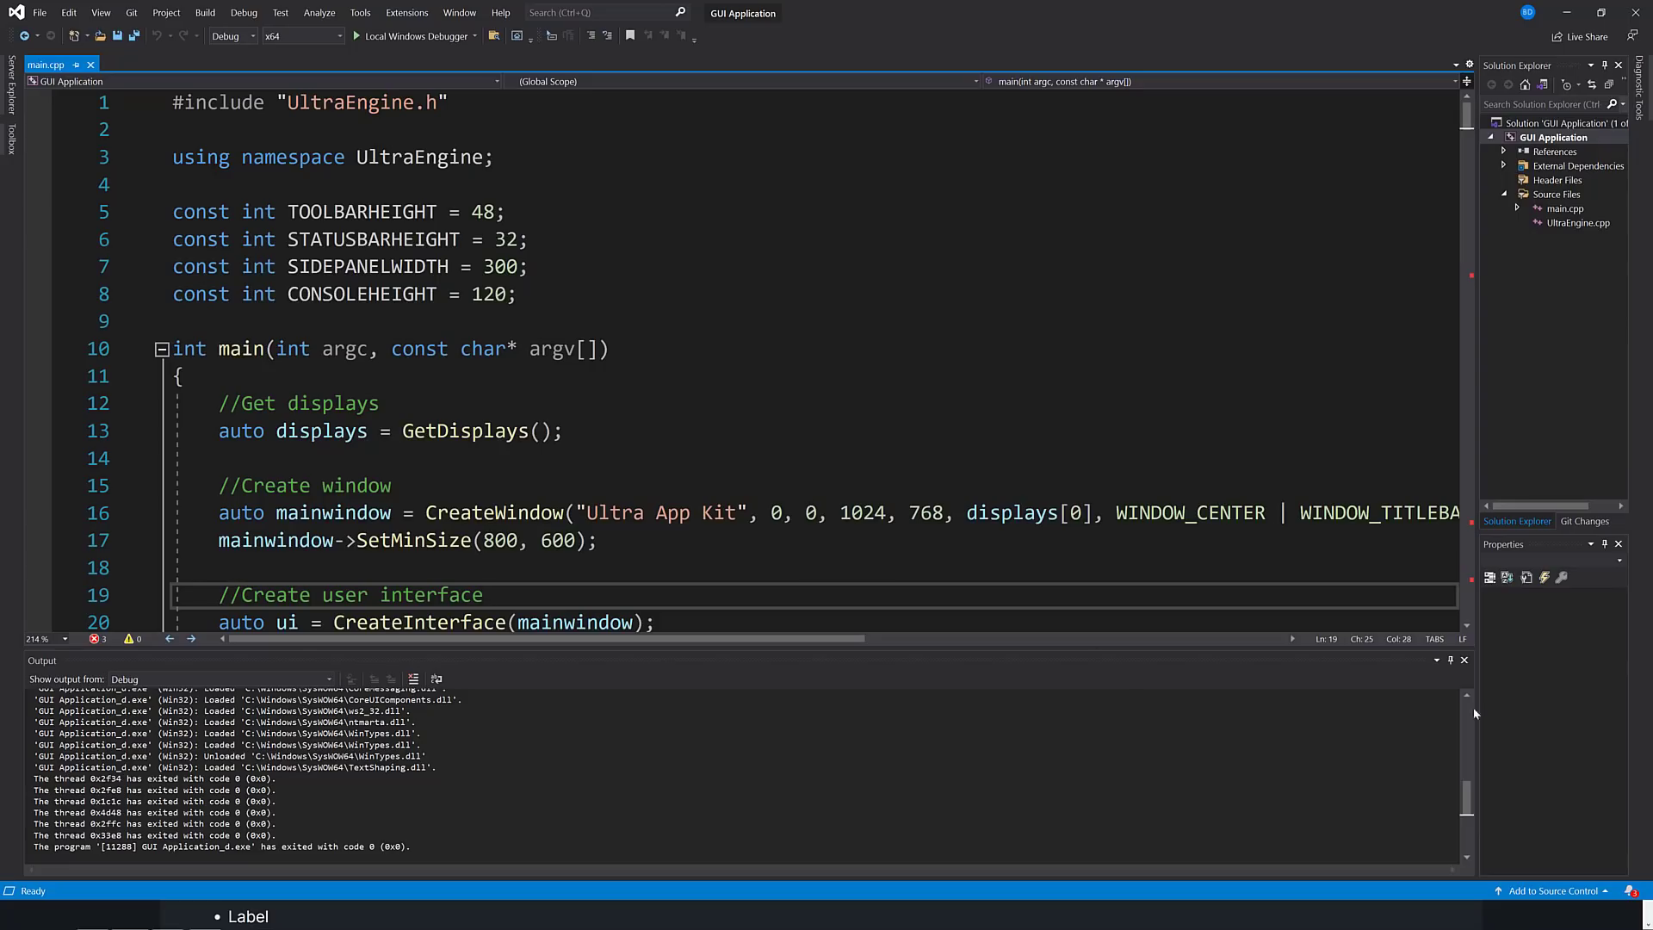
{"action": "type", "text": "iVec2 sz = ui->root->ClientSize();"}
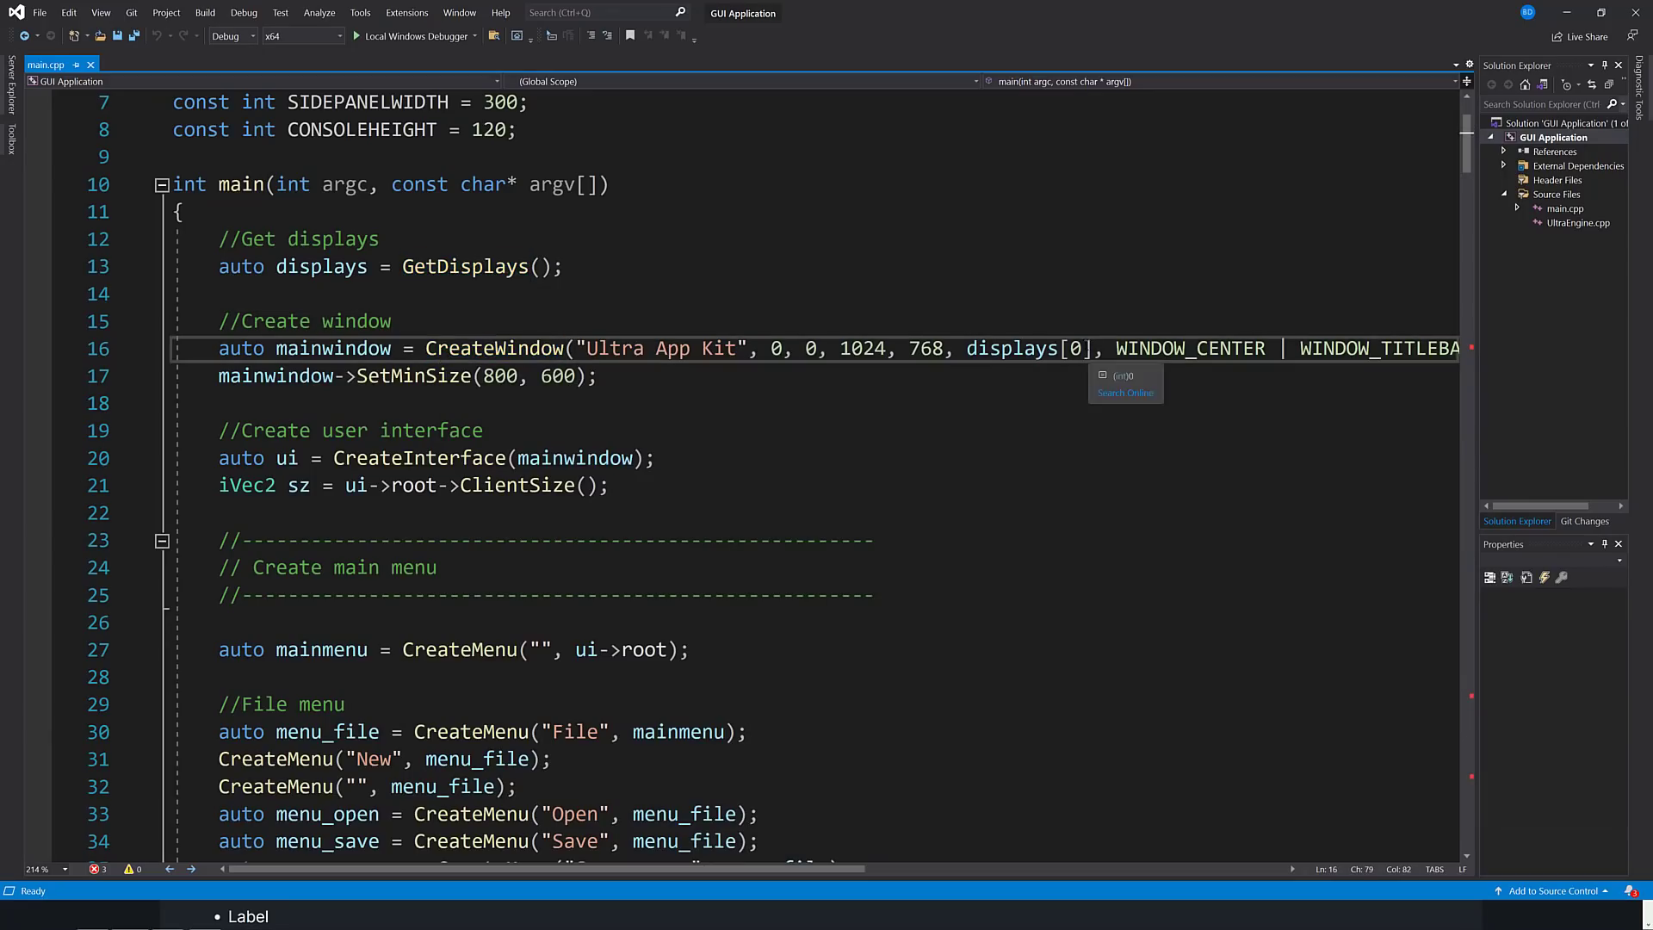
{"action": "scroll", "scroll_direction": "down", "scroll_amount": 3}
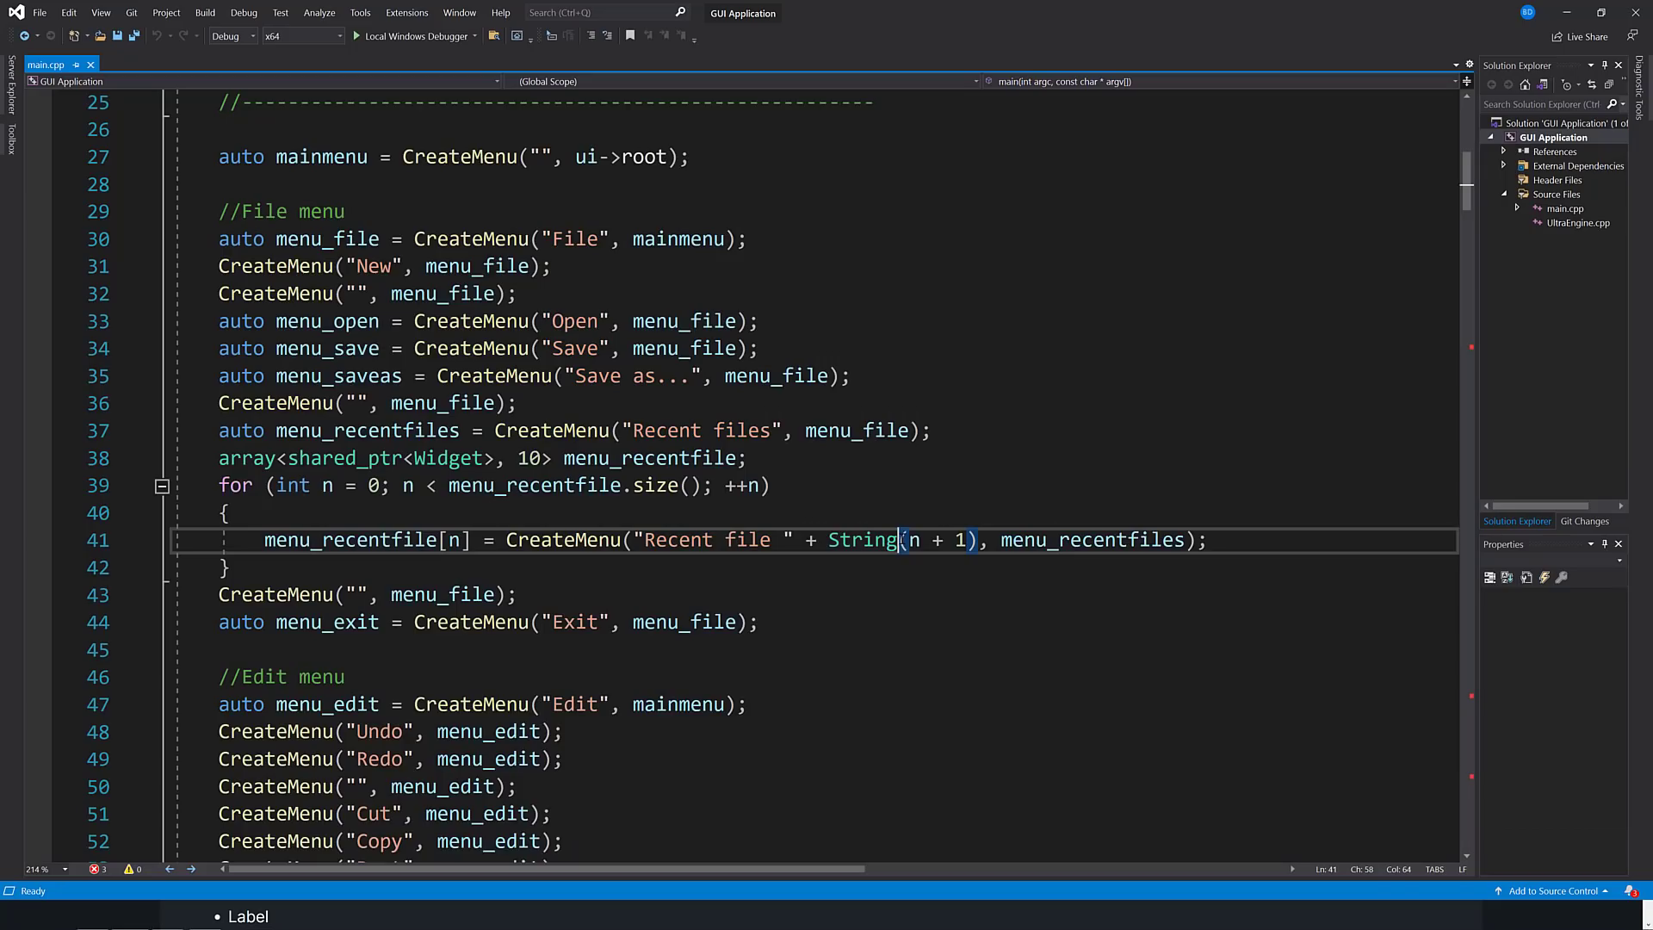
{"action": "scroll", "scroll_direction": "down", "scroll_amount": 3}
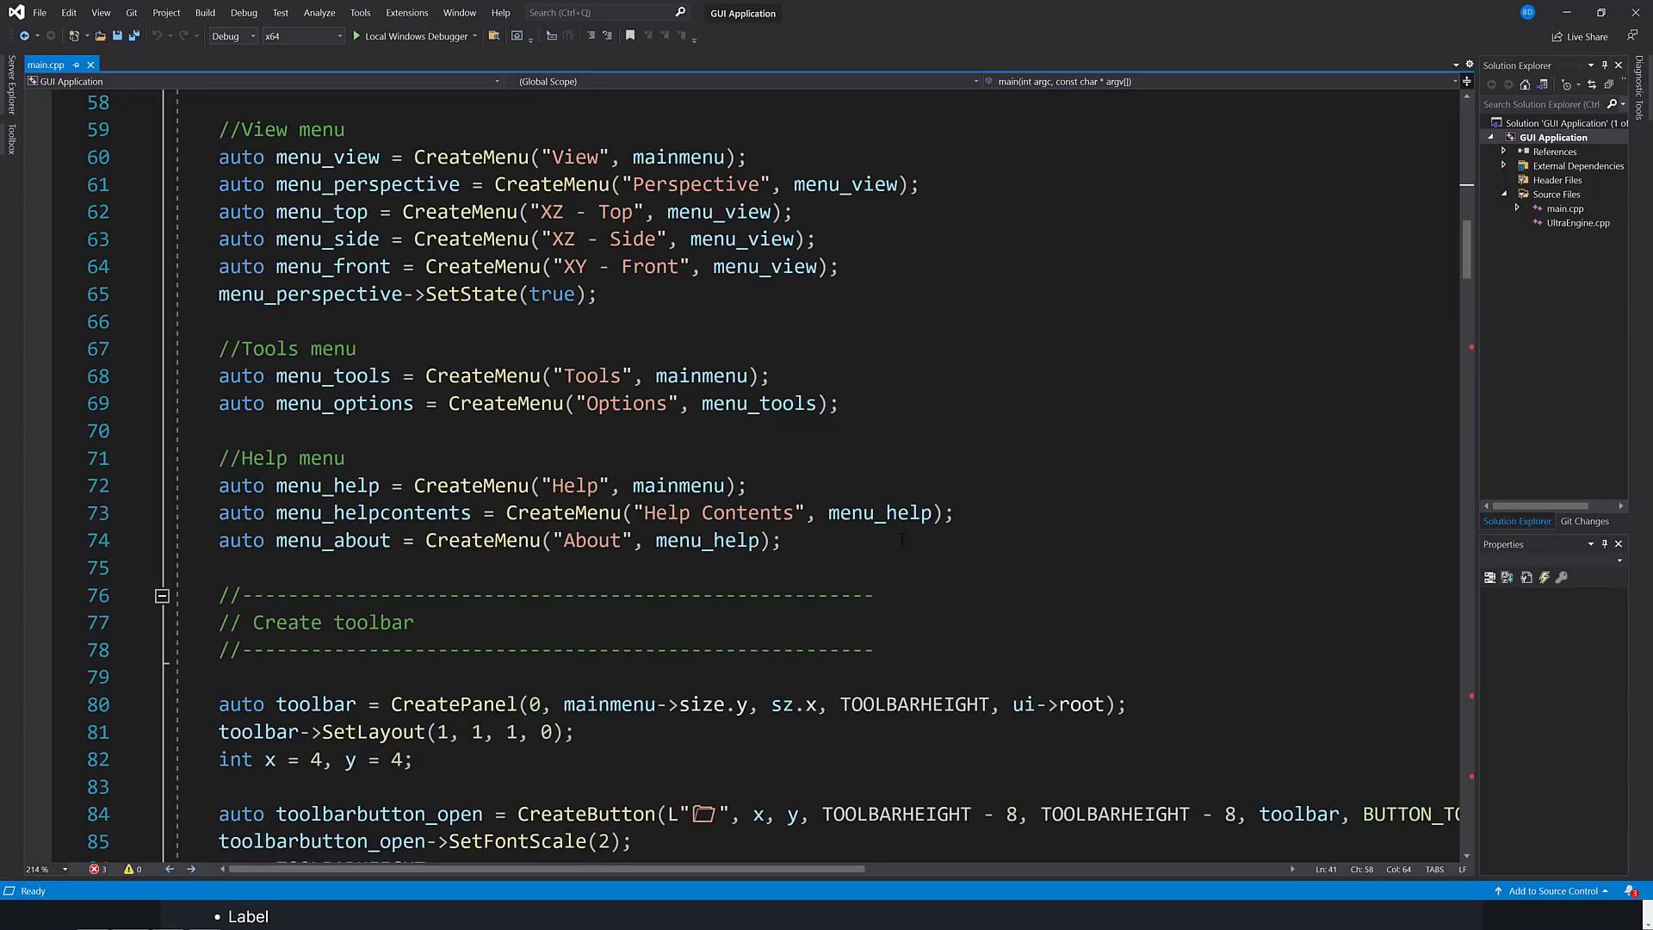
{"action": "scroll", "scroll_direction": "down", "scroll_amount": 3}
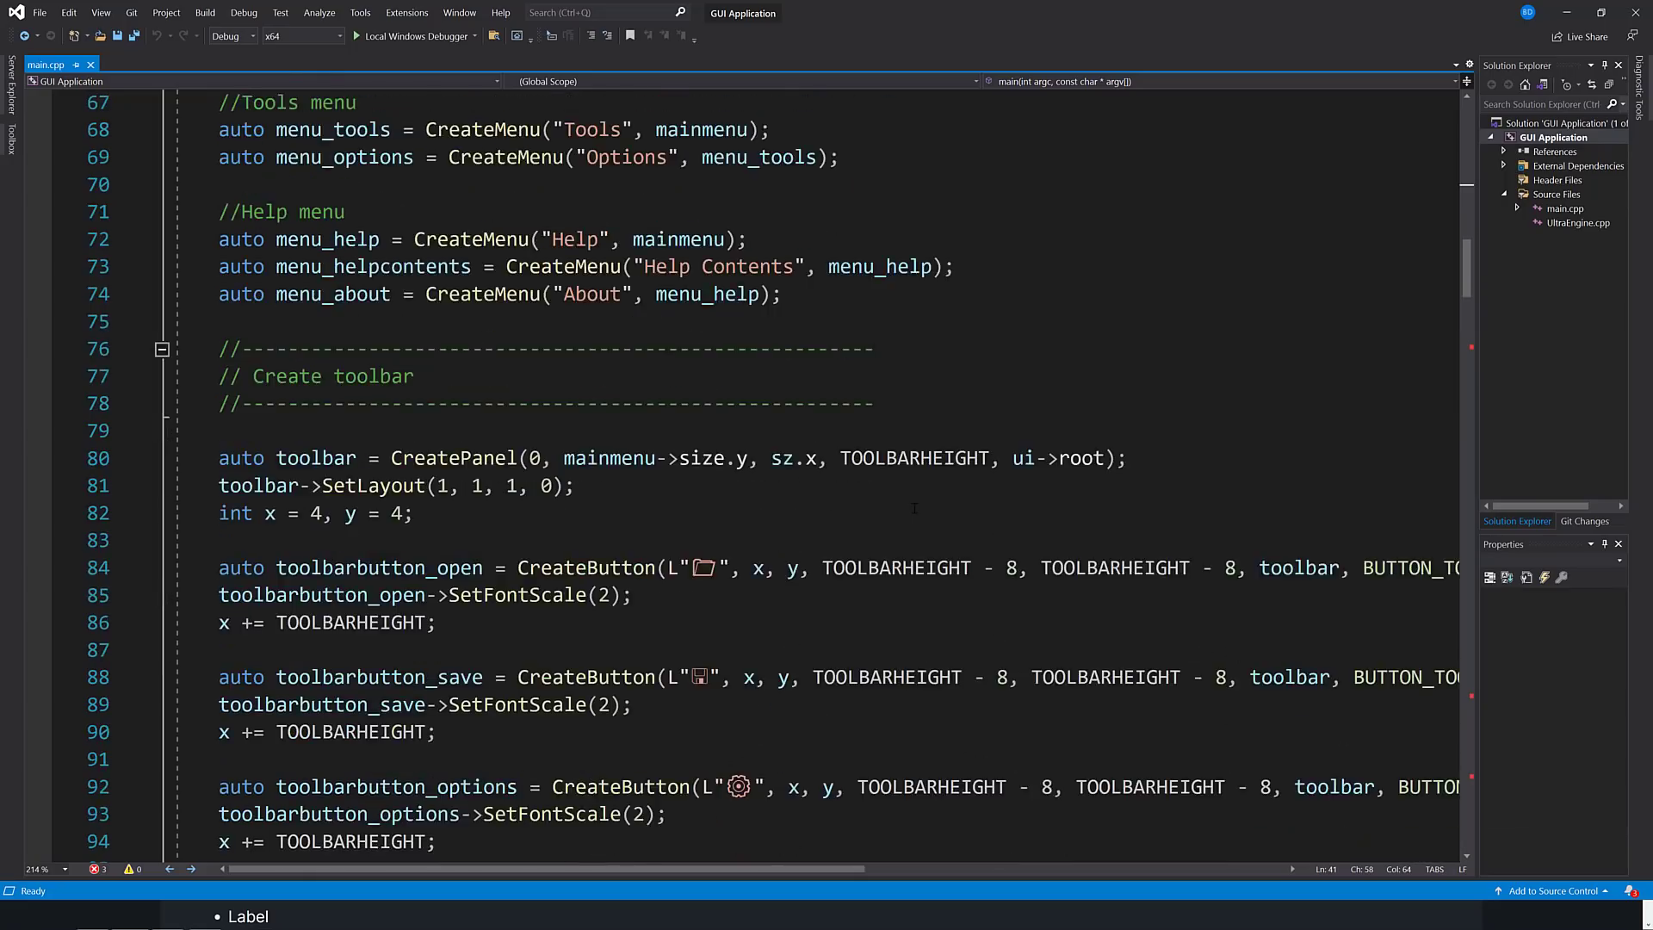
{"action": "scroll", "scroll_direction": "down", "scroll_amount": 3}
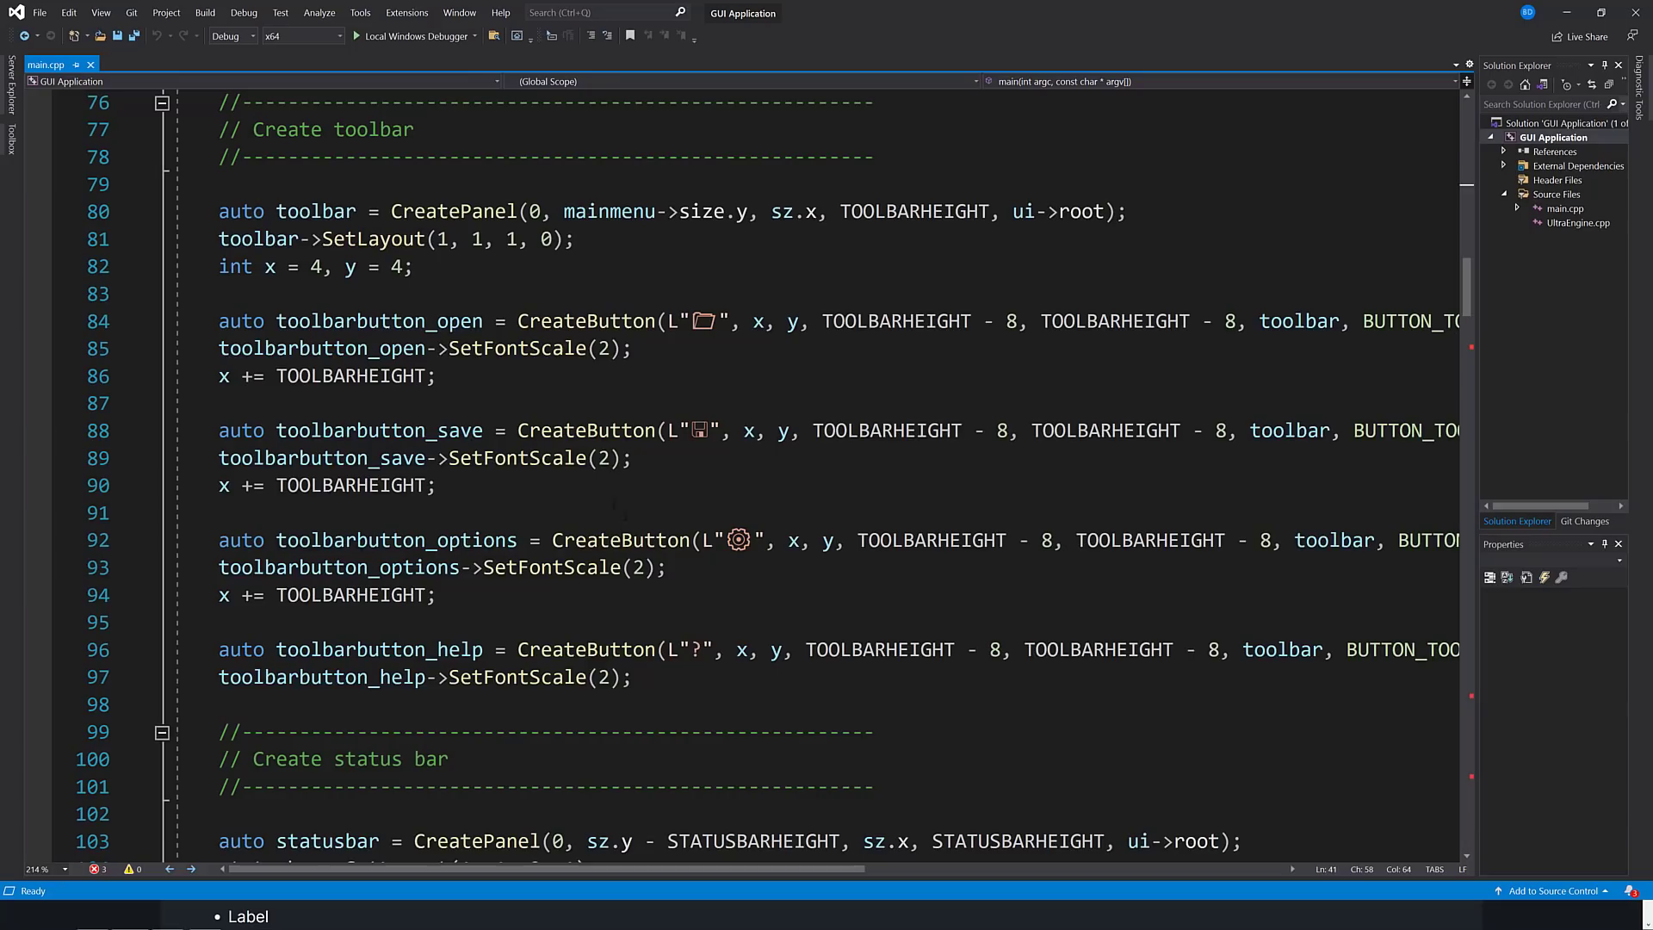
{"action": "left_click_drag", "start_coordinate": [246, 184], "coordinate": [632, 677]}
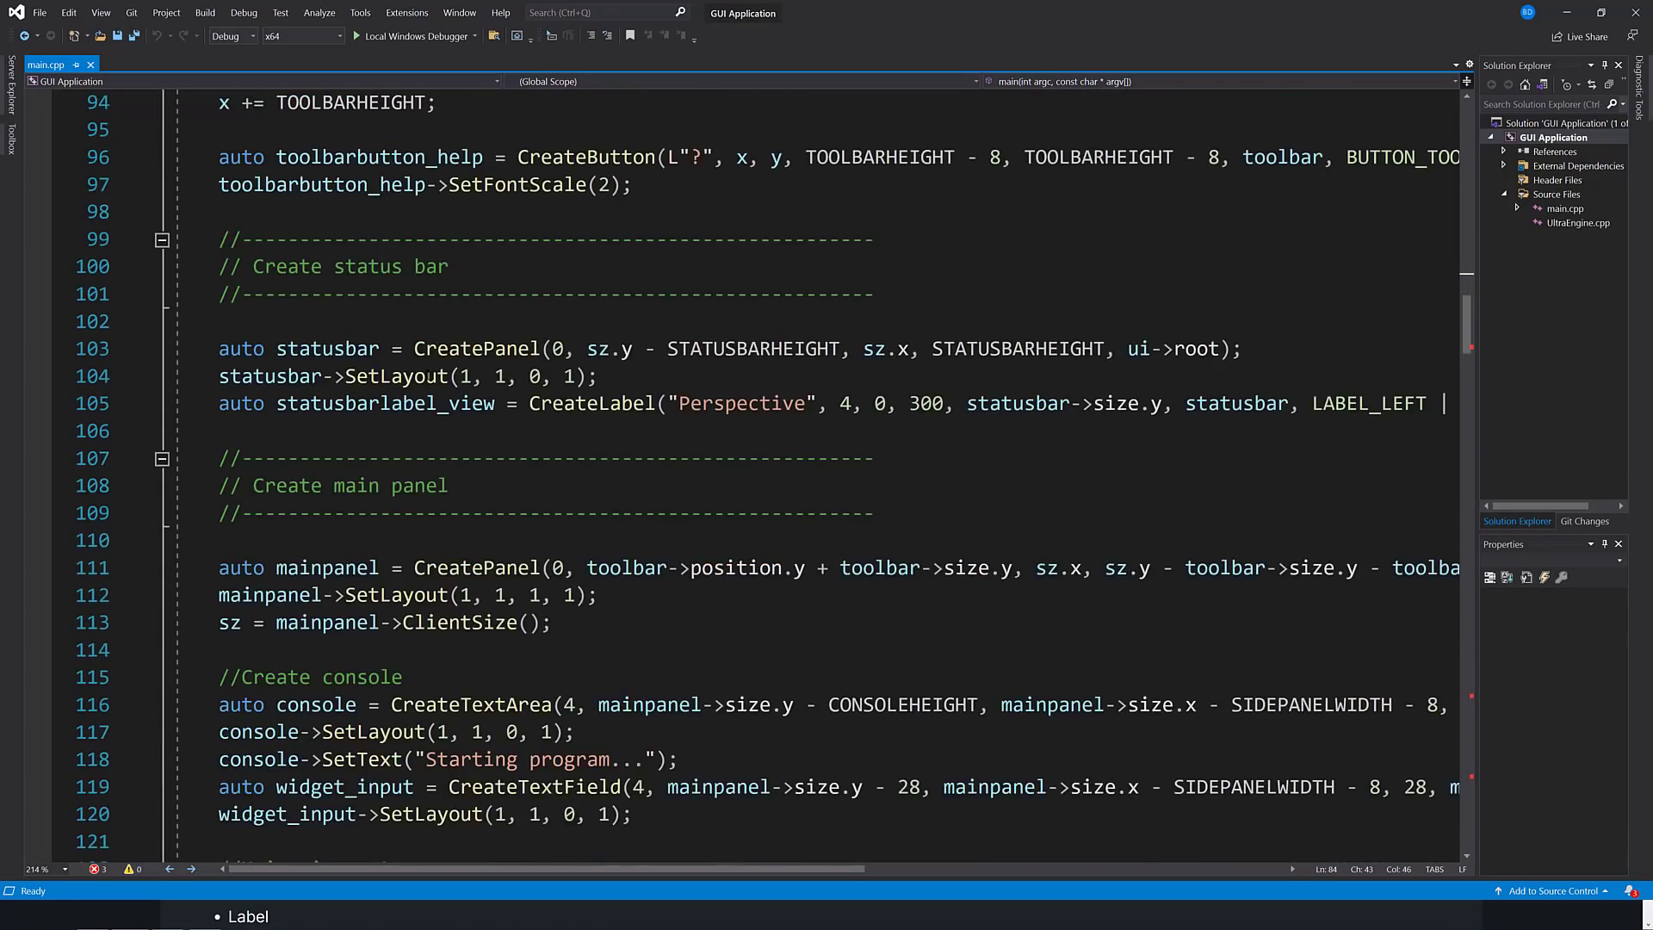
{"action": "scroll", "scroll_direction": "down", "scroll_amount": 3}
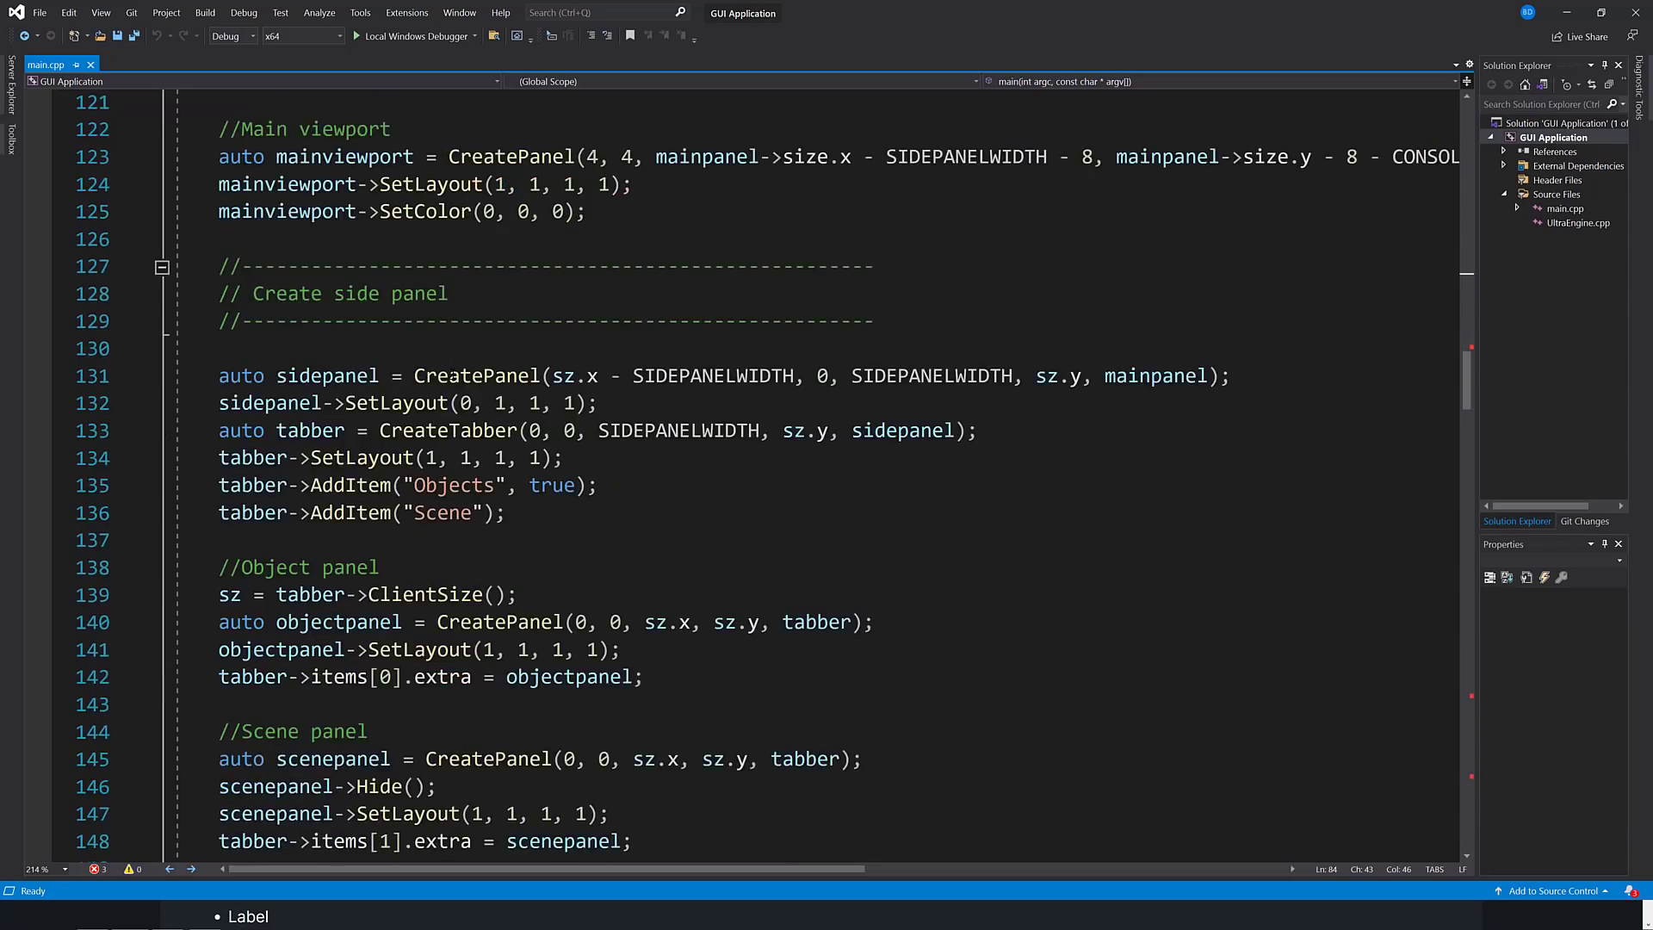
{"action": "scroll", "scroll_direction": "down", "scroll_amount": 3}
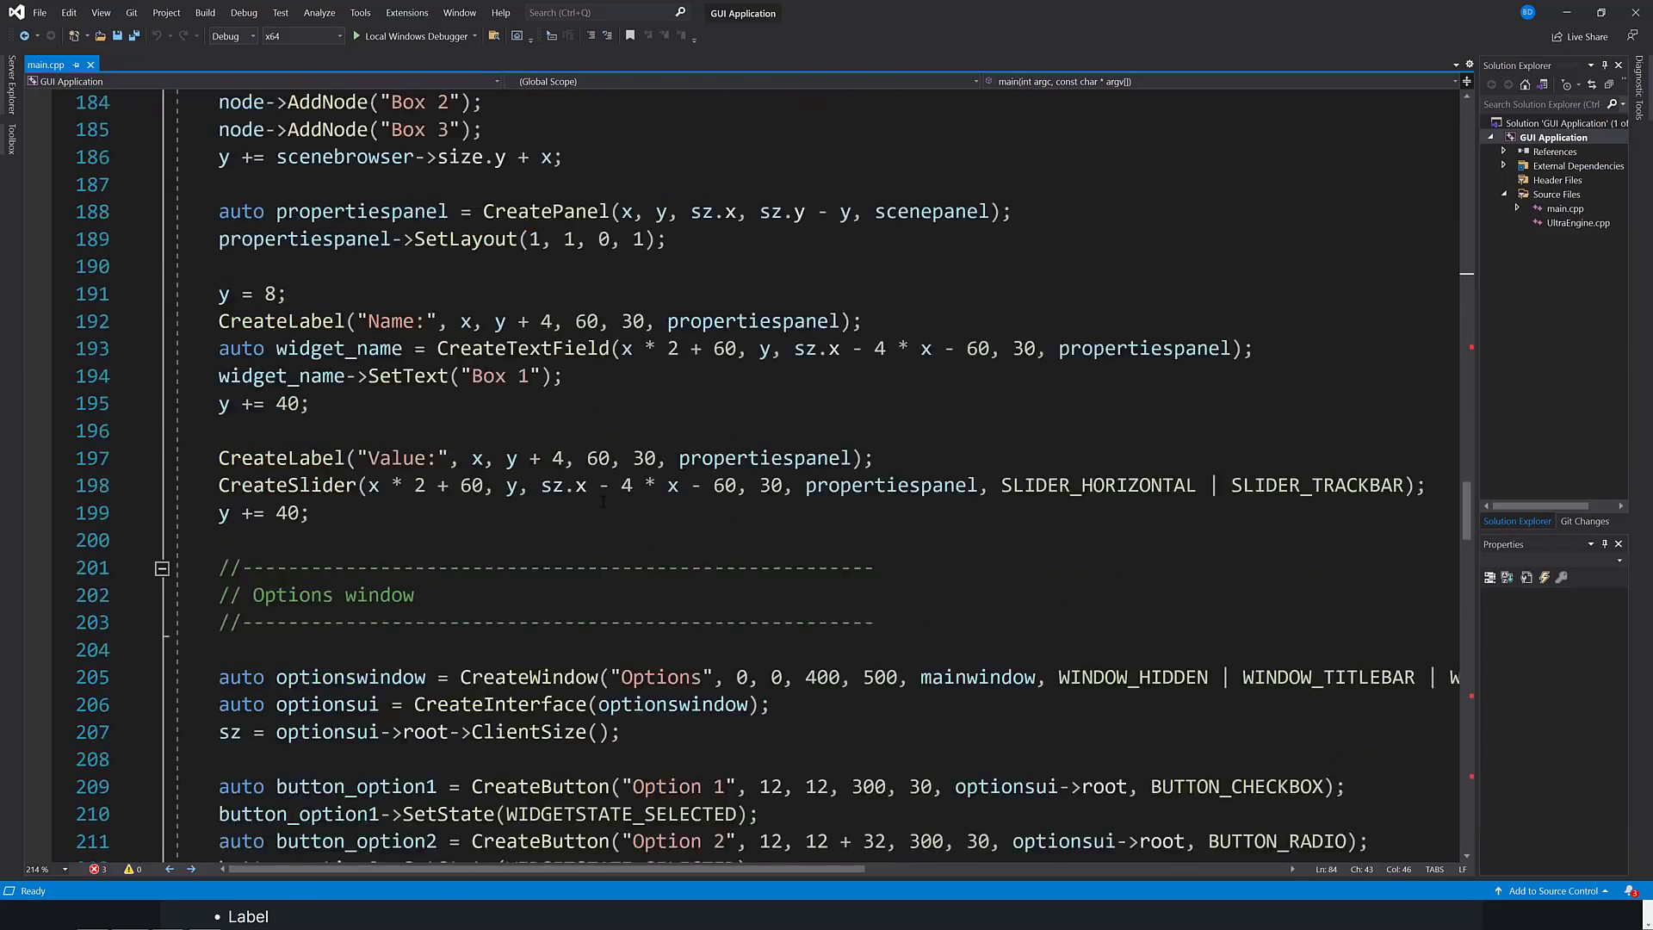
{"action": "scroll", "scroll_direction": "down", "scroll_amount": 3}
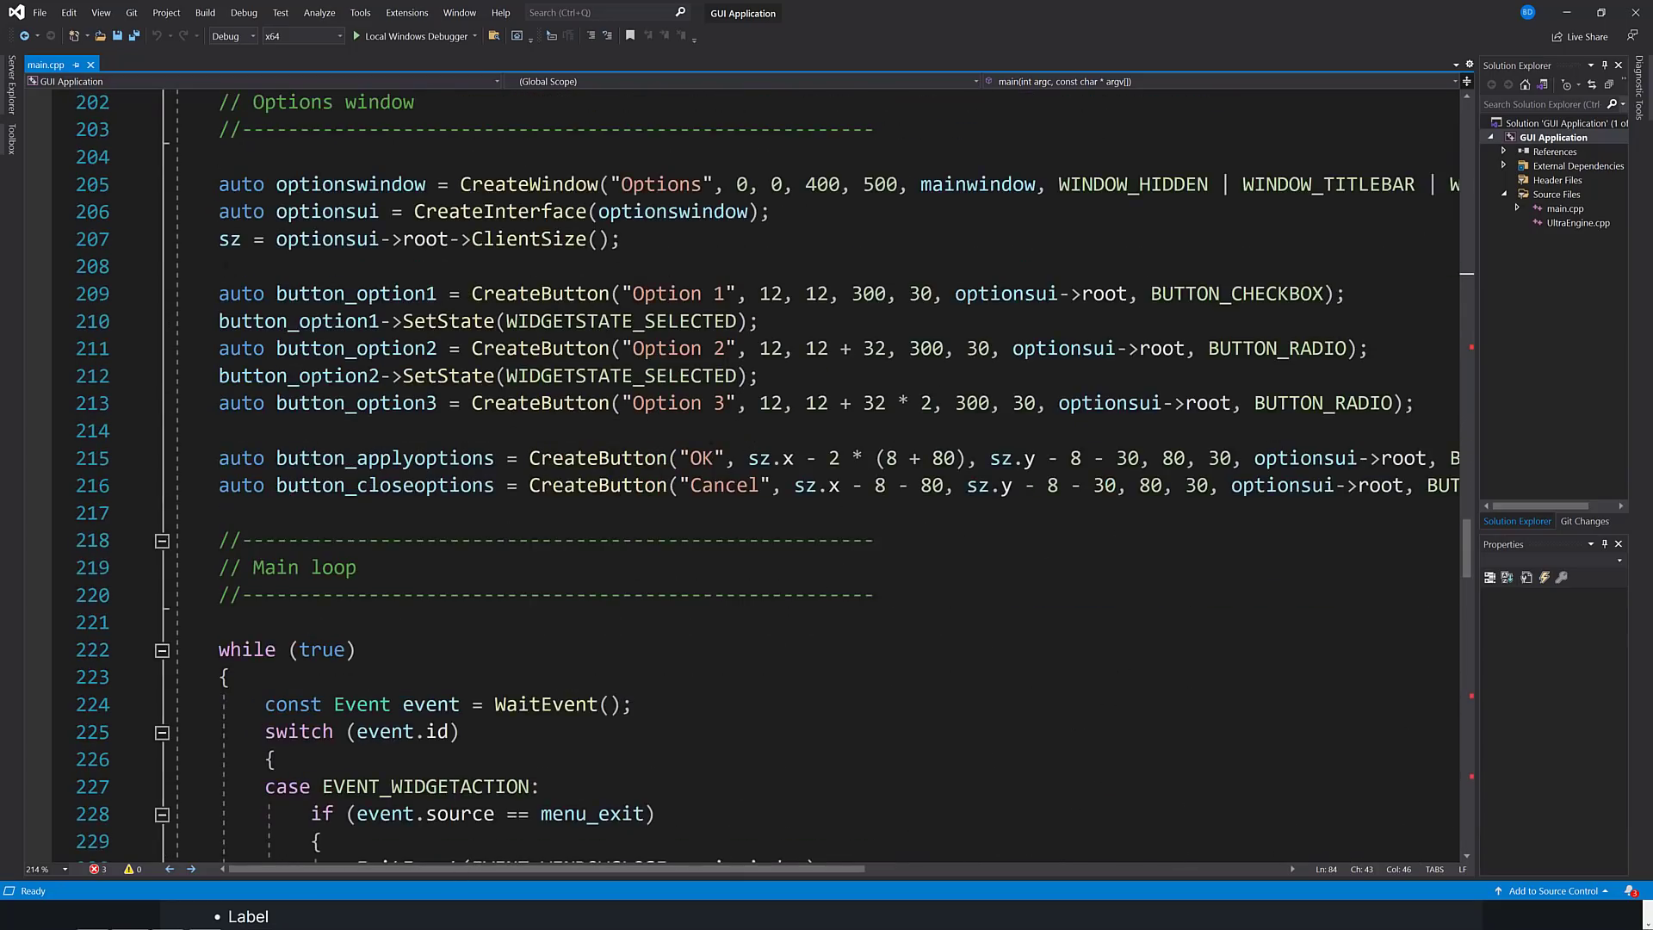
{"action": "scroll", "scroll_direction": "down", "scroll_amount": 3}
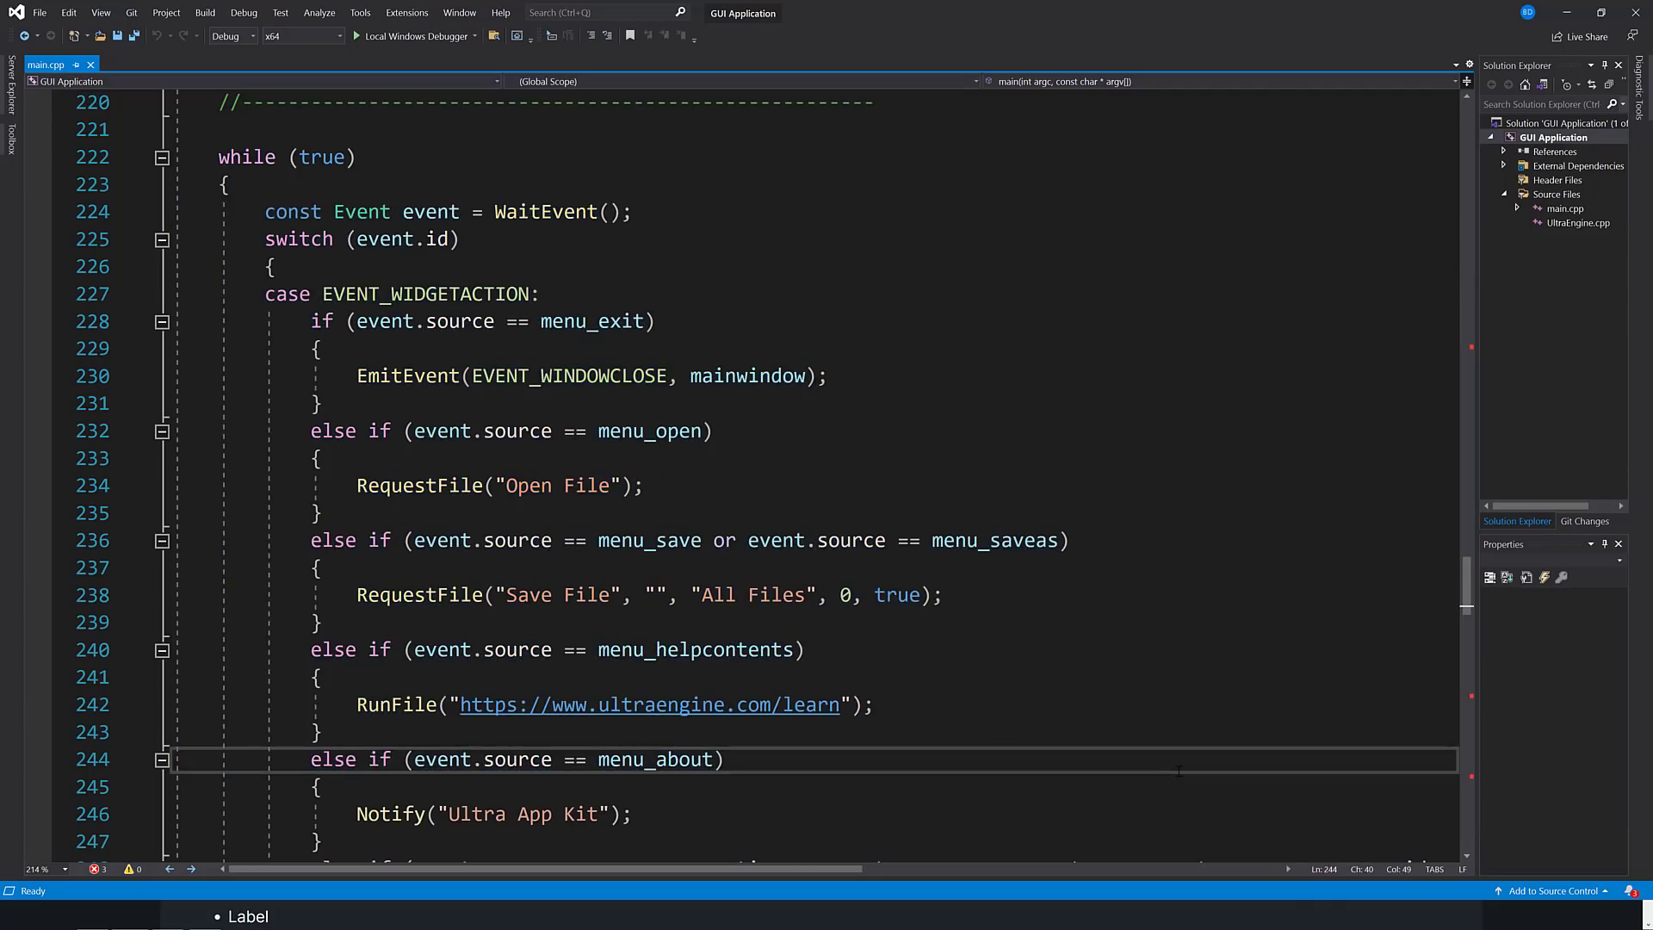
{"action": "left_click", "coordinate": [633, 320]}
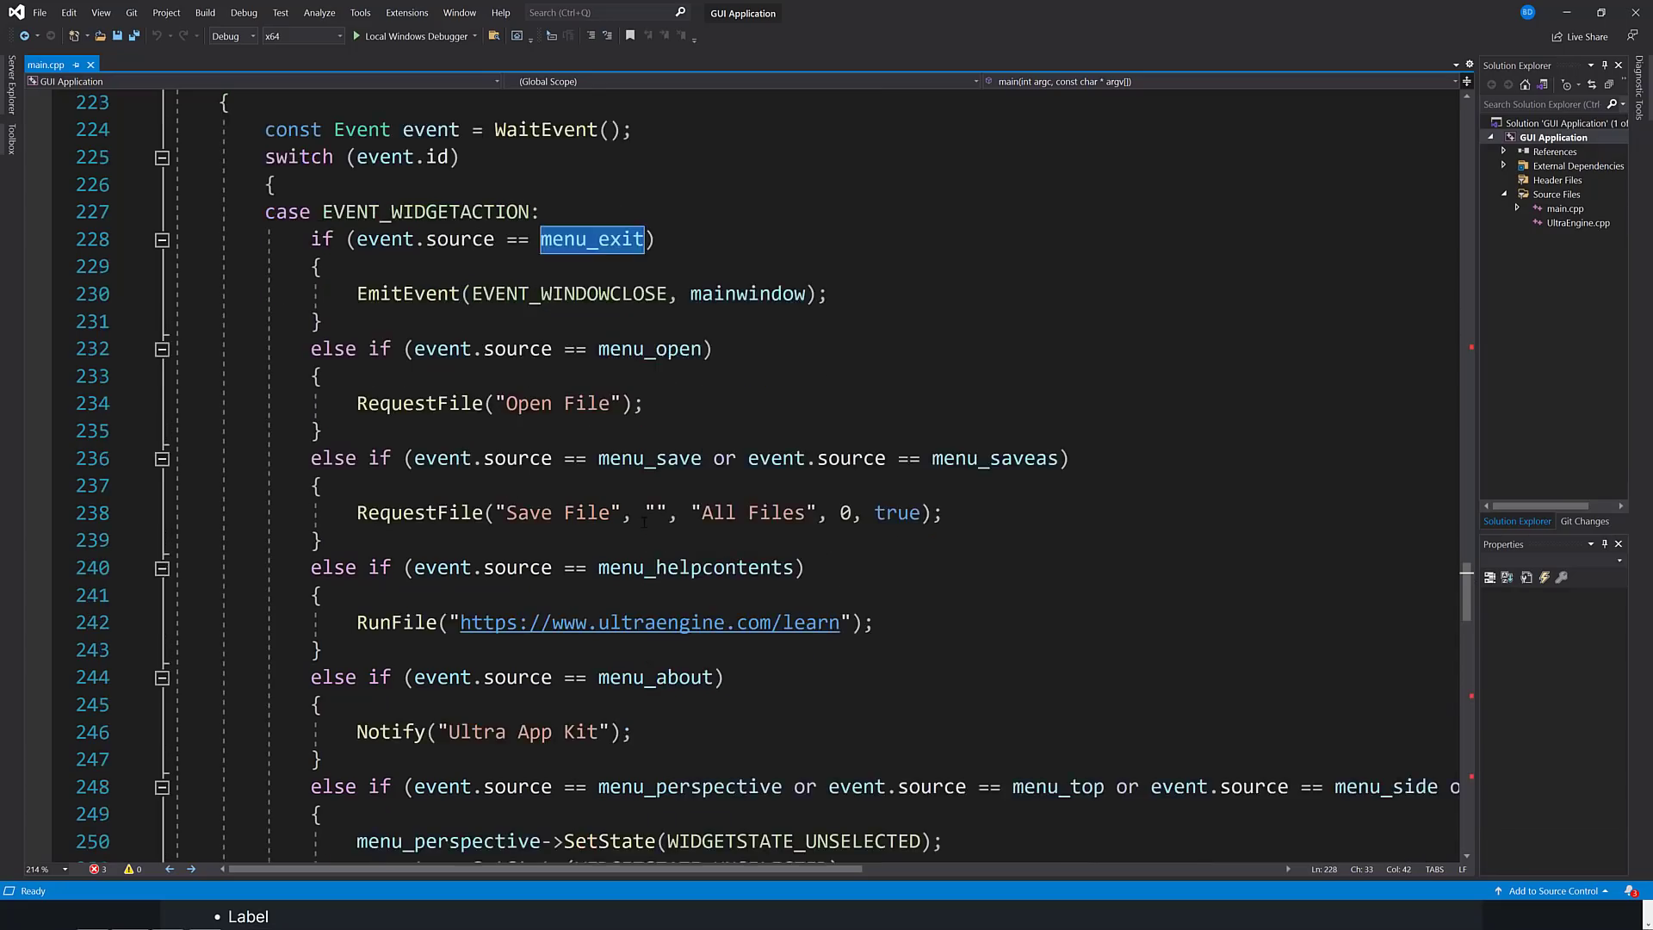
{"action": "scroll", "scroll_direction": "down", "scroll_amount": 3}
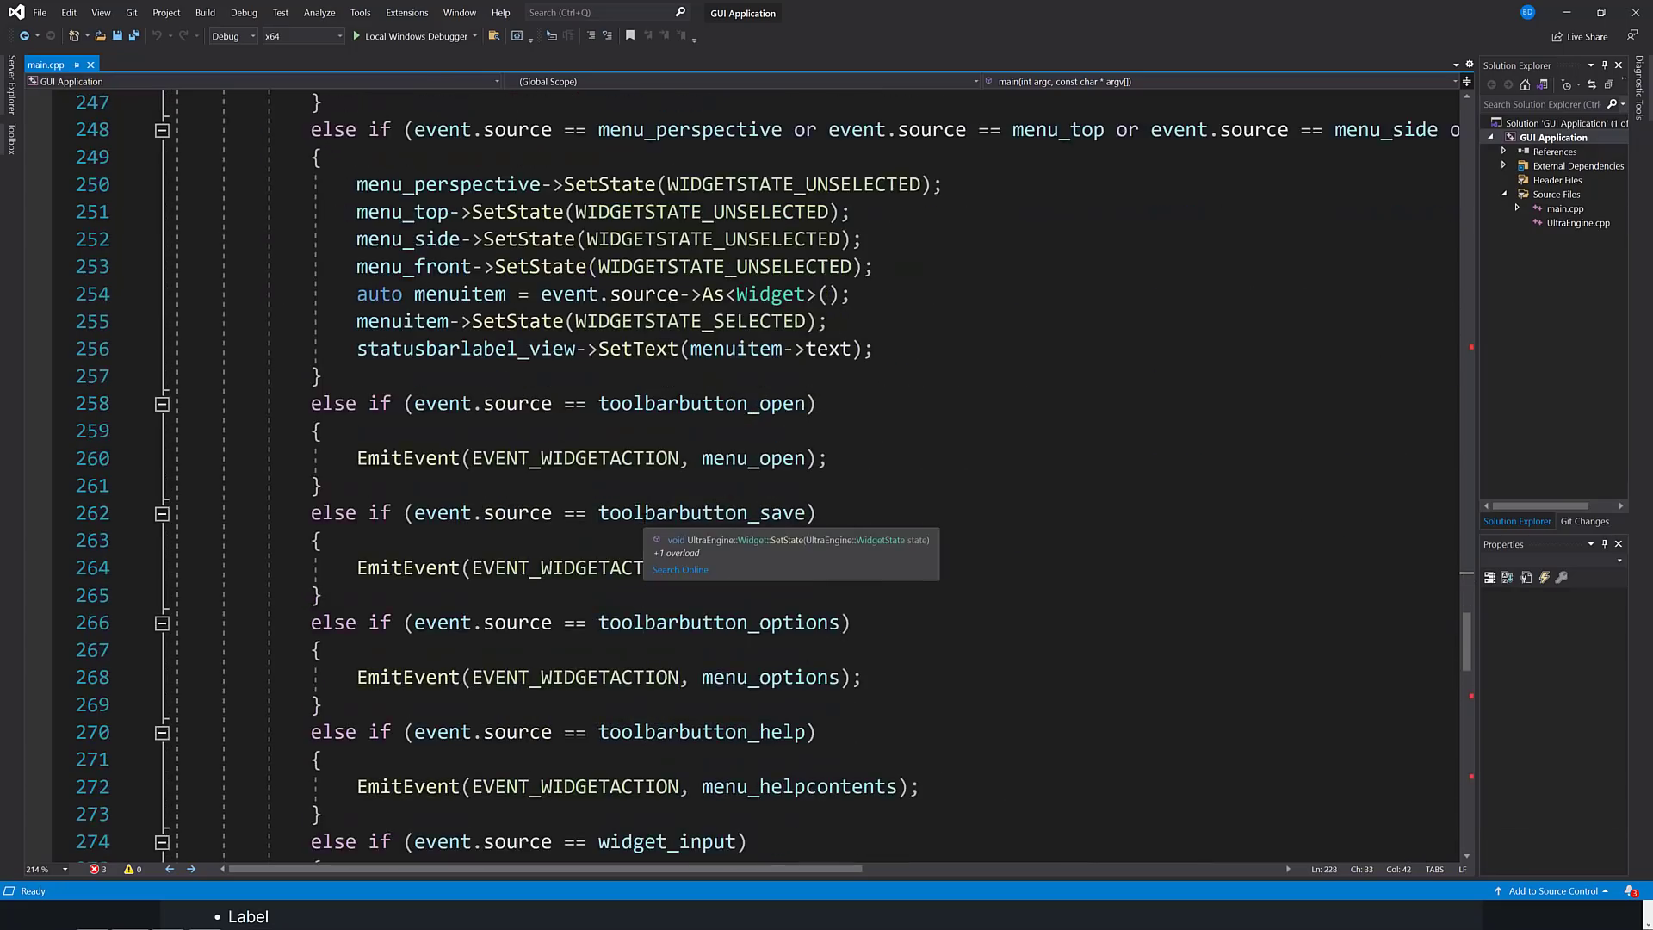
{"action": "scroll", "scroll_direction": "down", "scroll_amount": 3}
{"action": "type", "text": "optionswindow->Hide();"}
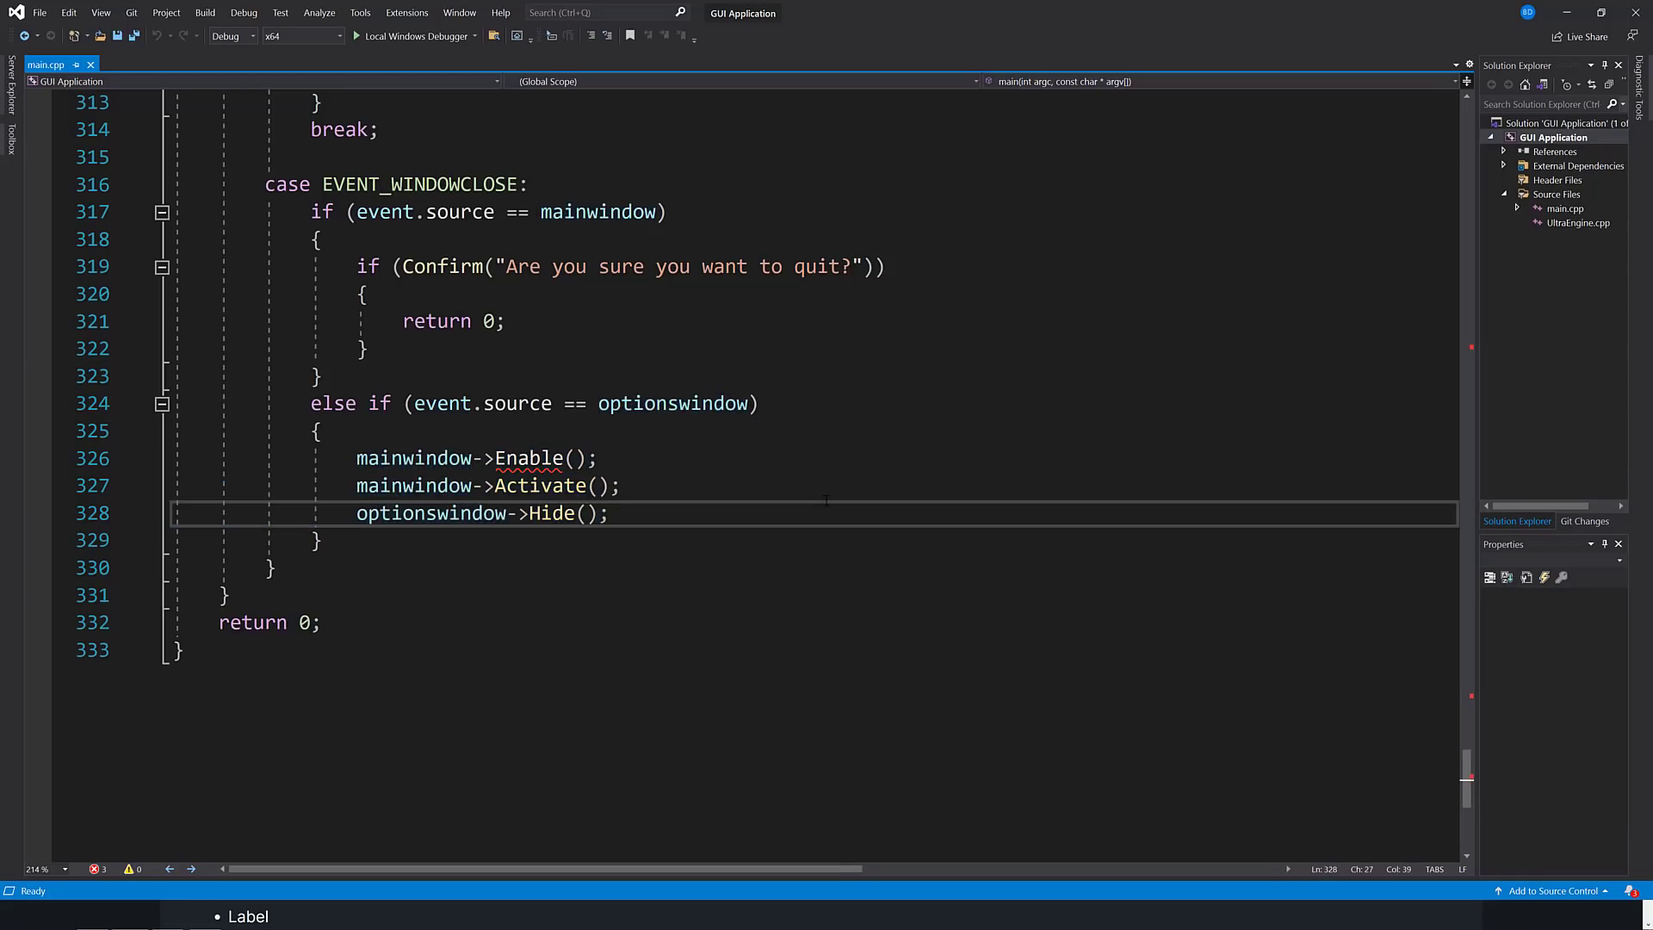
{"action": "mouse_move", "coordinate": [58, 665]}
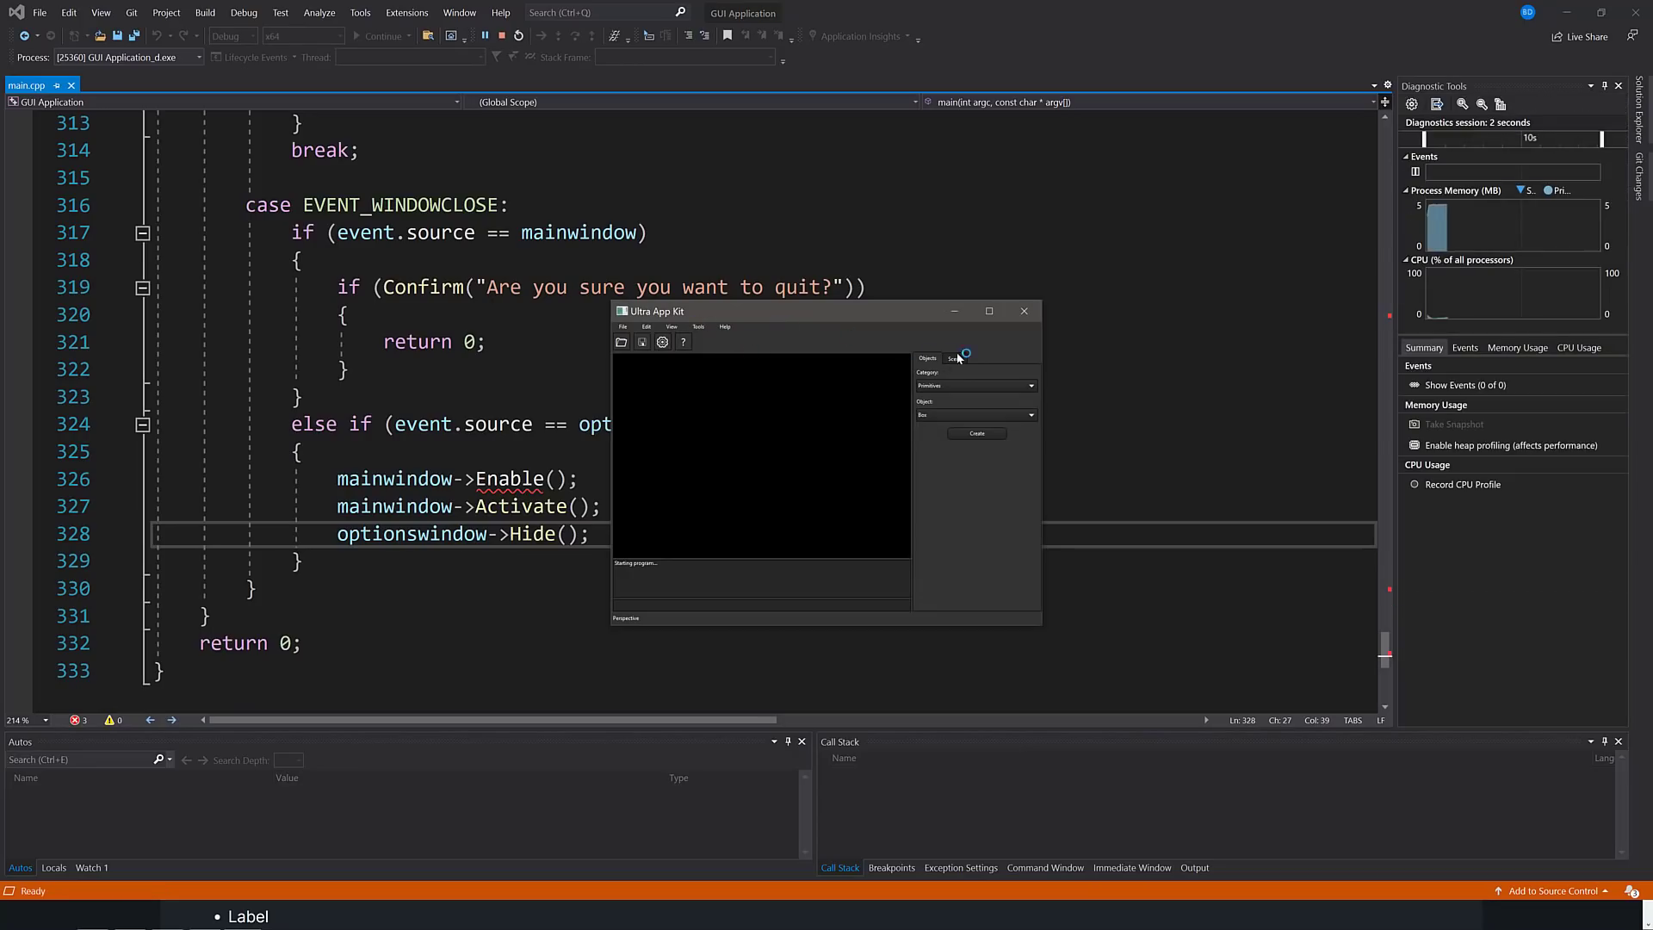
Step: Switch the running sample to its Scene panel and choose a File menu item
{"action": "left_click", "coordinate": [953, 359]}
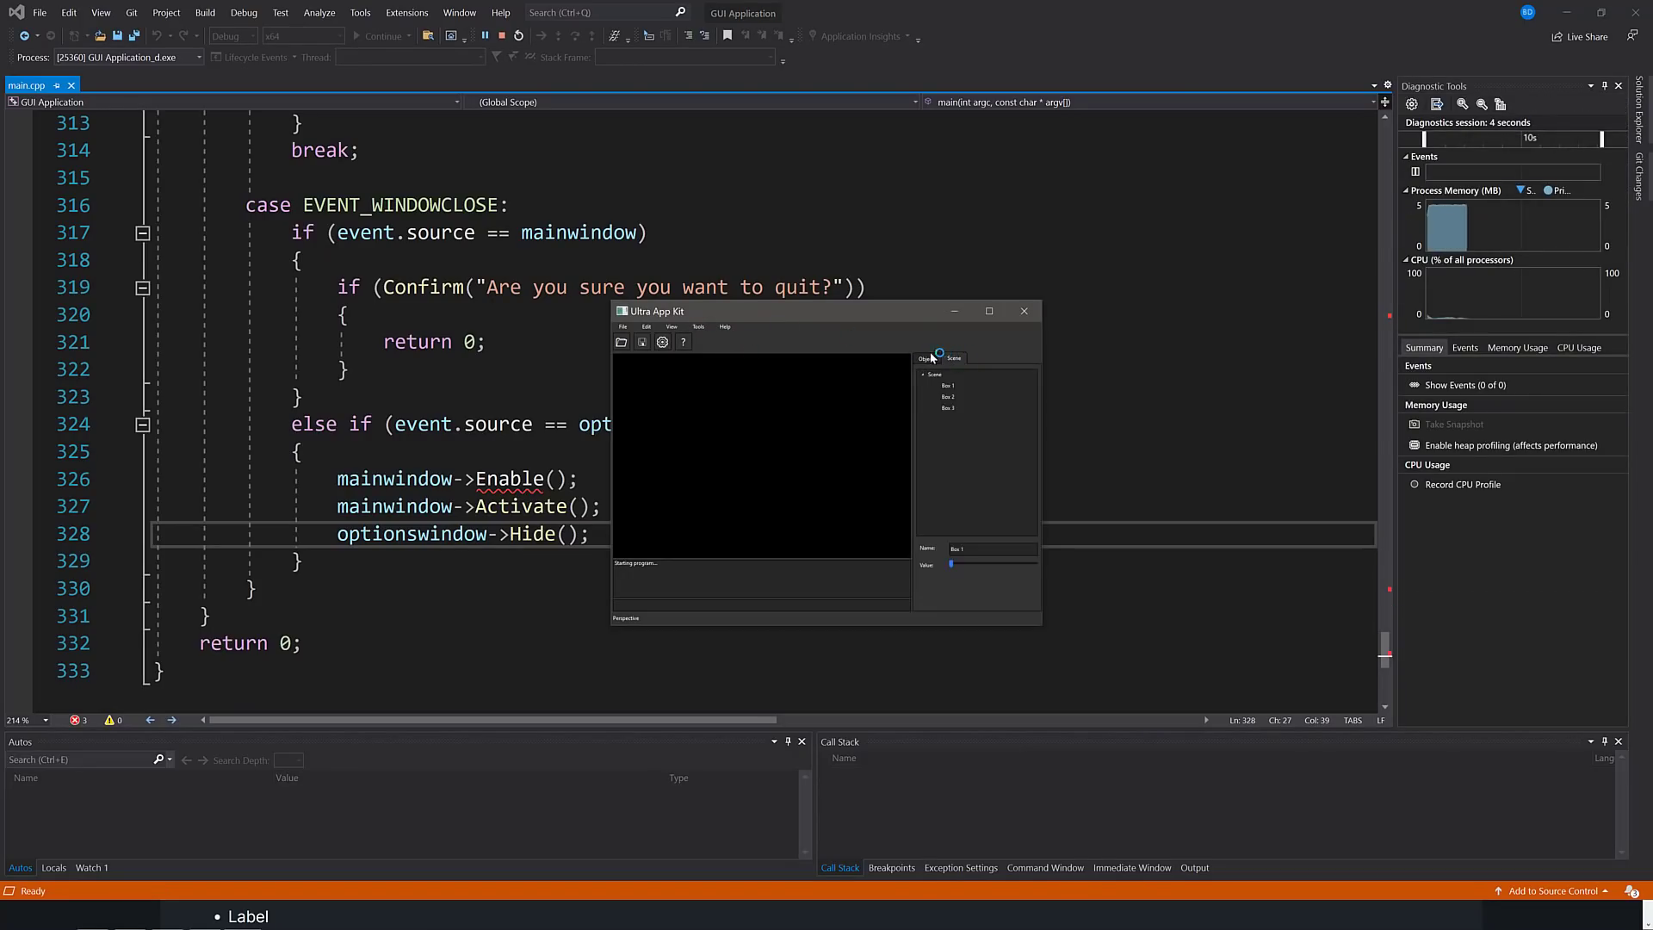
{"action": "left_click", "coordinate": [624, 328]}
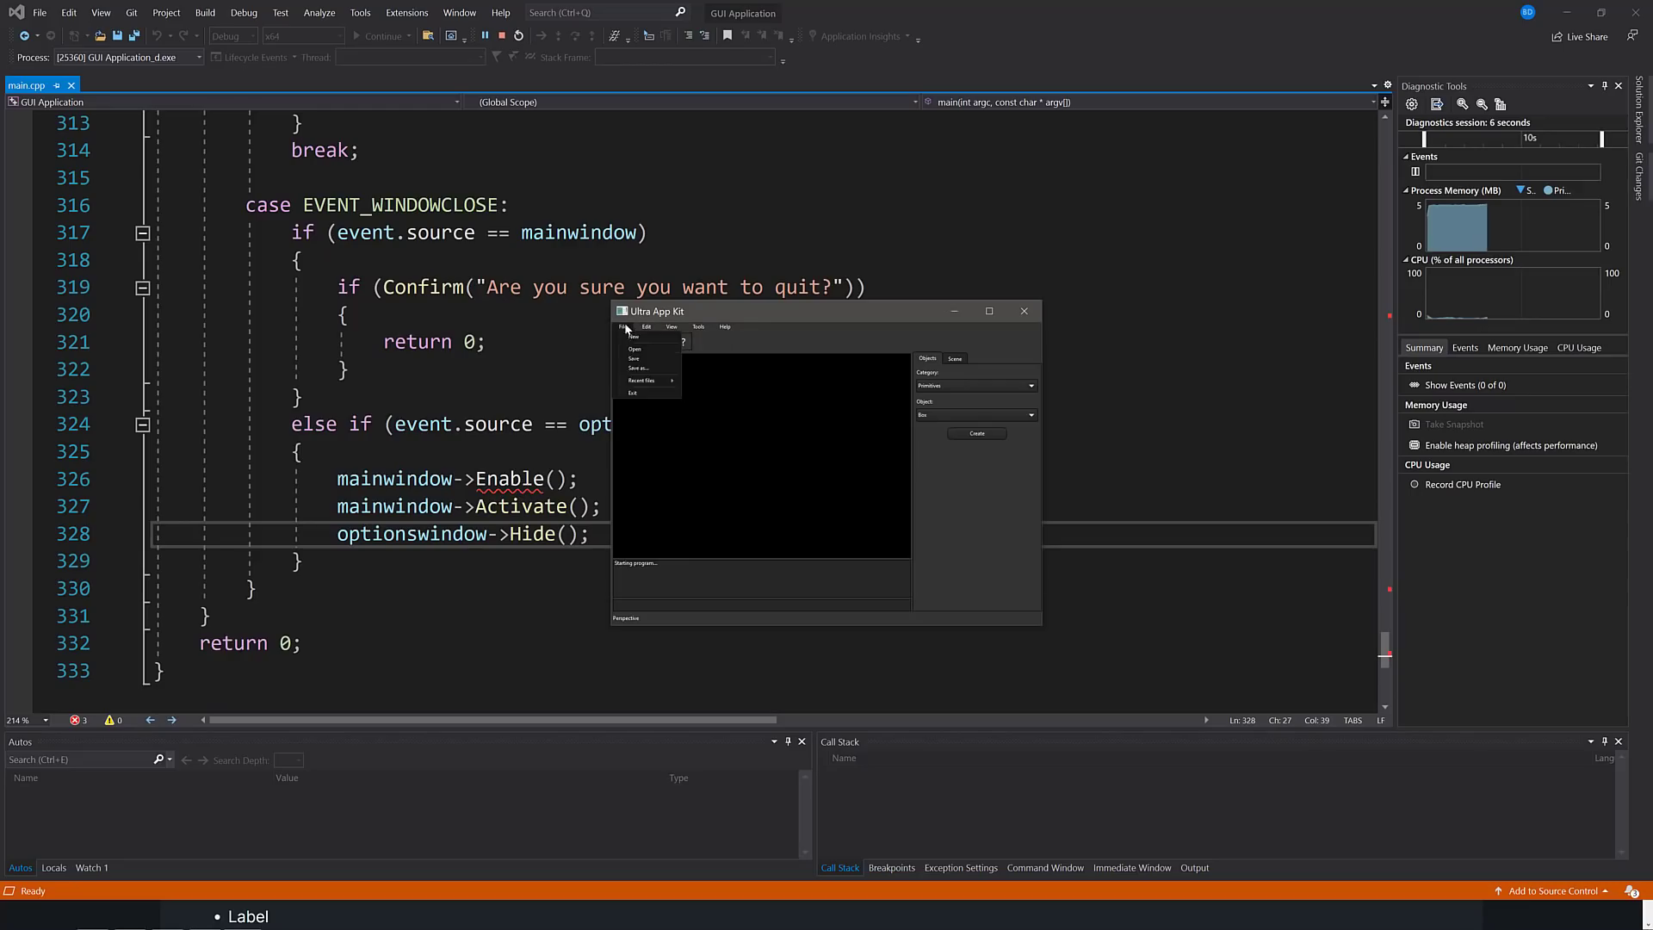
{"action": "left_click", "coordinate": [632, 392]}
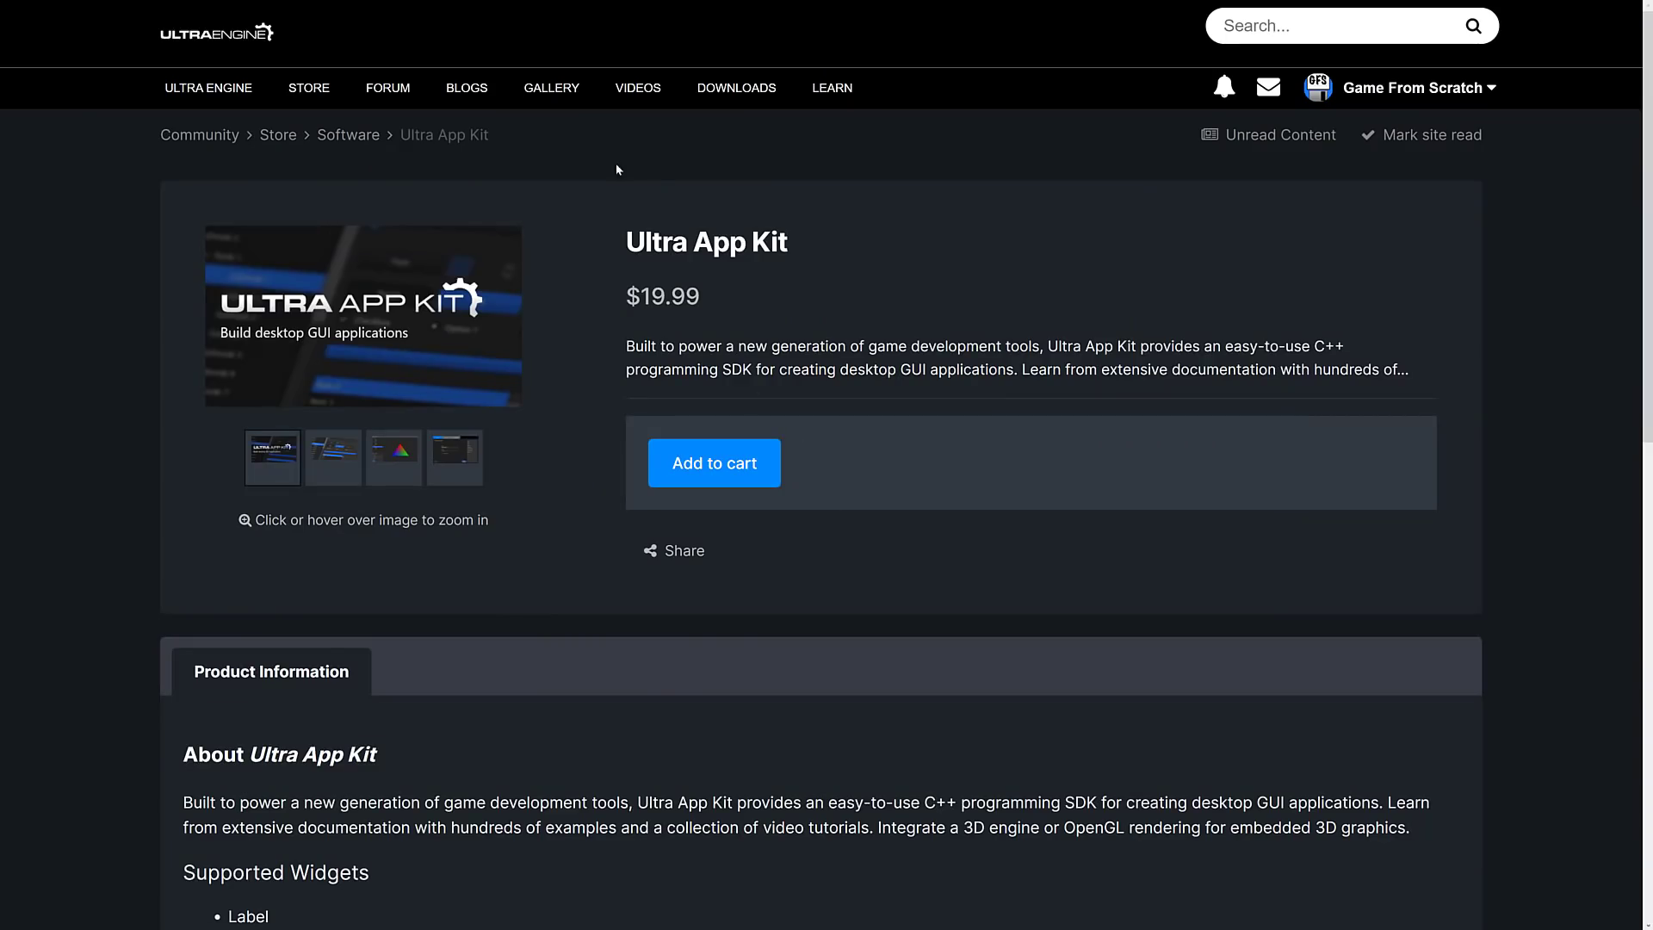
{"action": "mouse_move", "coordinate": [716, 297]}
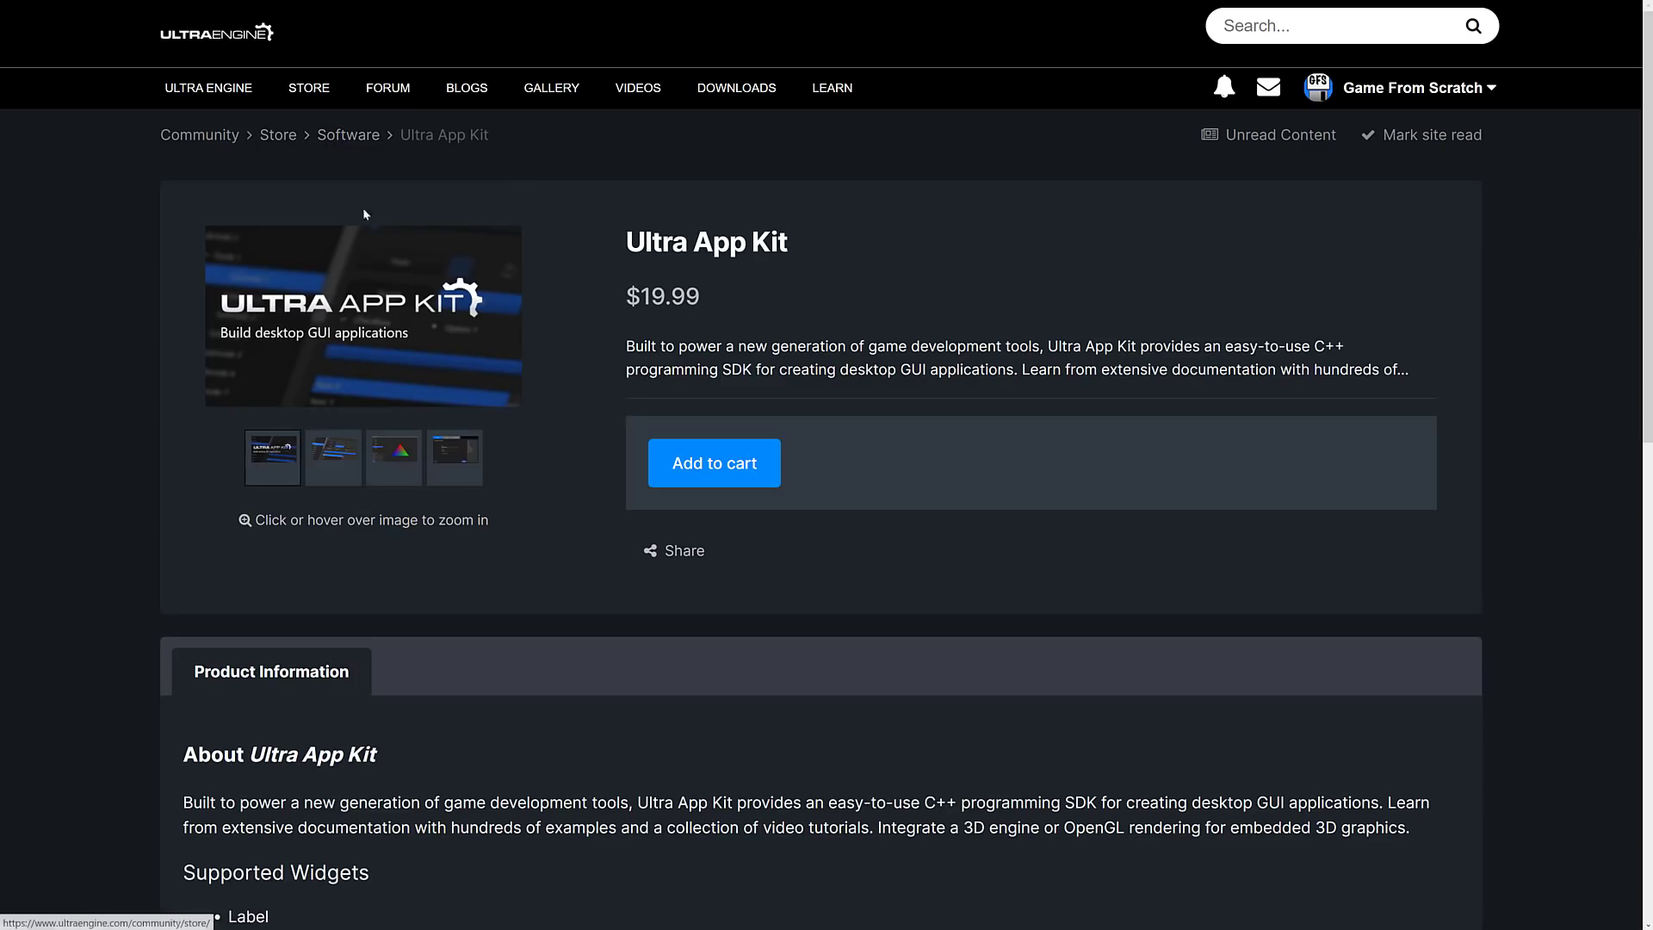
Step: Return to the store product list and view the Ultra App Kit Steam Key listing
{"action": "left_click", "coordinate": [277, 134]}
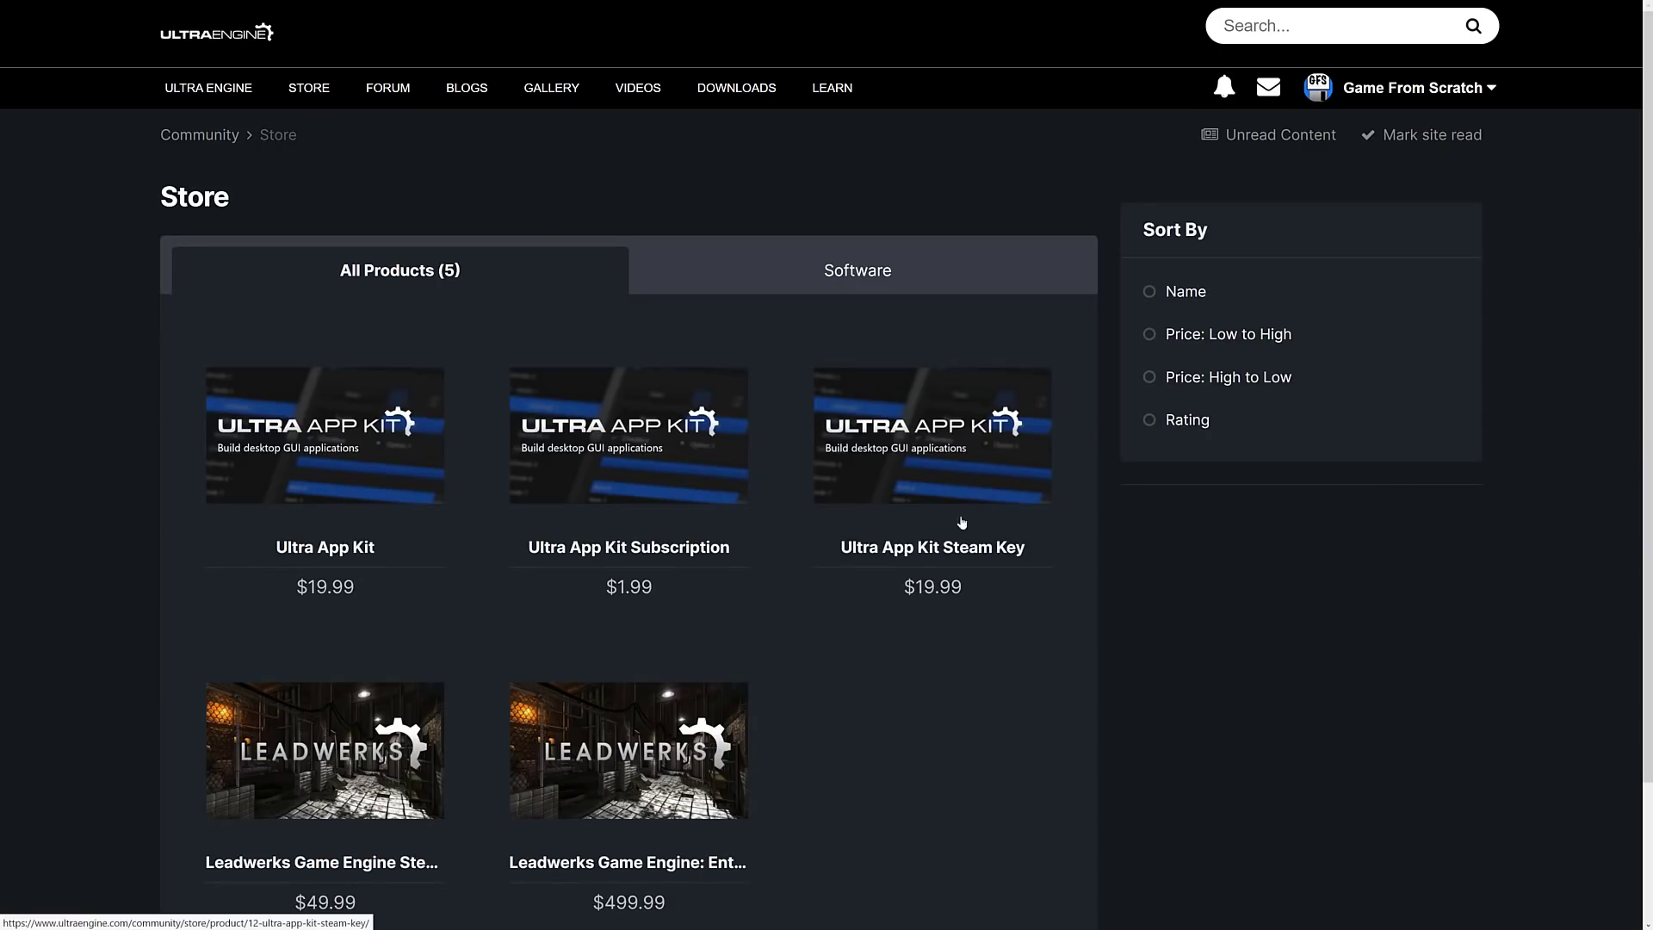
{"action": "left_click", "coordinate": [931, 434]}
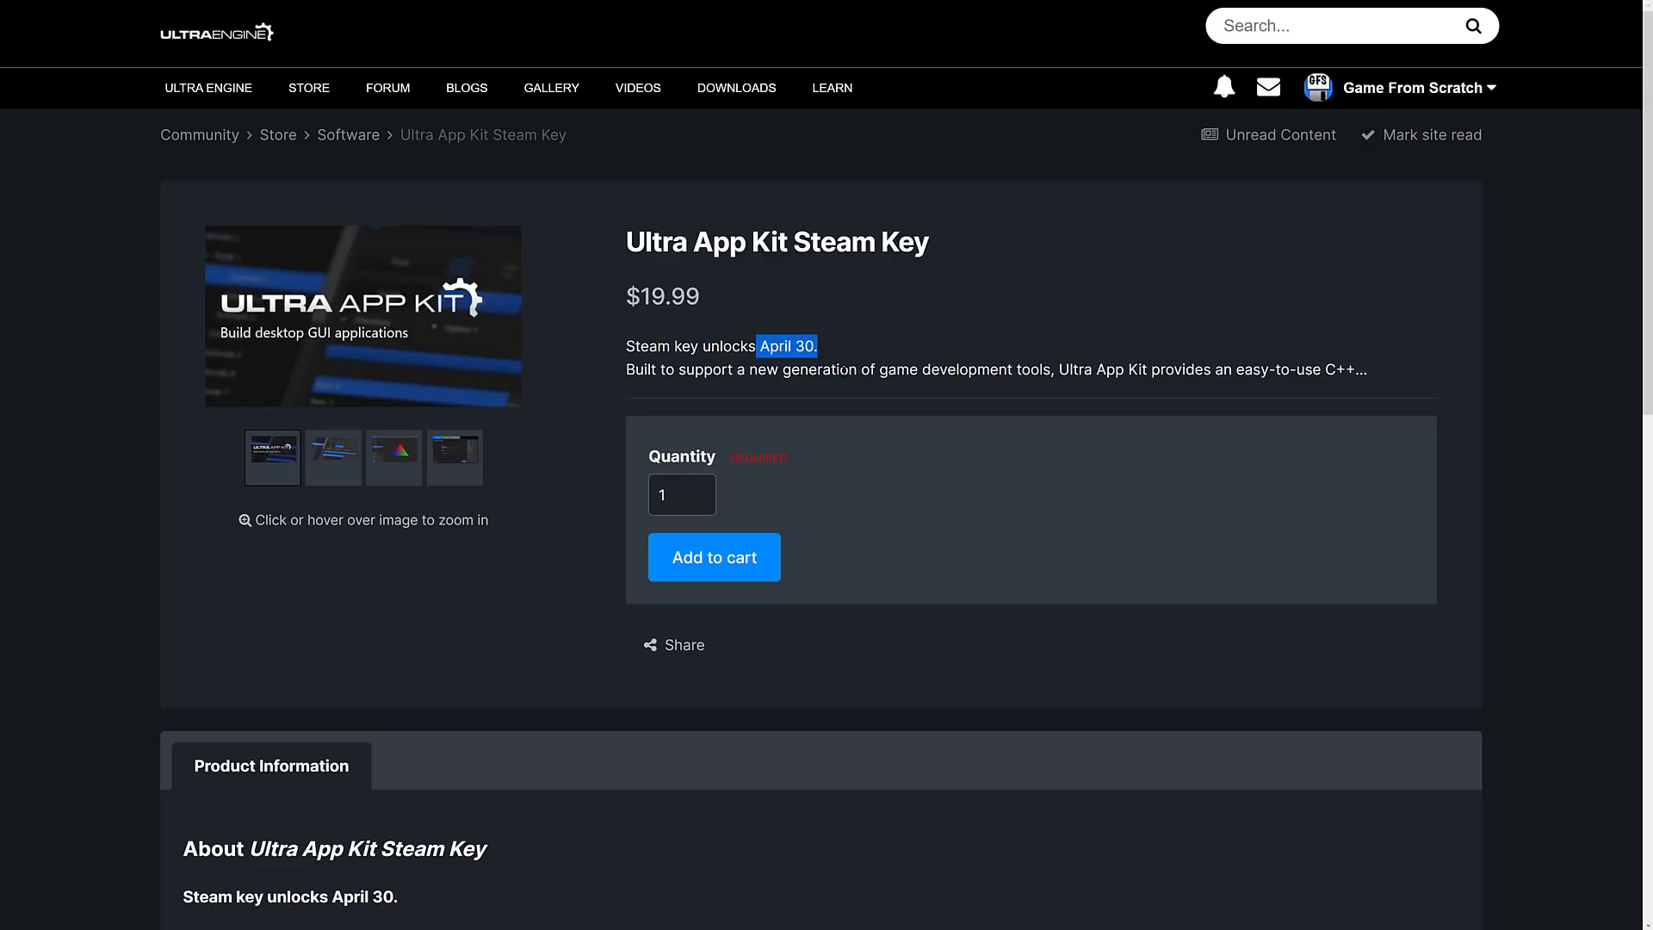
{"action": "mouse_move", "coordinate": [926, 394]}
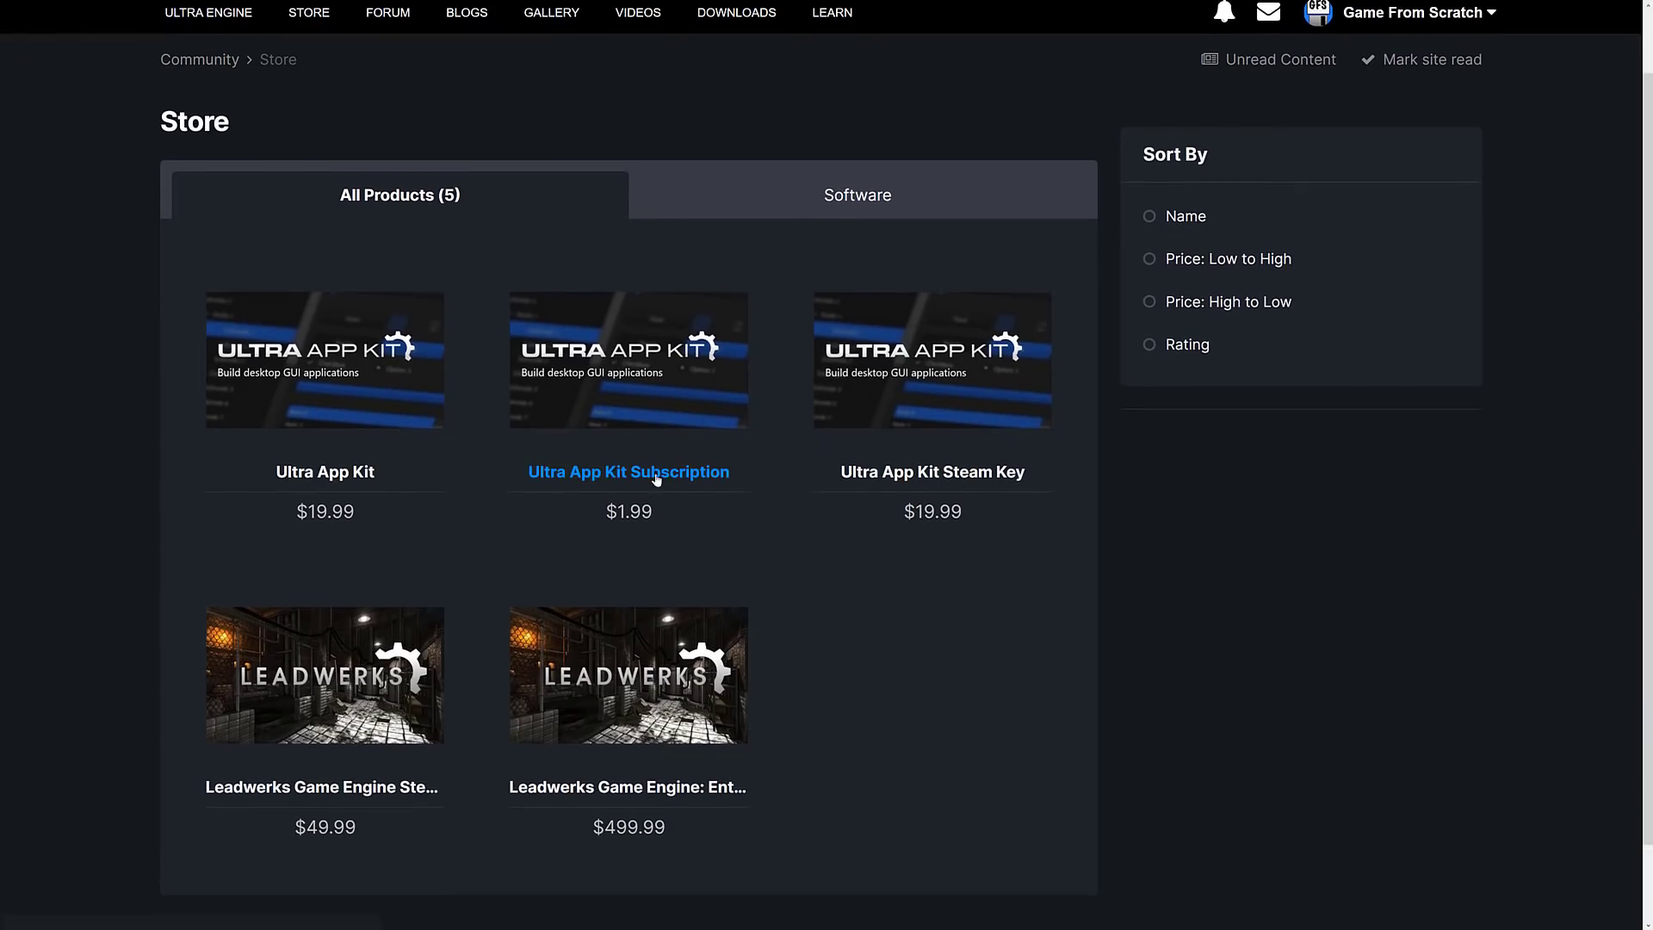
Step: View the $1.99/month Ultra App Kit Subscription page and its supported widgets
{"action": "left_click", "coordinate": [628, 472]}
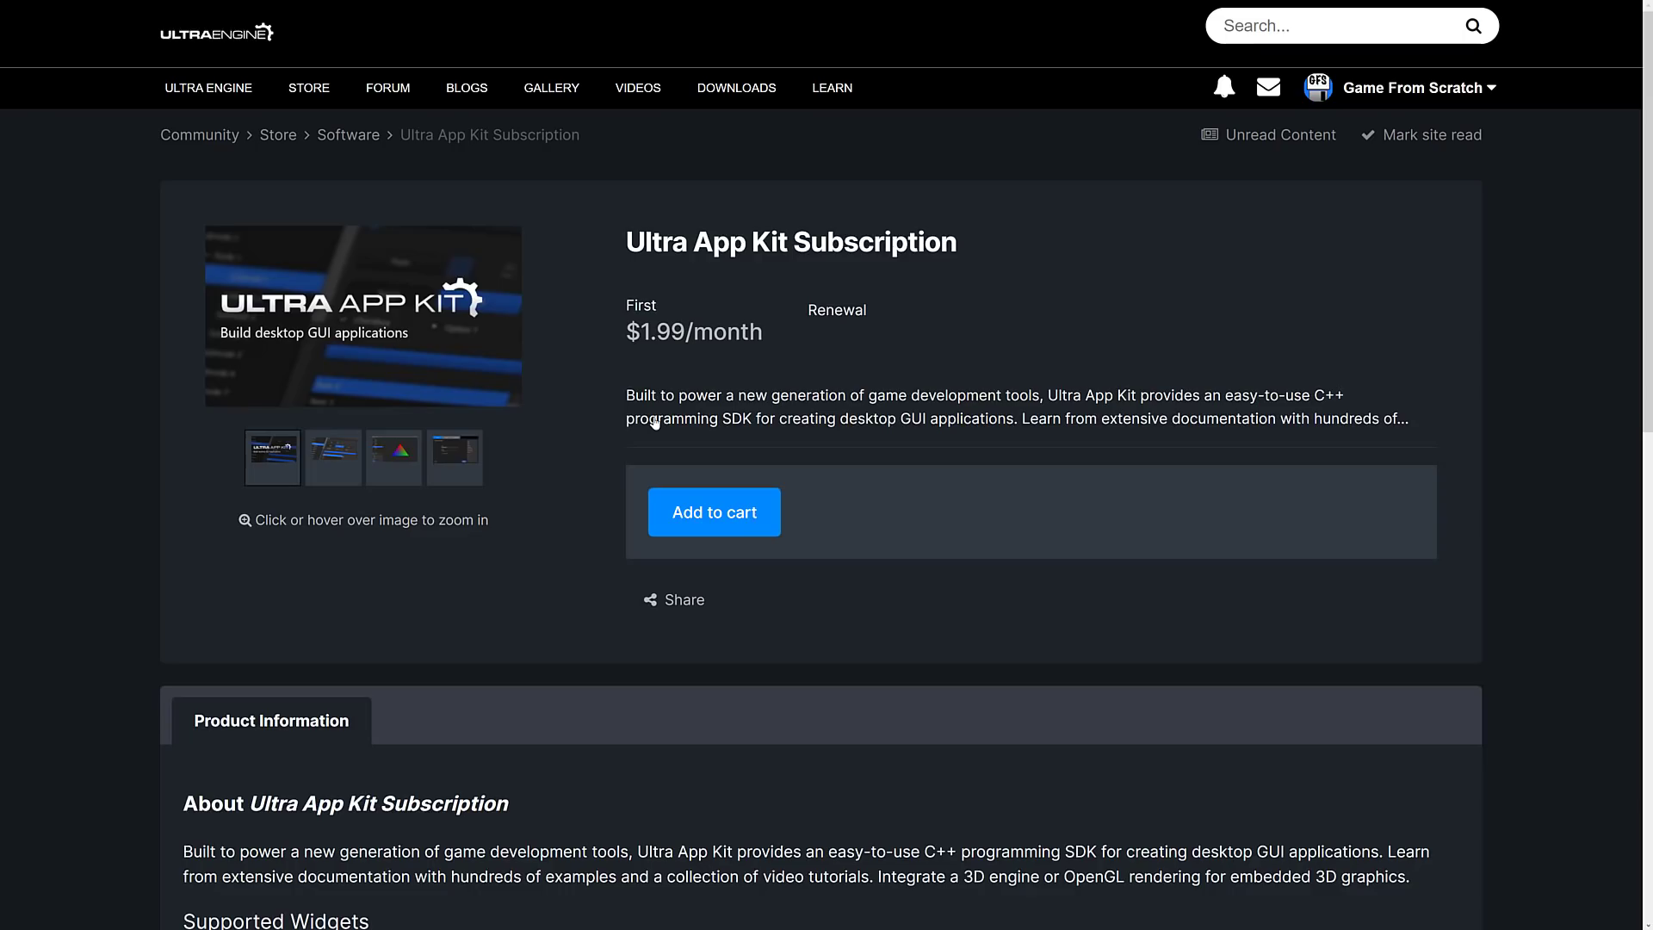
{"action": "scroll", "scroll_direction": "down", "scroll_amount": 3}
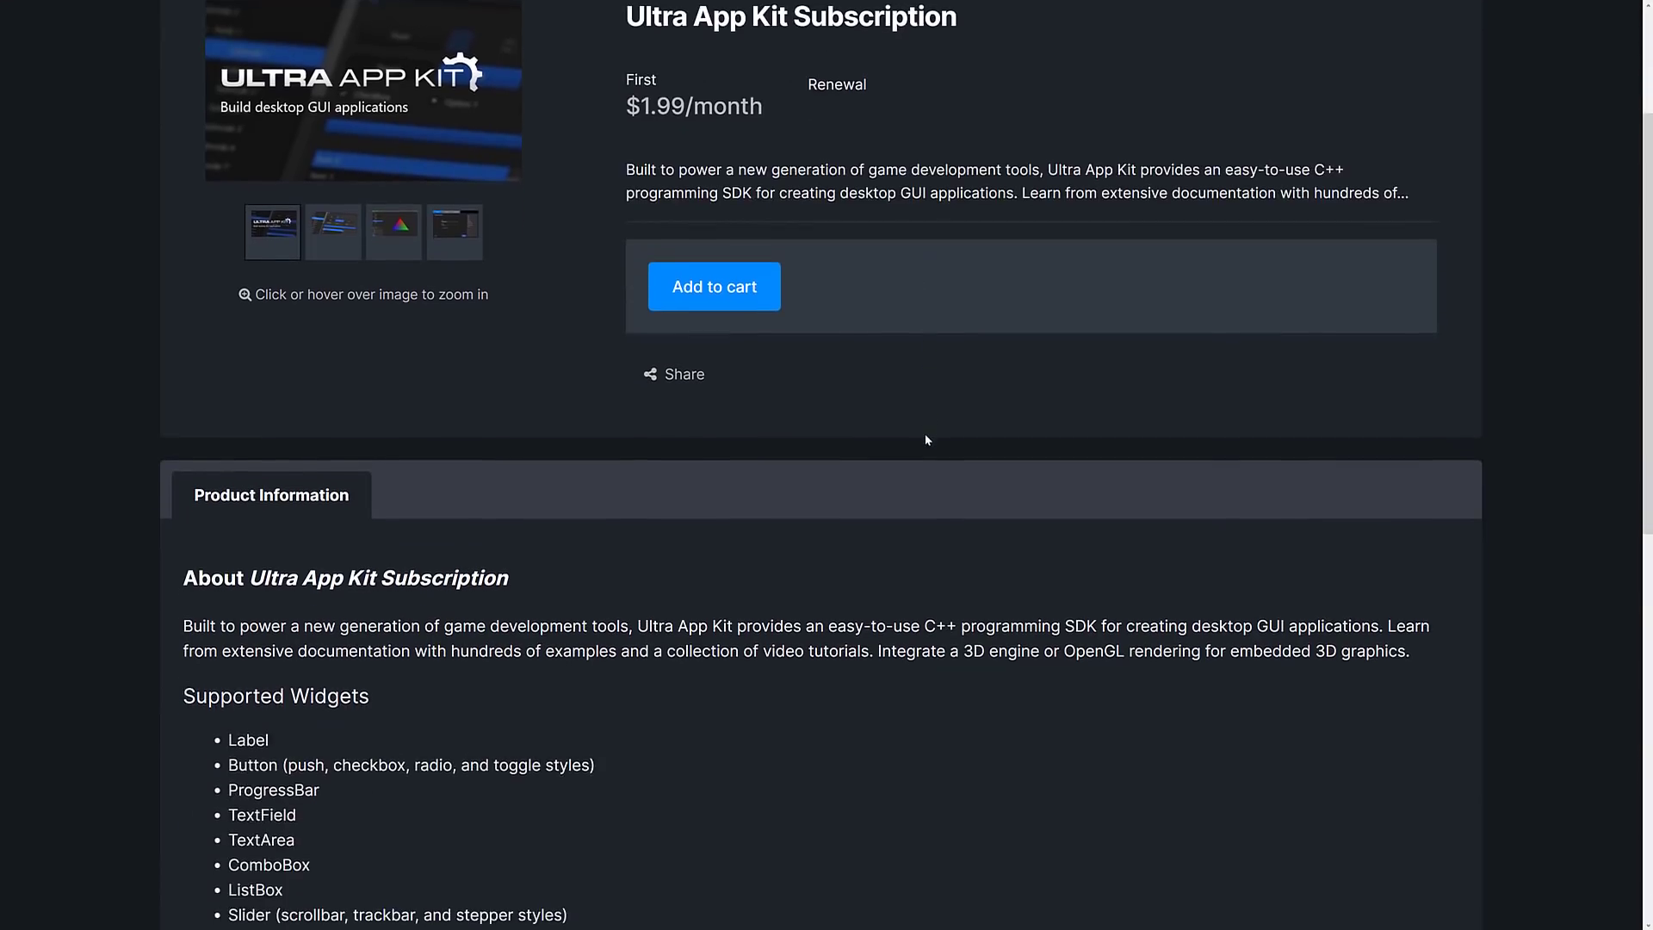
{"action": "scroll", "scroll_direction": "down", "scroll_amount": 3}
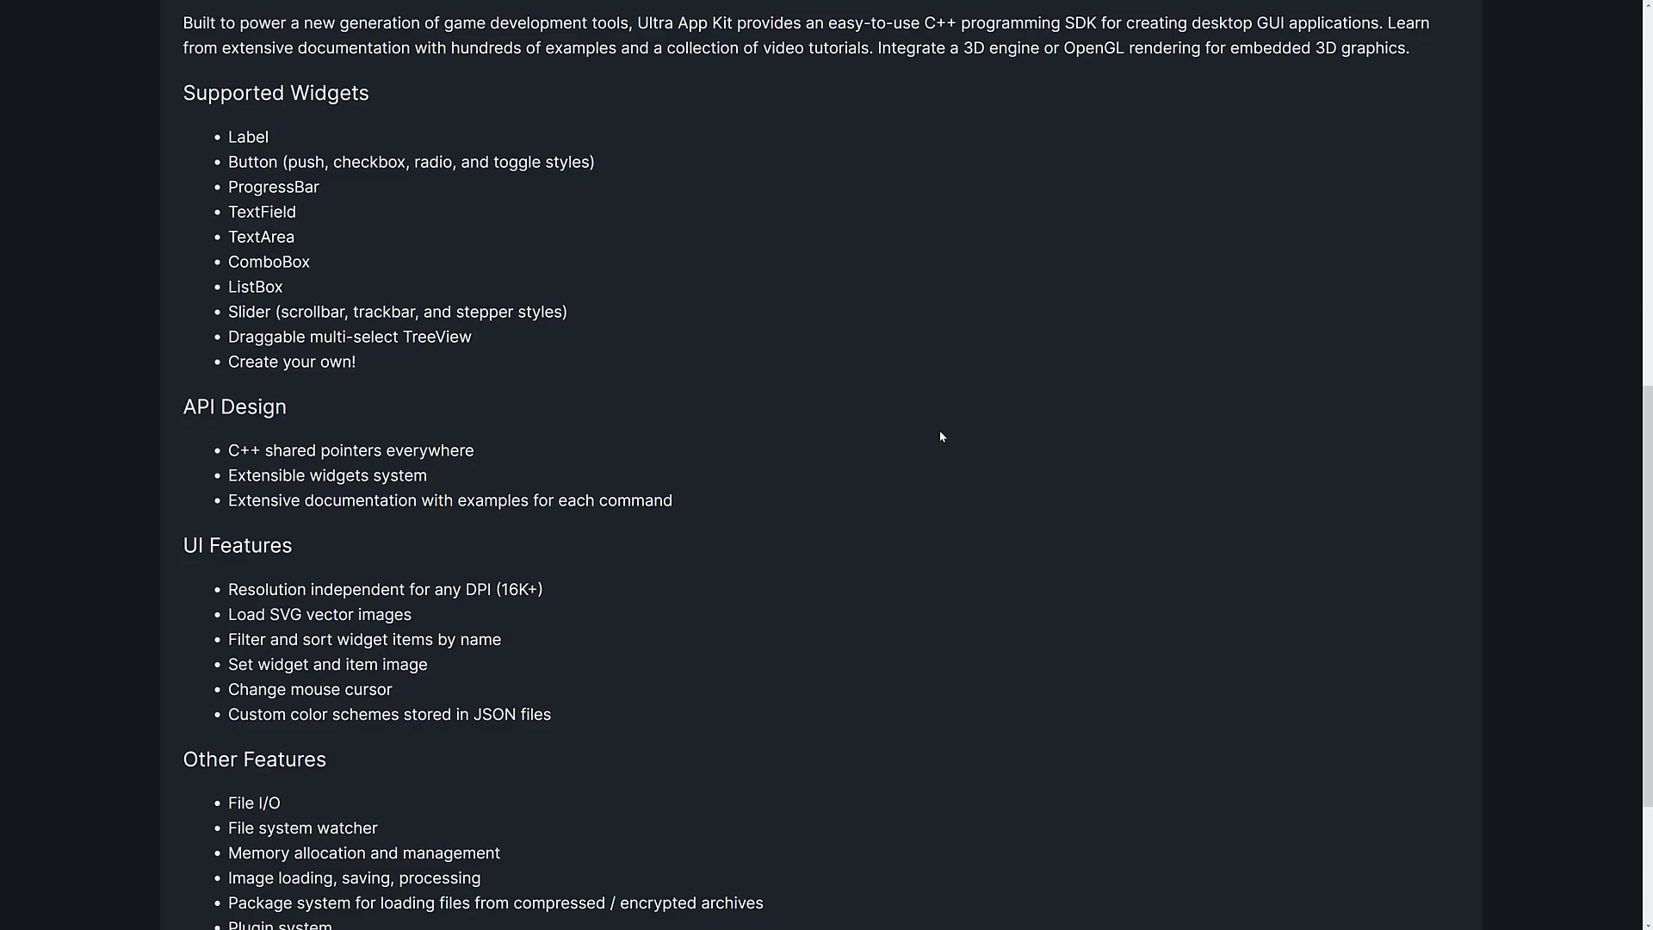
{"action": "scroll", "scroll_direction": "down", "scroll_amount": 3}
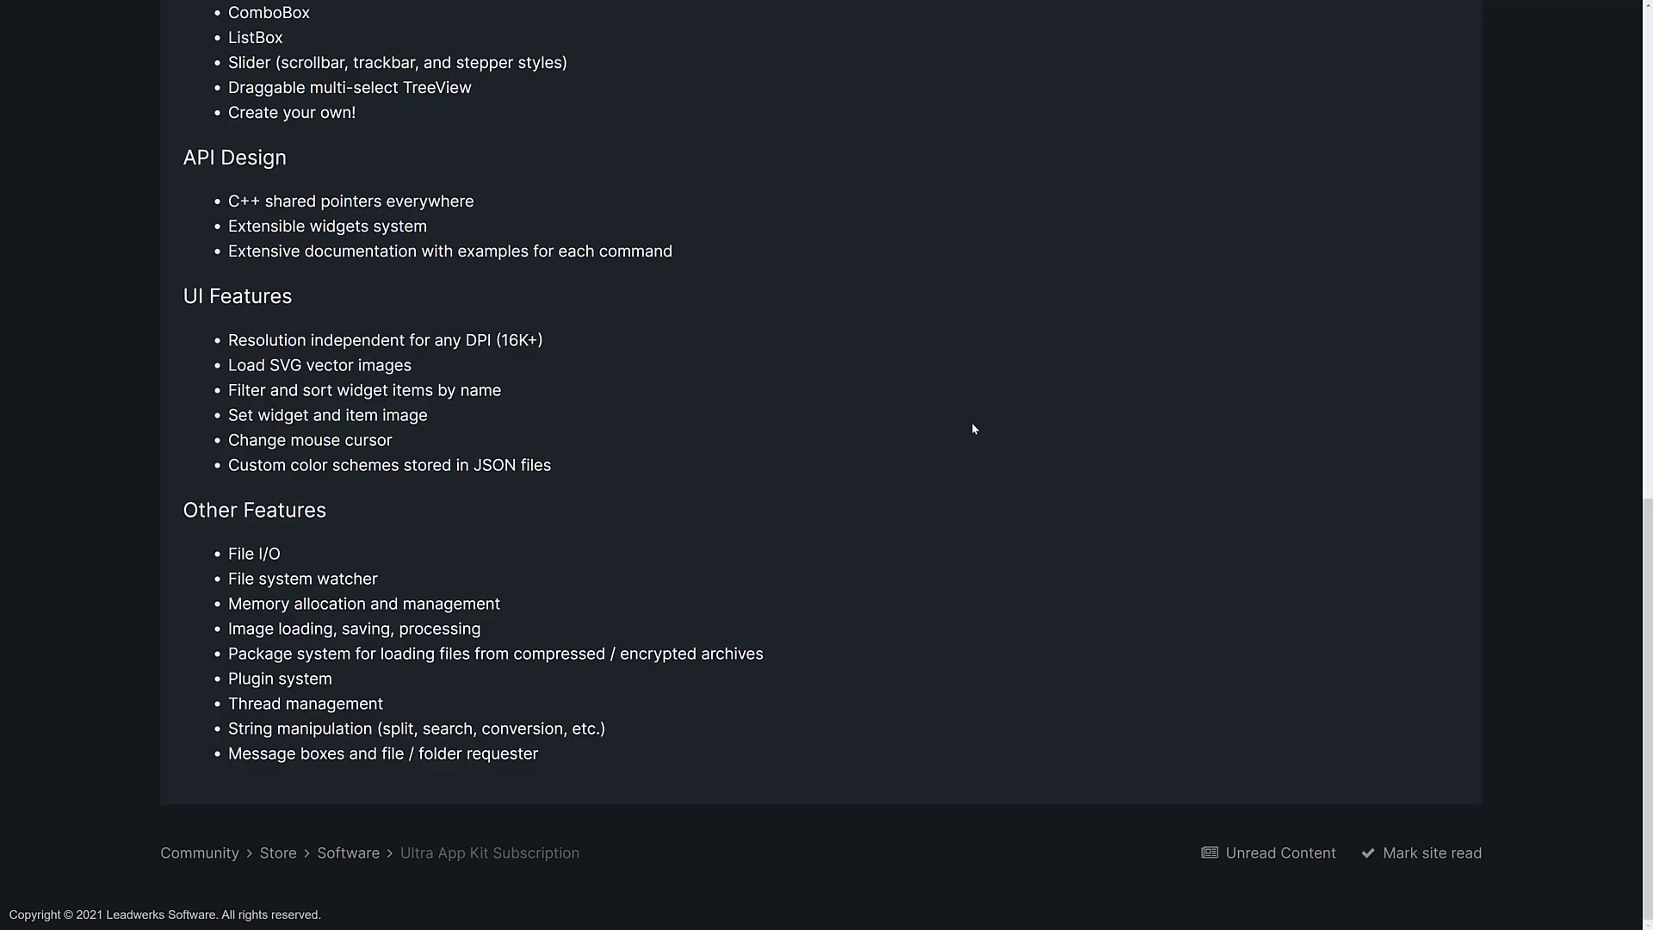
{"action": "mouse_move", "coordinate": [577, 354]}
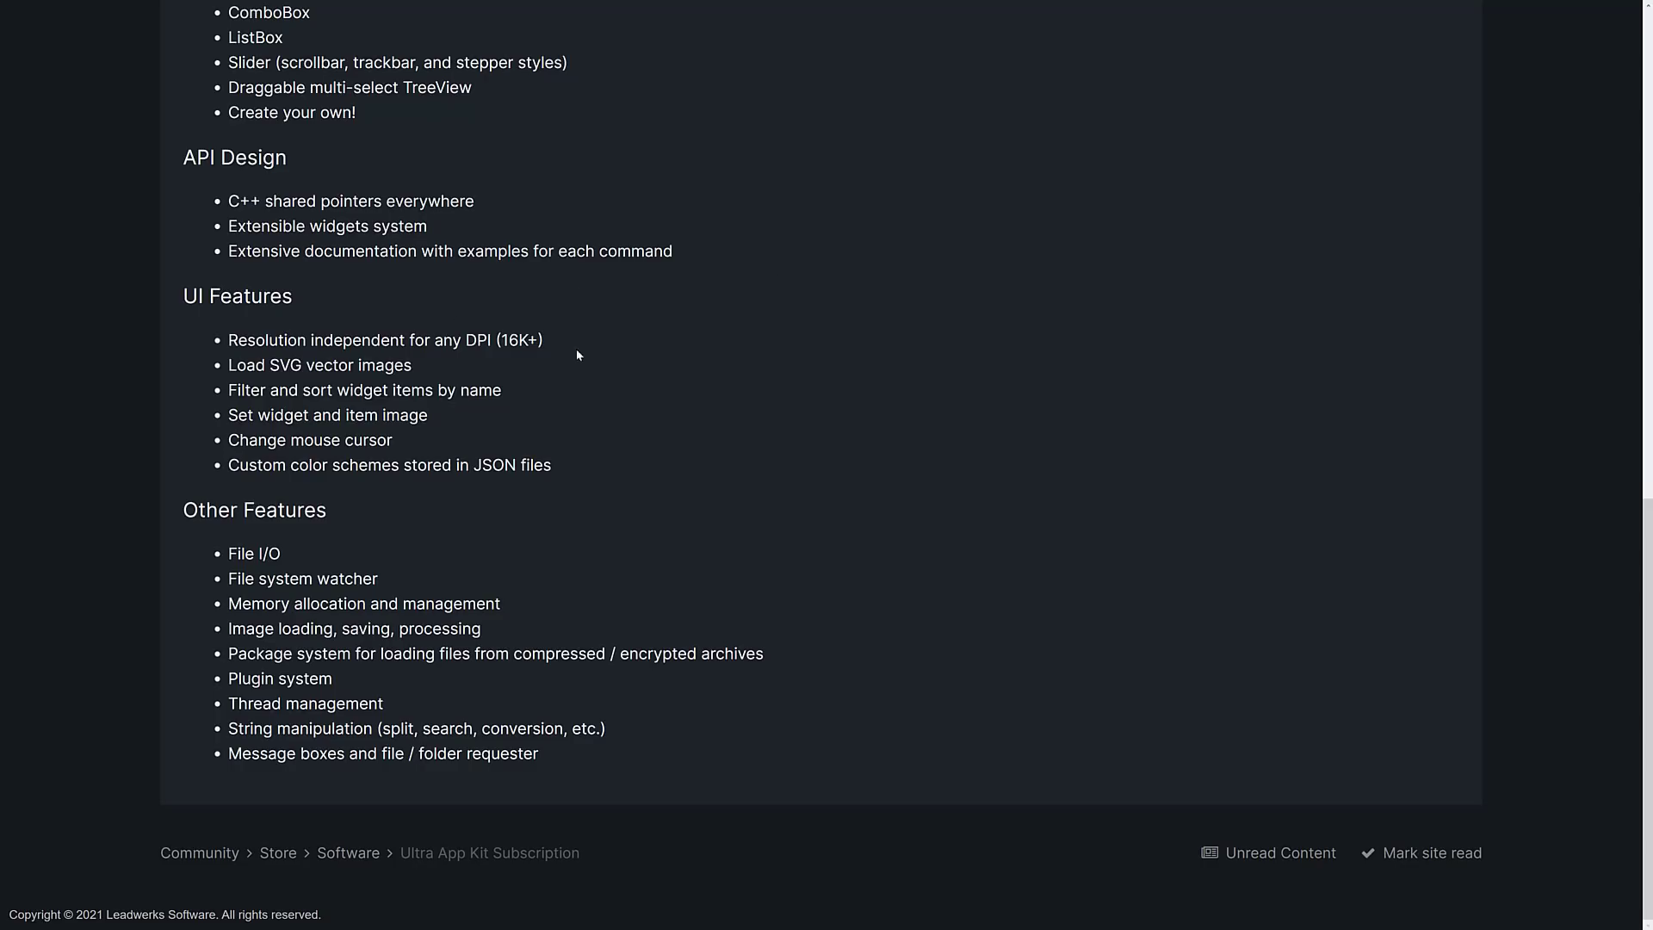
{"action": "mouse_move", "coordinate": [618, 376]}
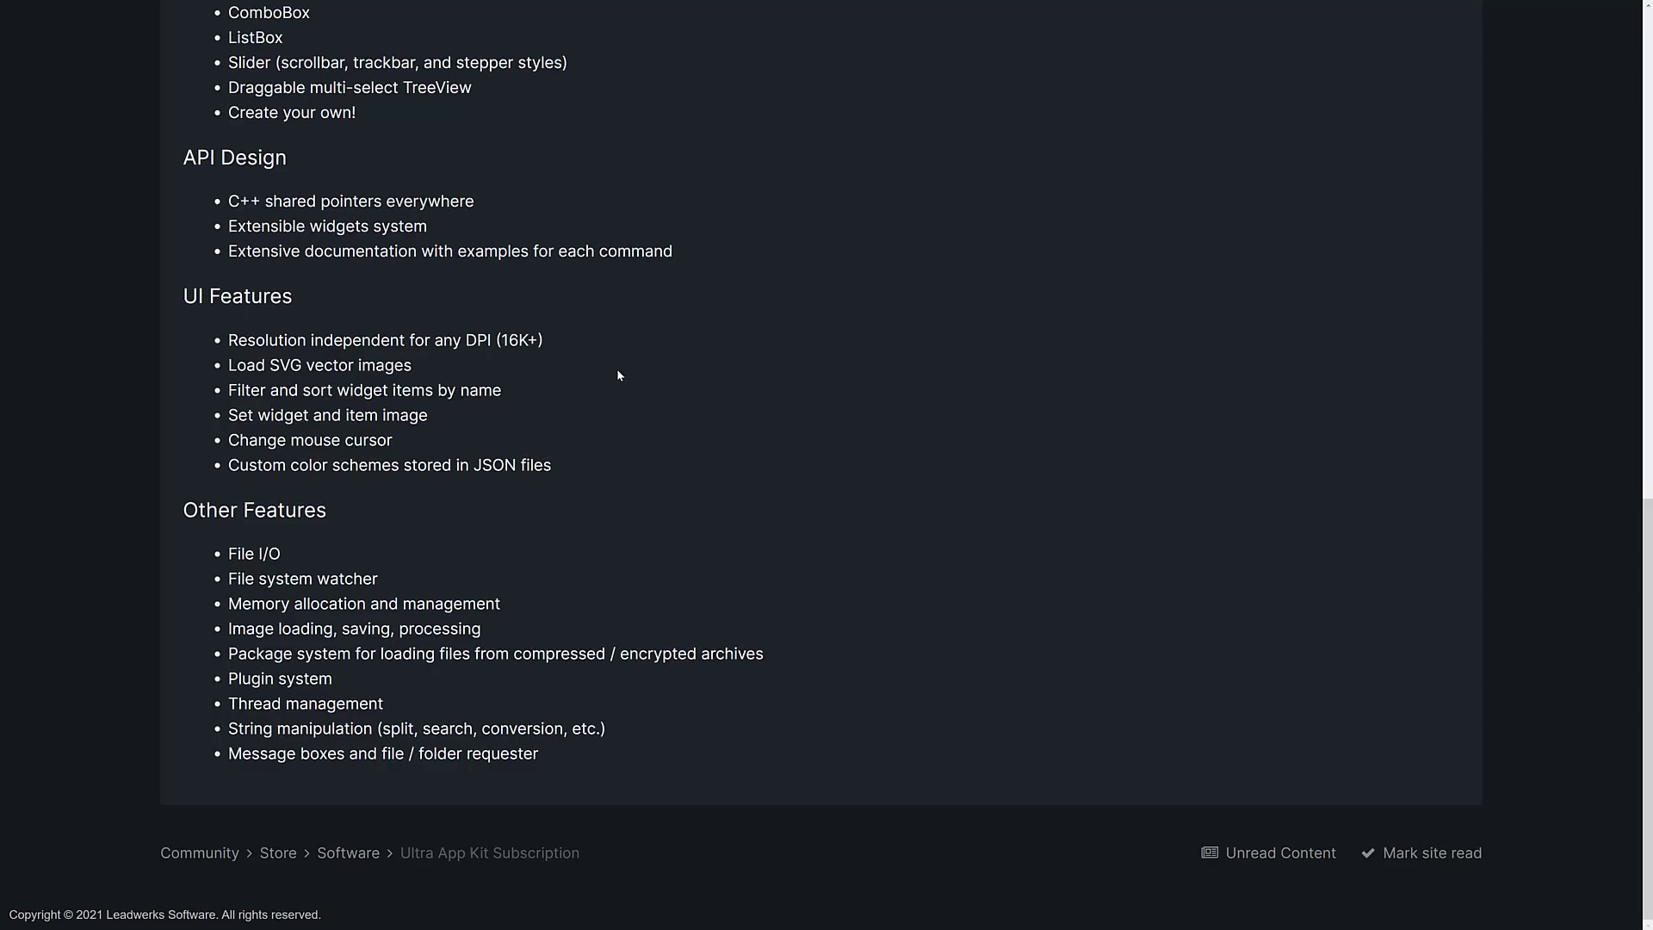
{"action": "mouse_move", "coordinate": [763, 348]}
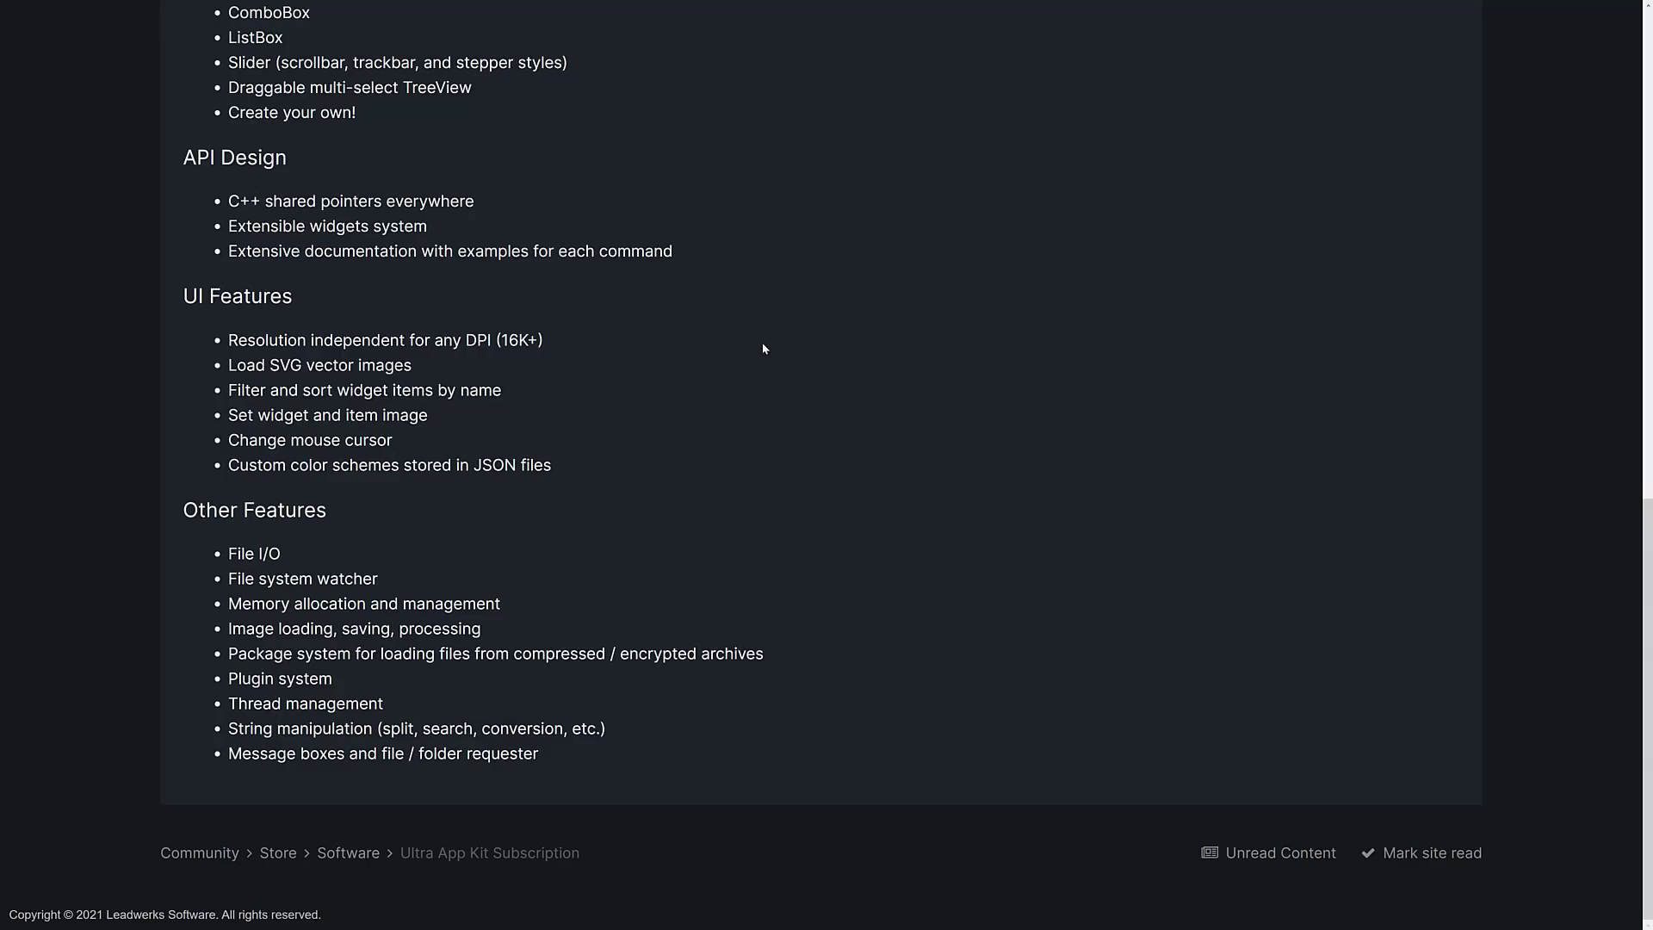
{"action": "left_click_drag", "start_coordinate": [236, 552], "coordinate": [638, 744]}
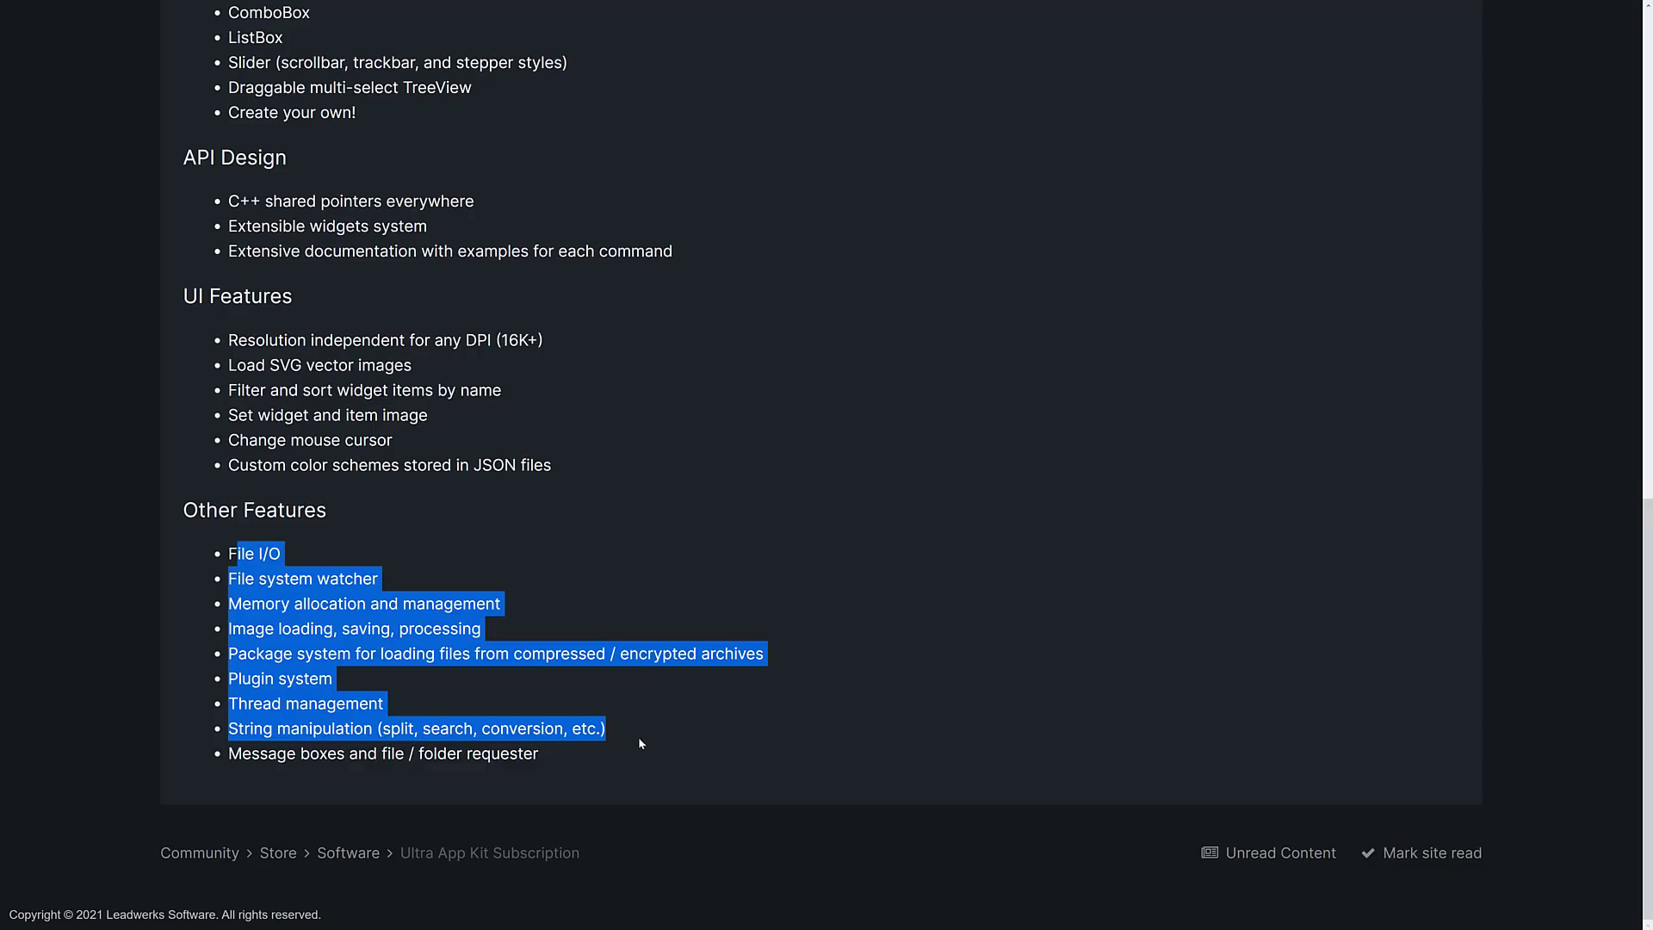
{"action": "left_click", "coordinate": [946, 453]}
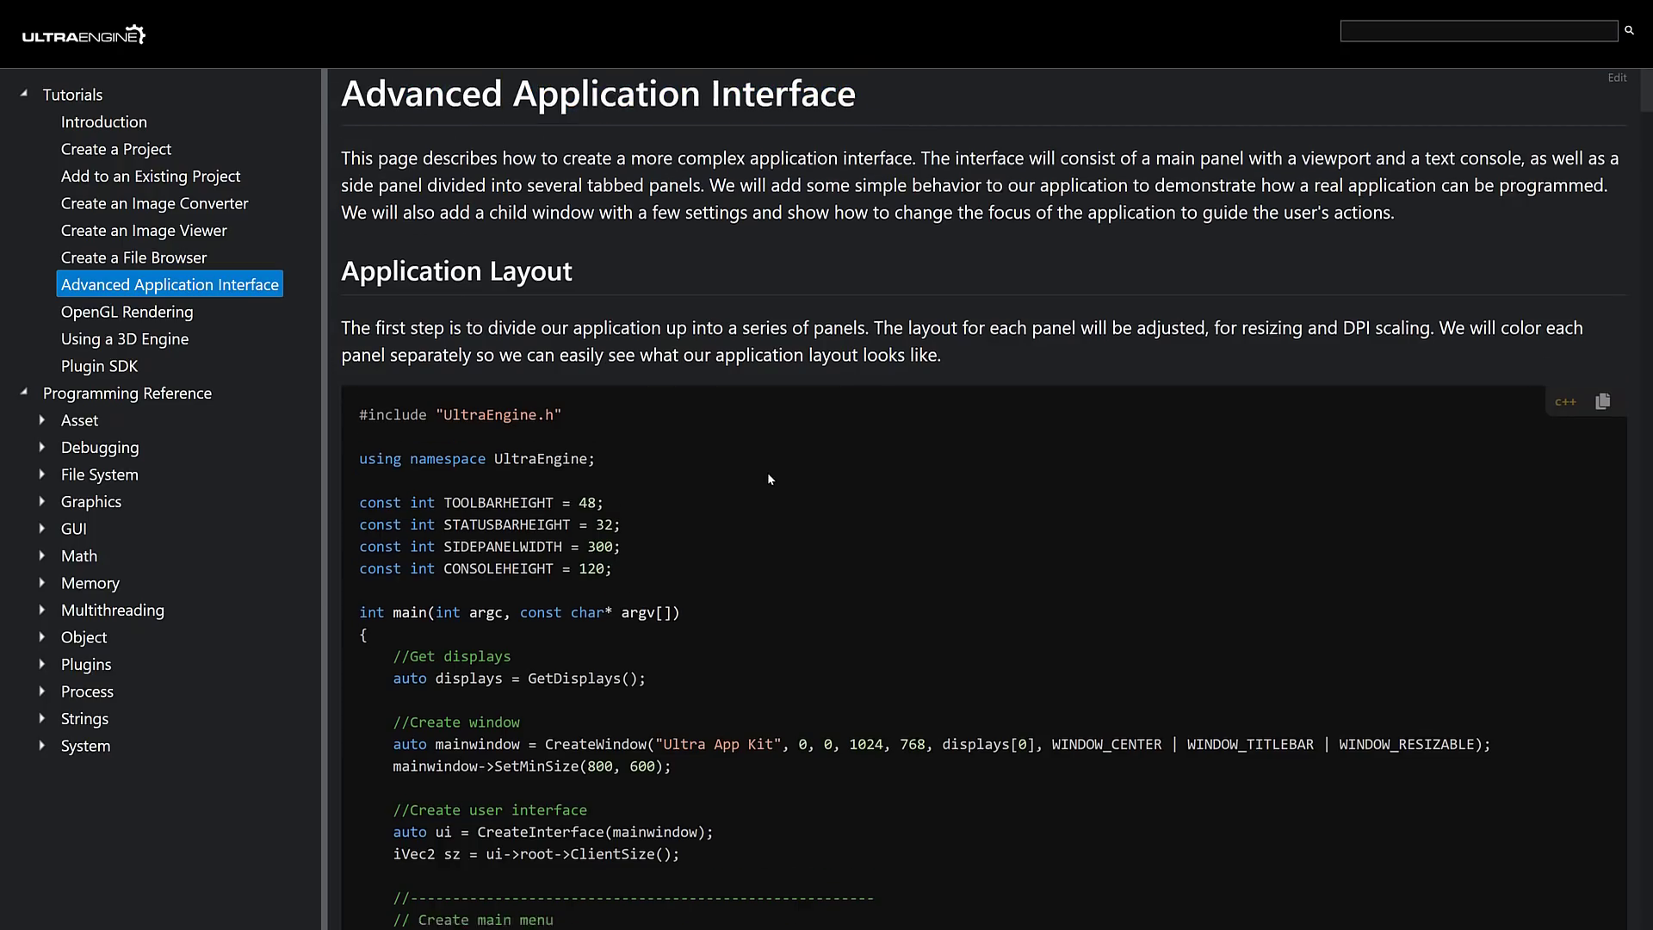
Step: Scroll the Advanced Application Interface tutorial to its options window example and source download
{"action": "scroll", "scroll_direction": "down", "scroll_amount": 3}
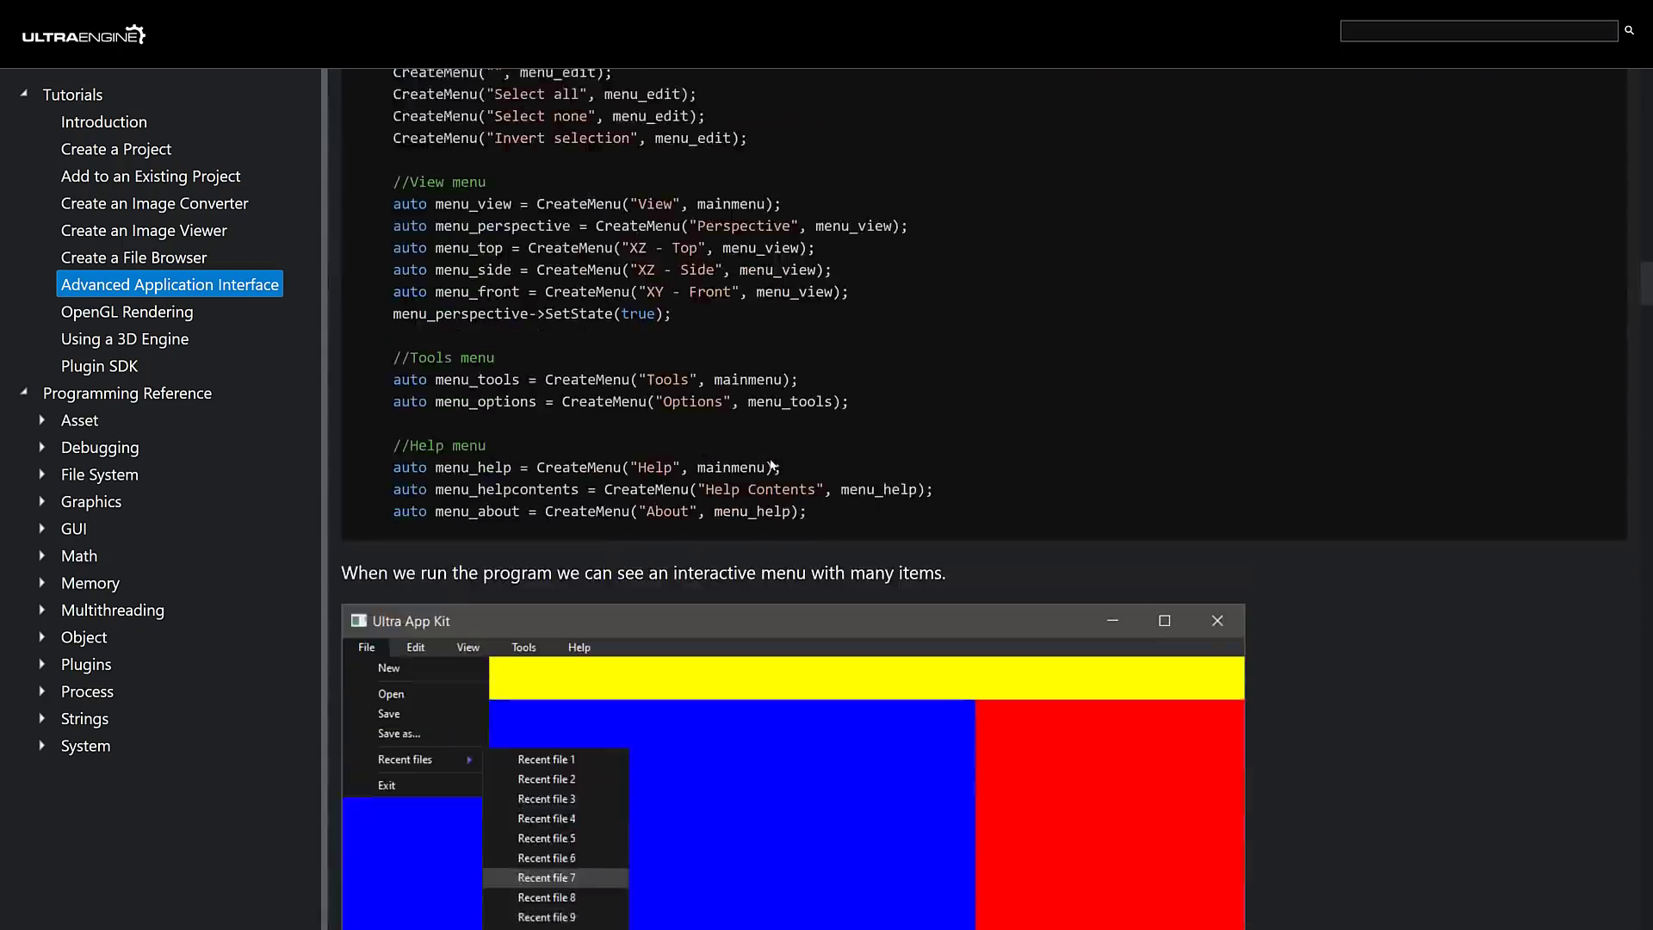
{"action": "scroll", "scroll_direction": "down", "scroll_amount": 3}
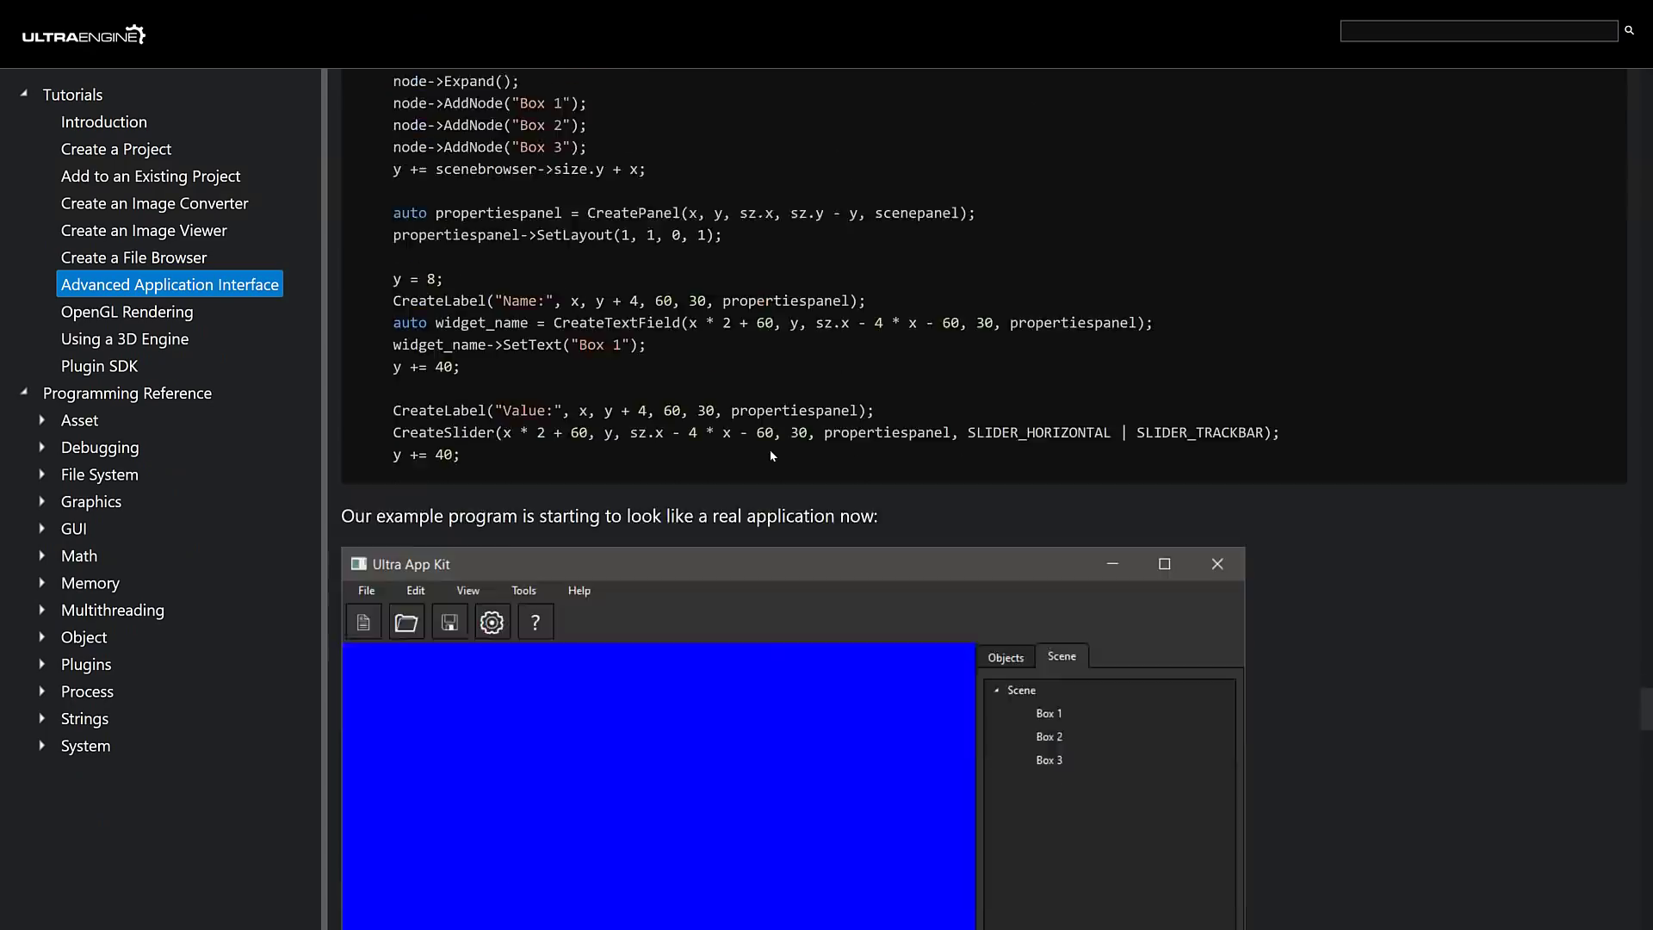
{"action": "scroll", "scroll_direction": "down", "scroll_amount": 3}
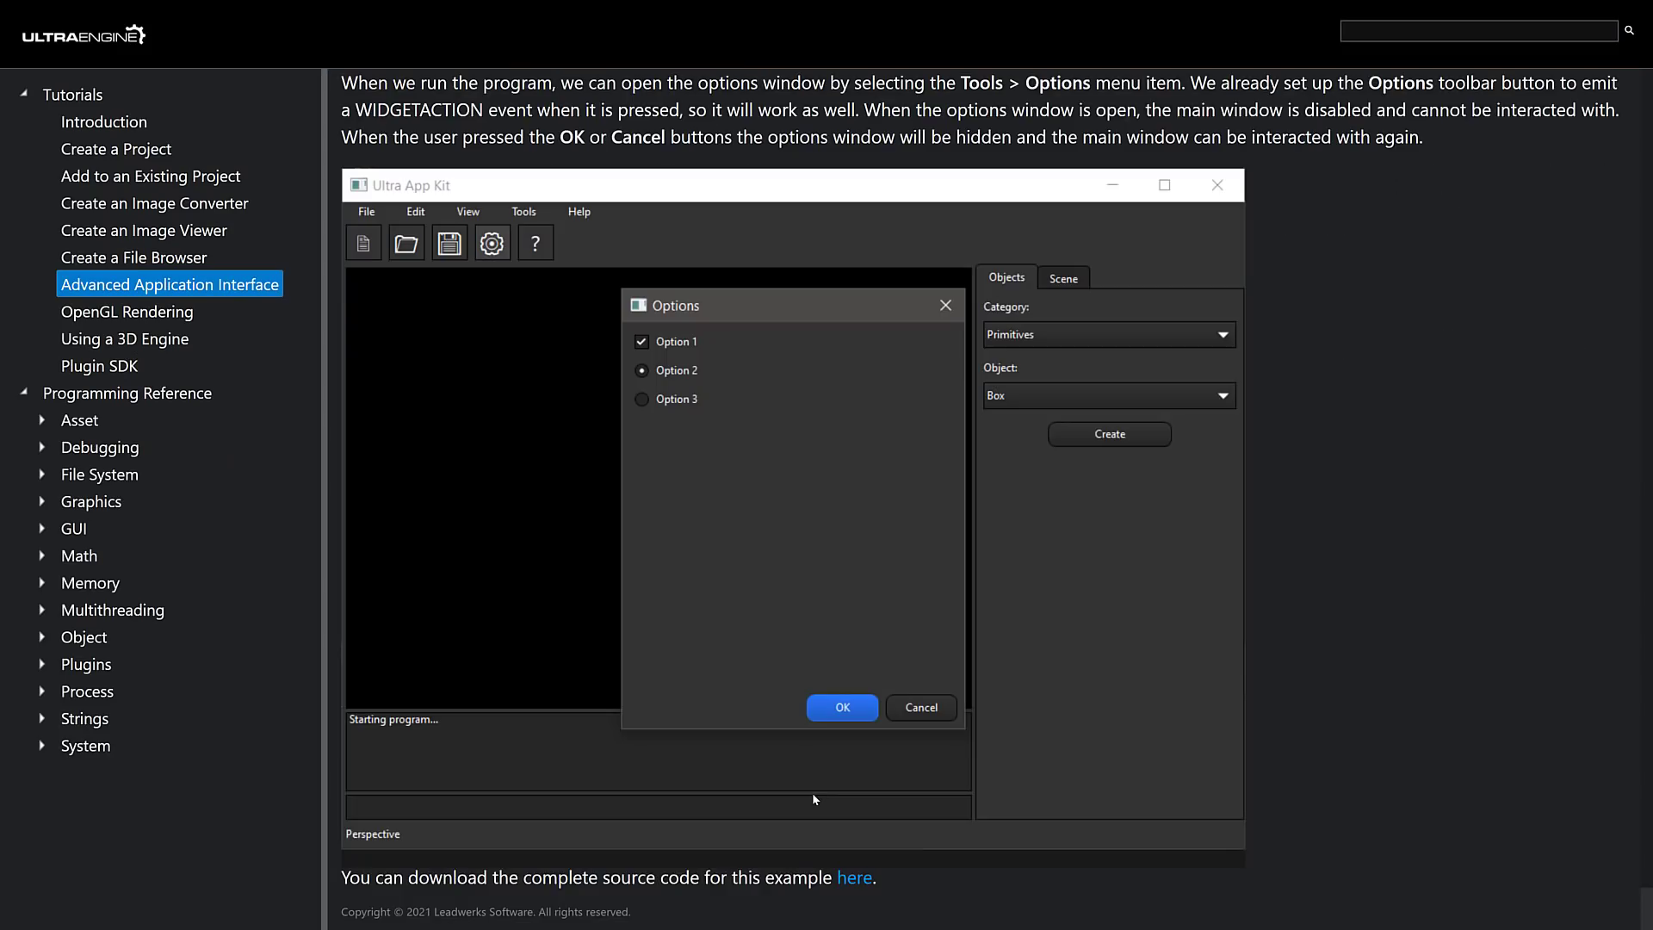
{"action": "mouse_move", "coordinate": [1004, 594]}
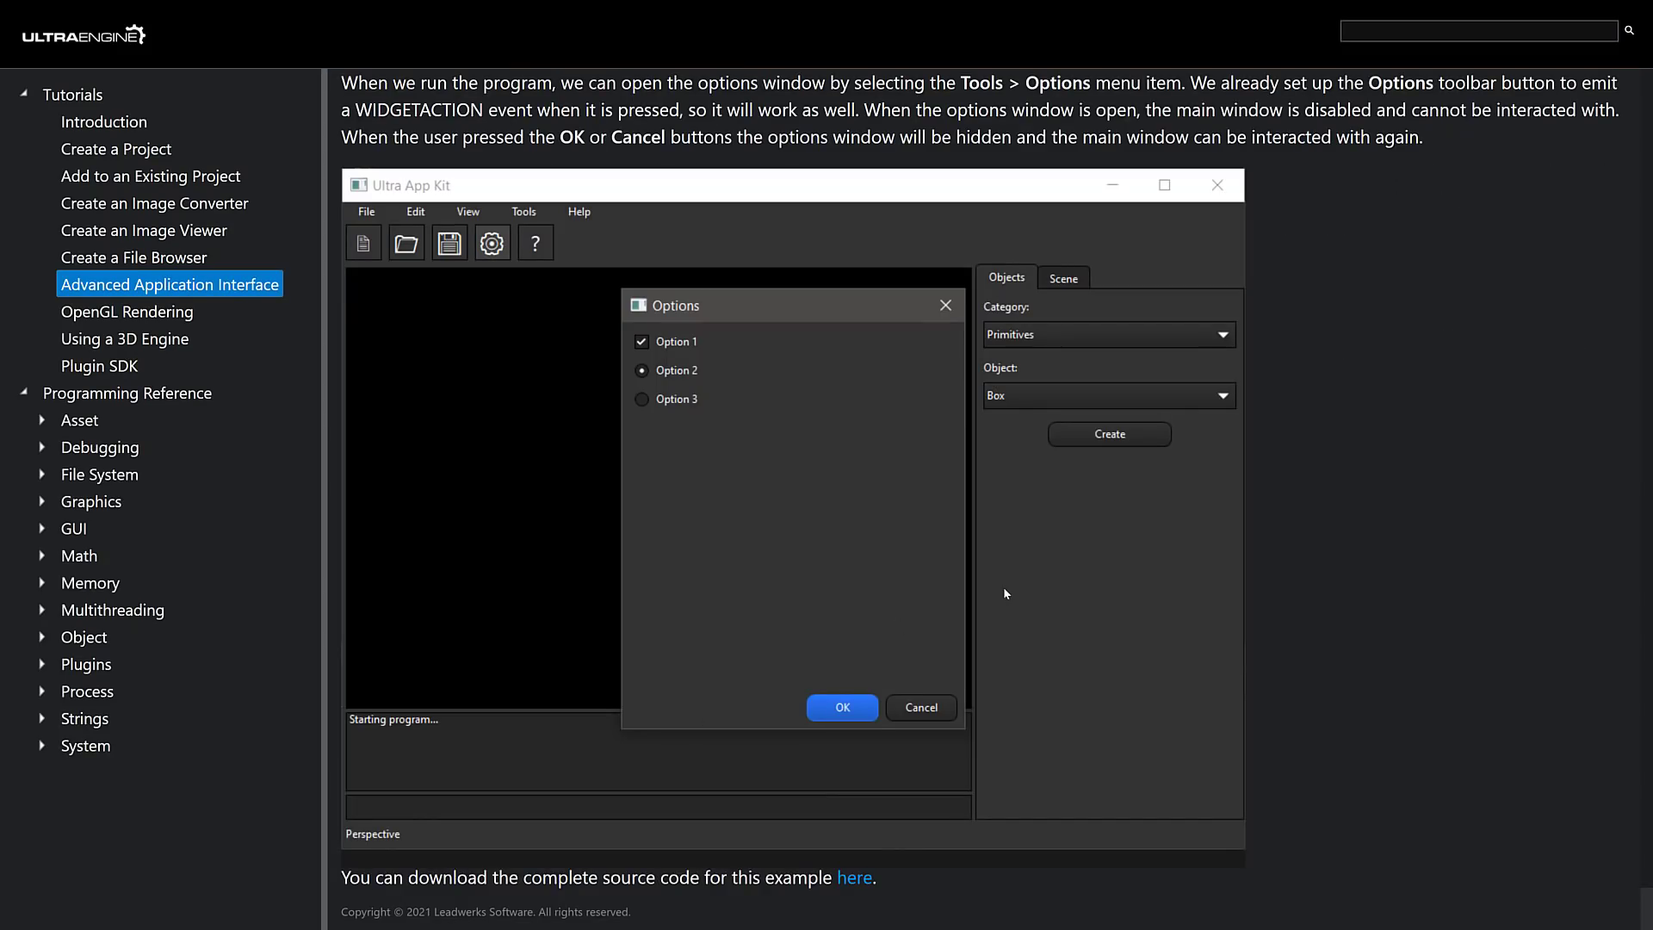
{"action": "mouse_move", "coordinate": [859, 494]}
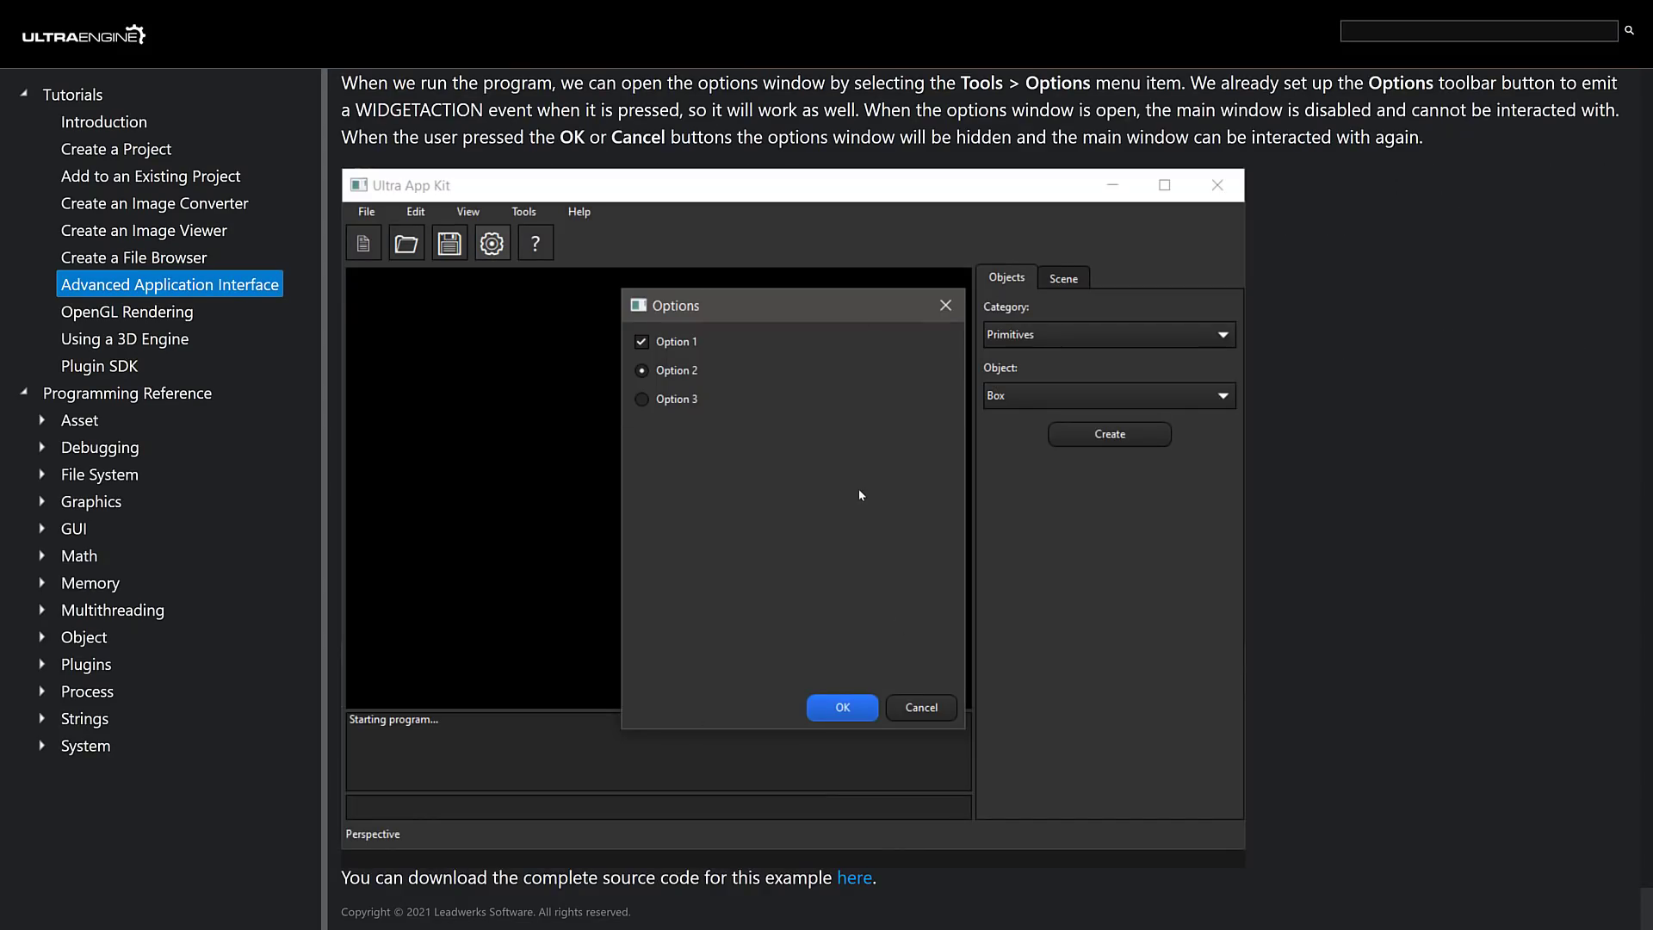
{"action": "mouse_move", "coordinate": [279, 210]}
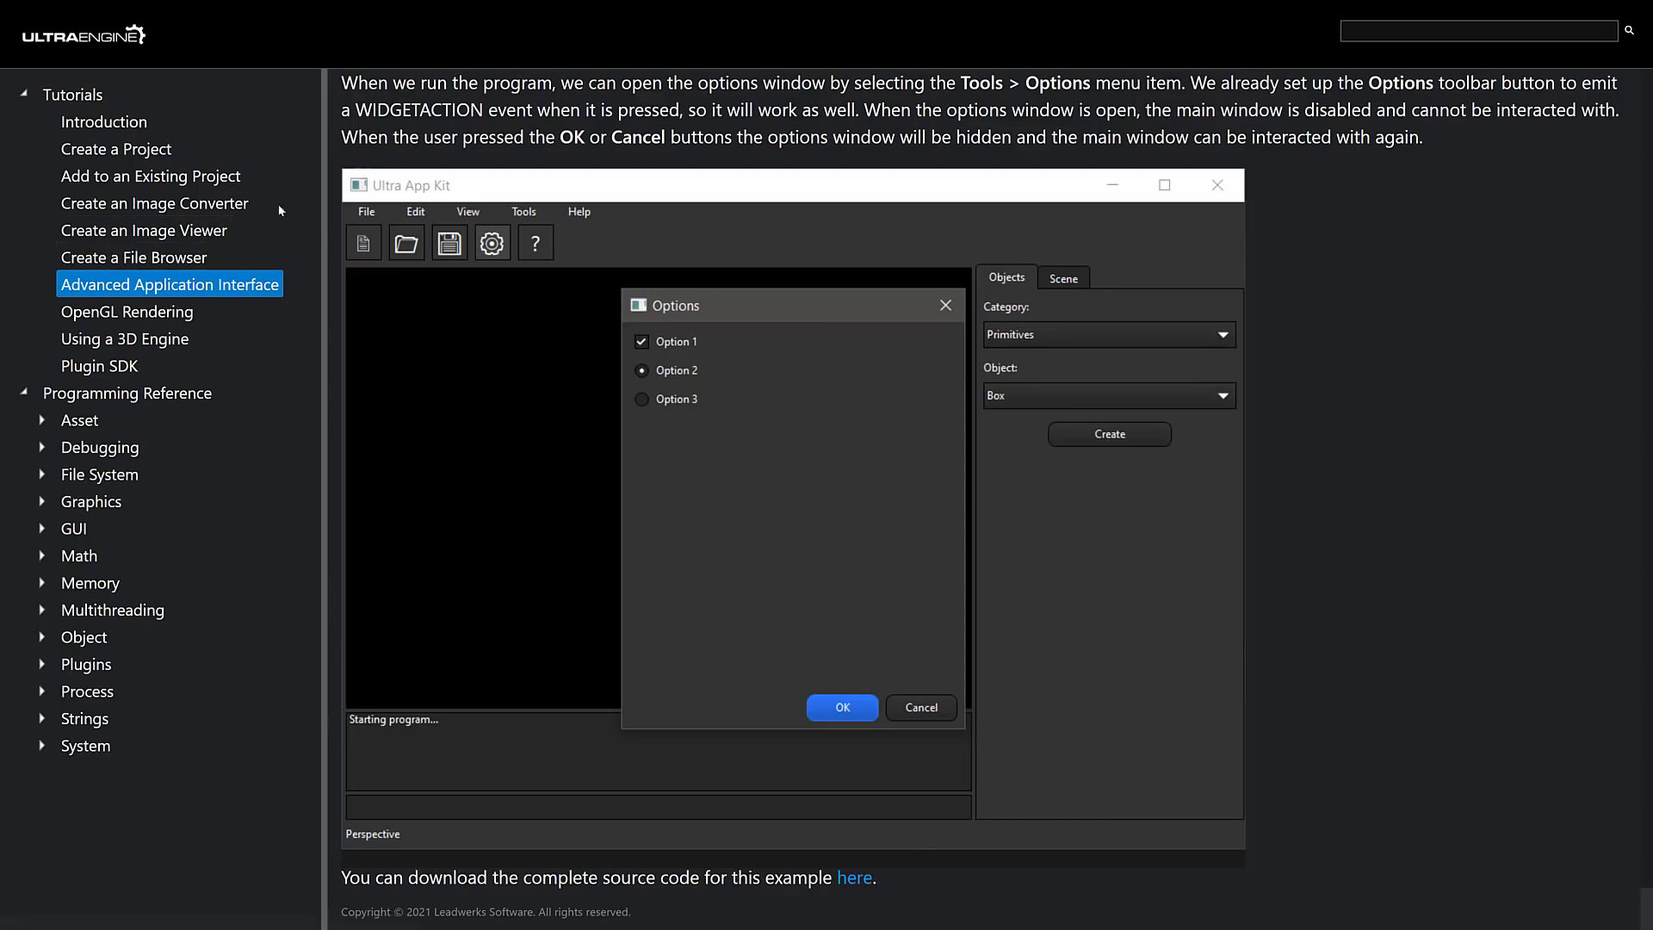
{"action": "mouse_move", "coordinate": [124, 339]}
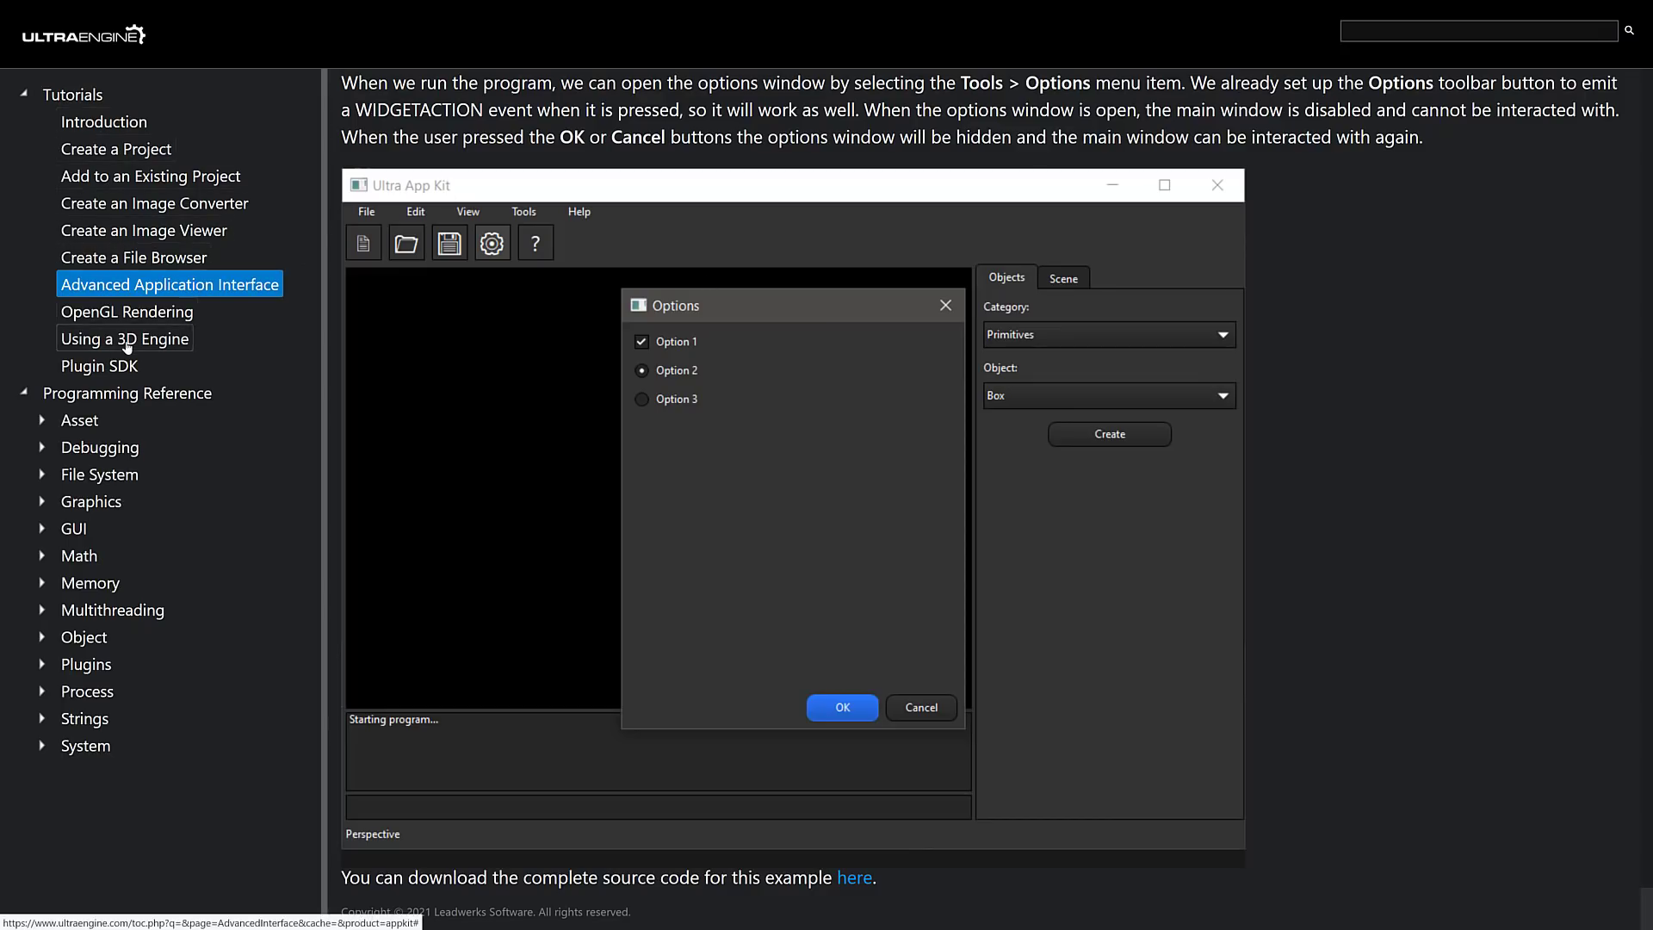
Step: Read through the Using a 3D Engine tutorial, then move to the OpenGL Rendering tutorial
{"action": "left_click", "coordinate": [124, 337]}
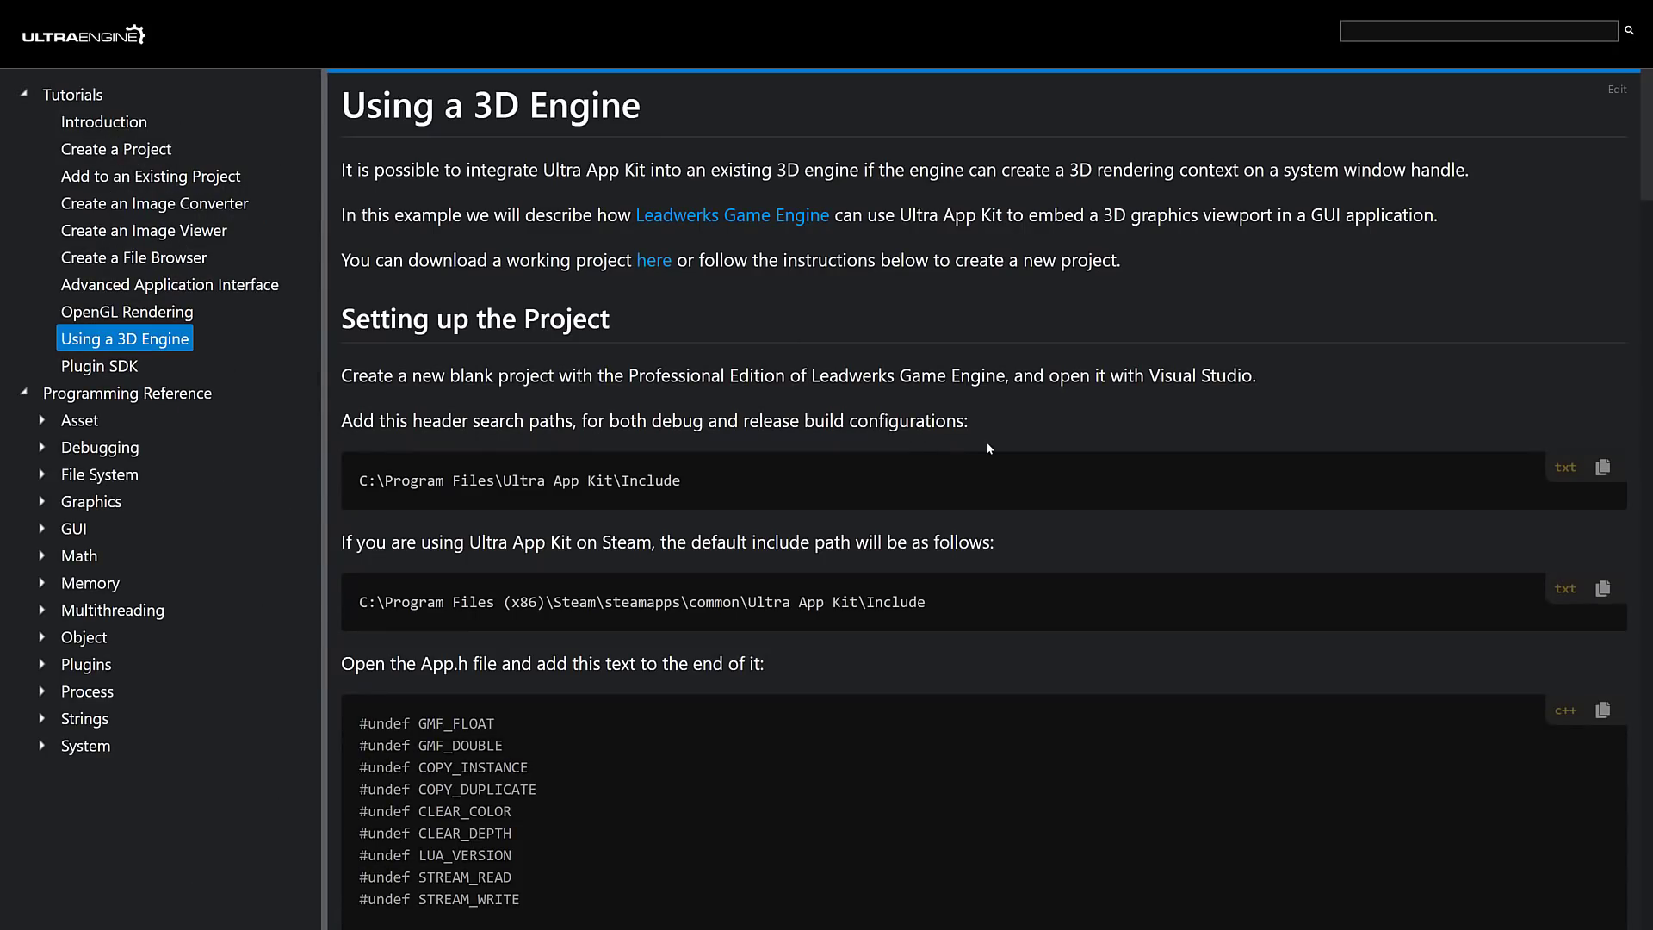
{"action": "scroll", "scroll_direction": "down", "scroll_amount": 3}
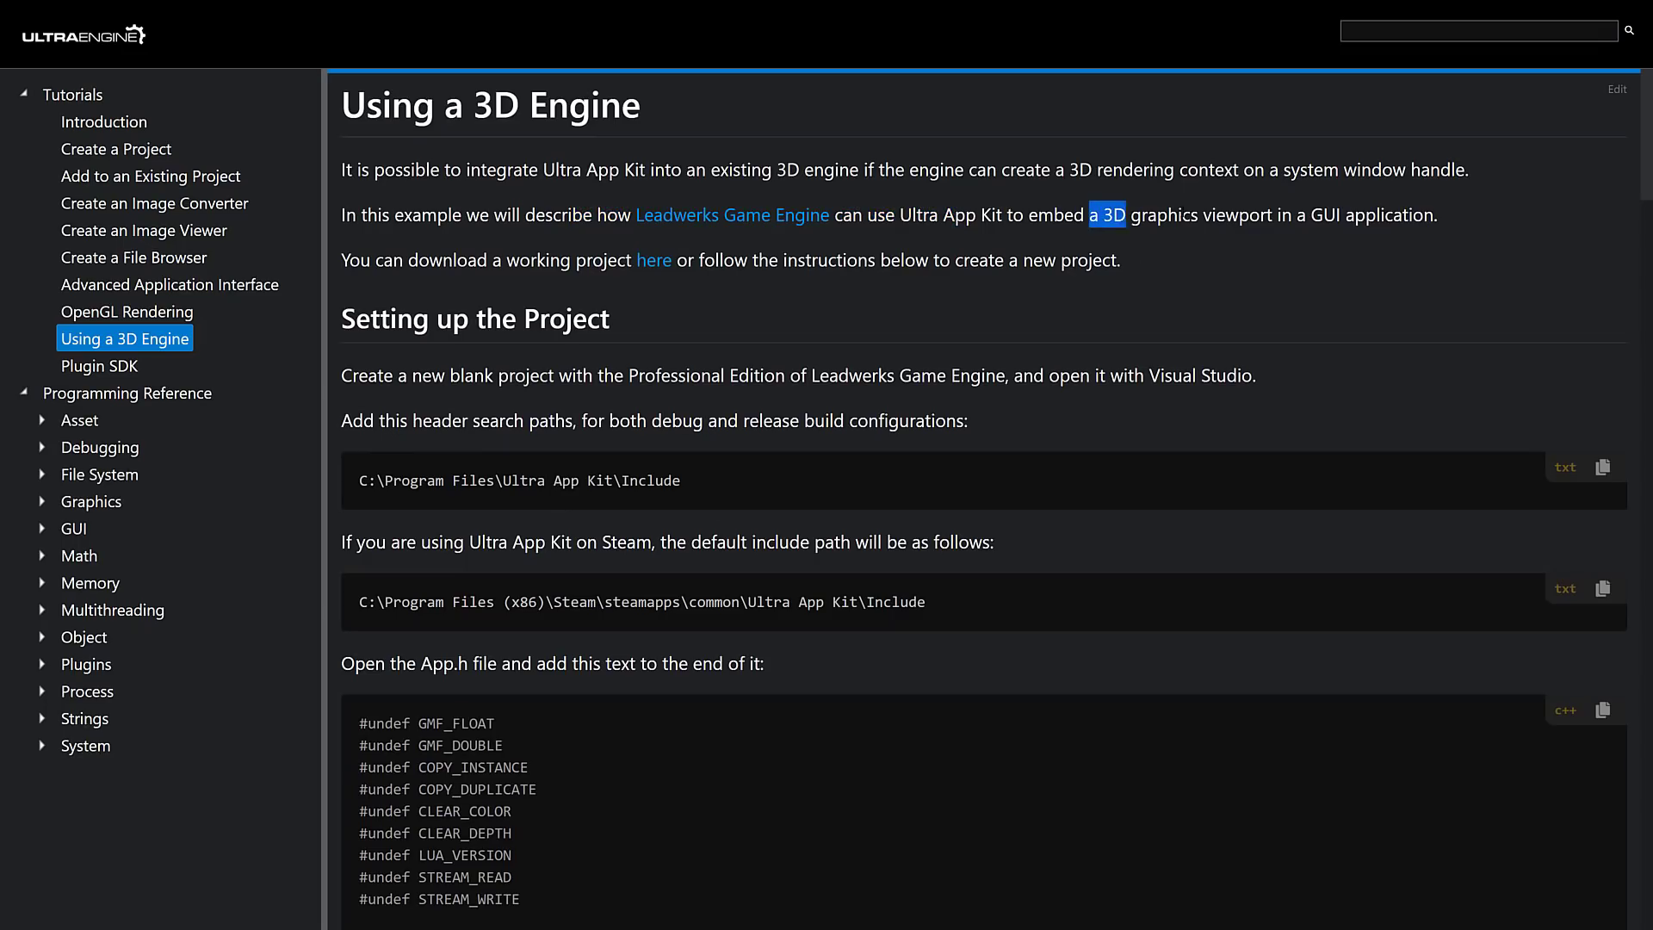
{"action": "scroll", "scroll_direction": "down", "scroll_amount": 3}
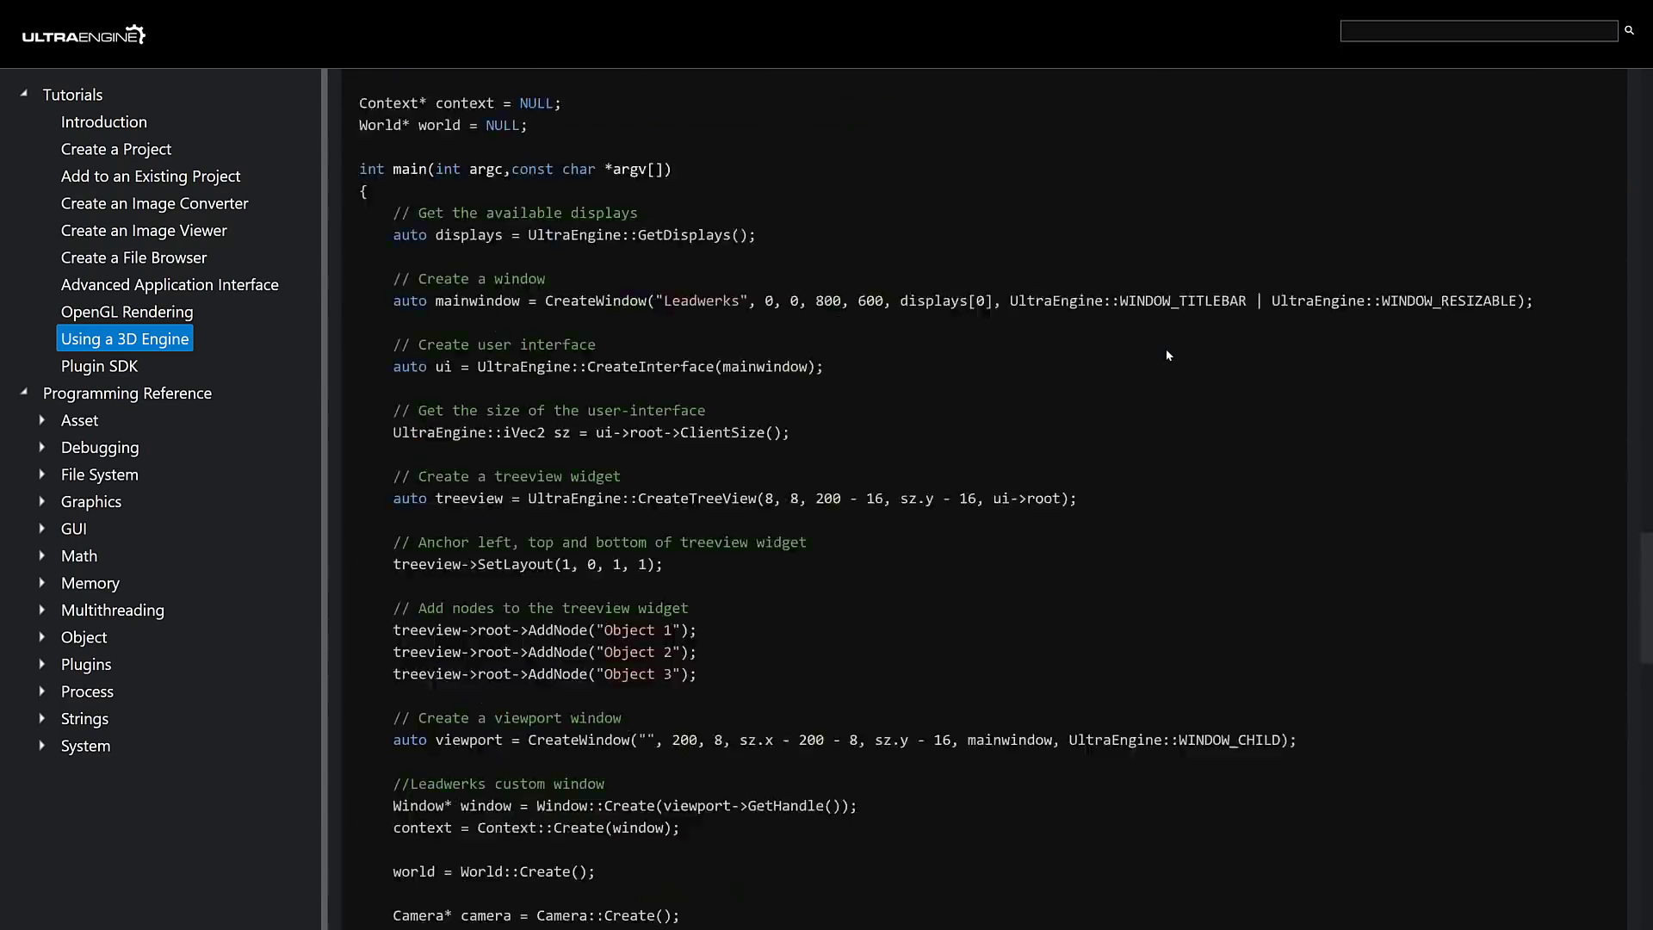
{"action": "scroll", "scroll_direction": "down", "scroll_amount": 3}
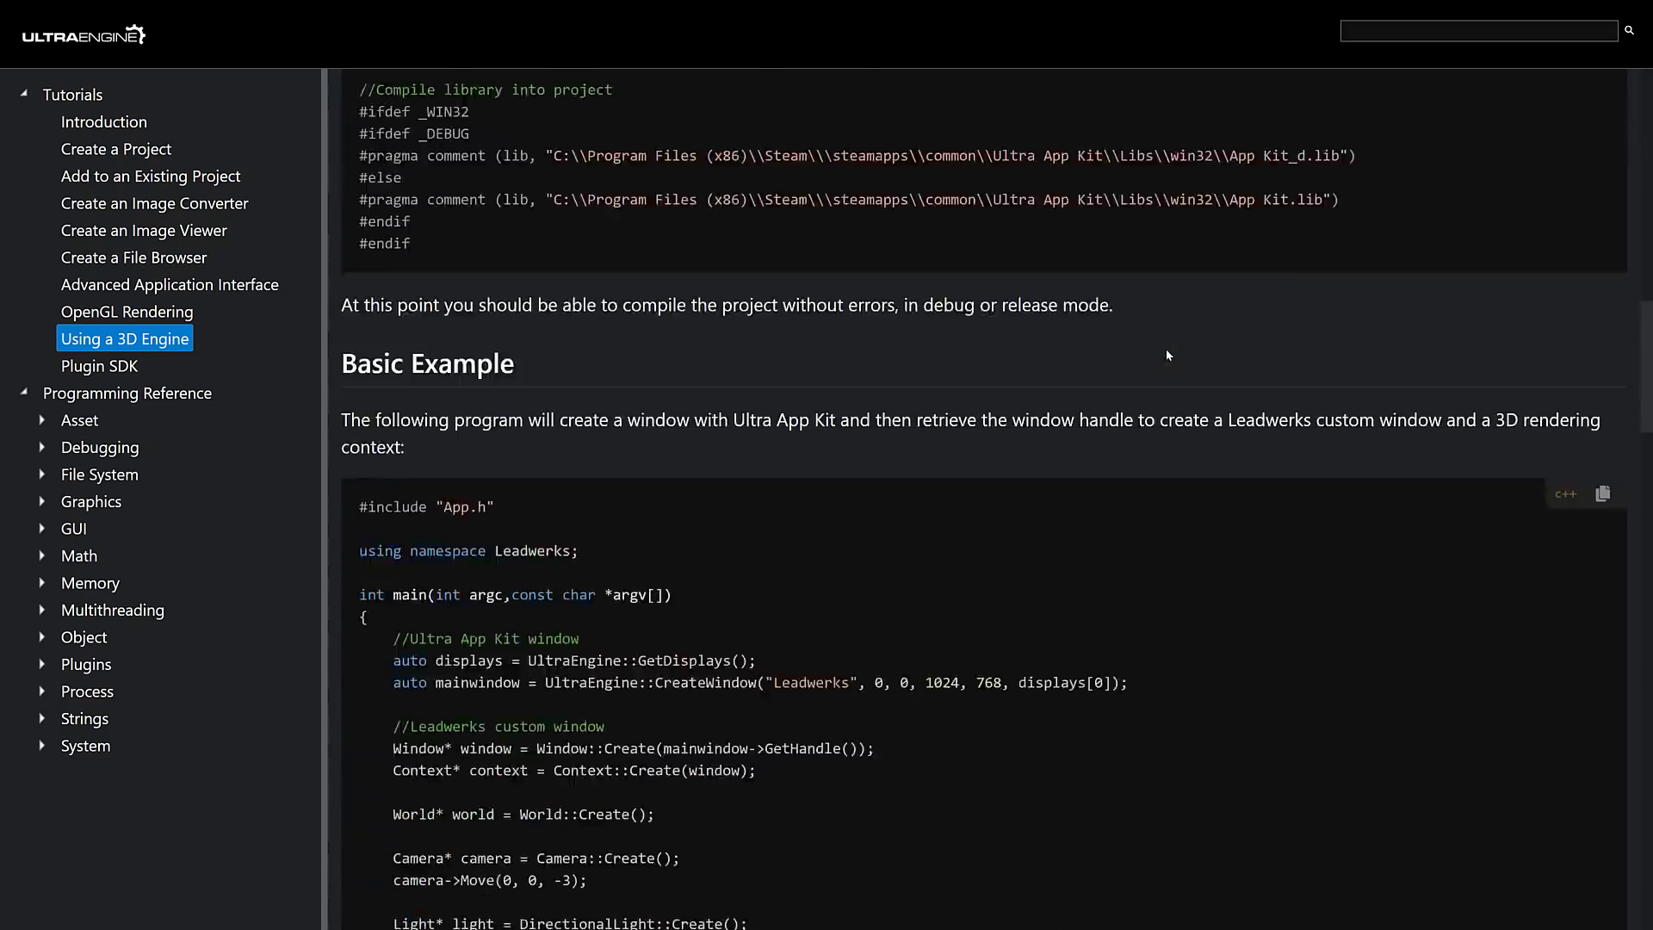
{"action": "left_click", "coordinate": [126, 312]}
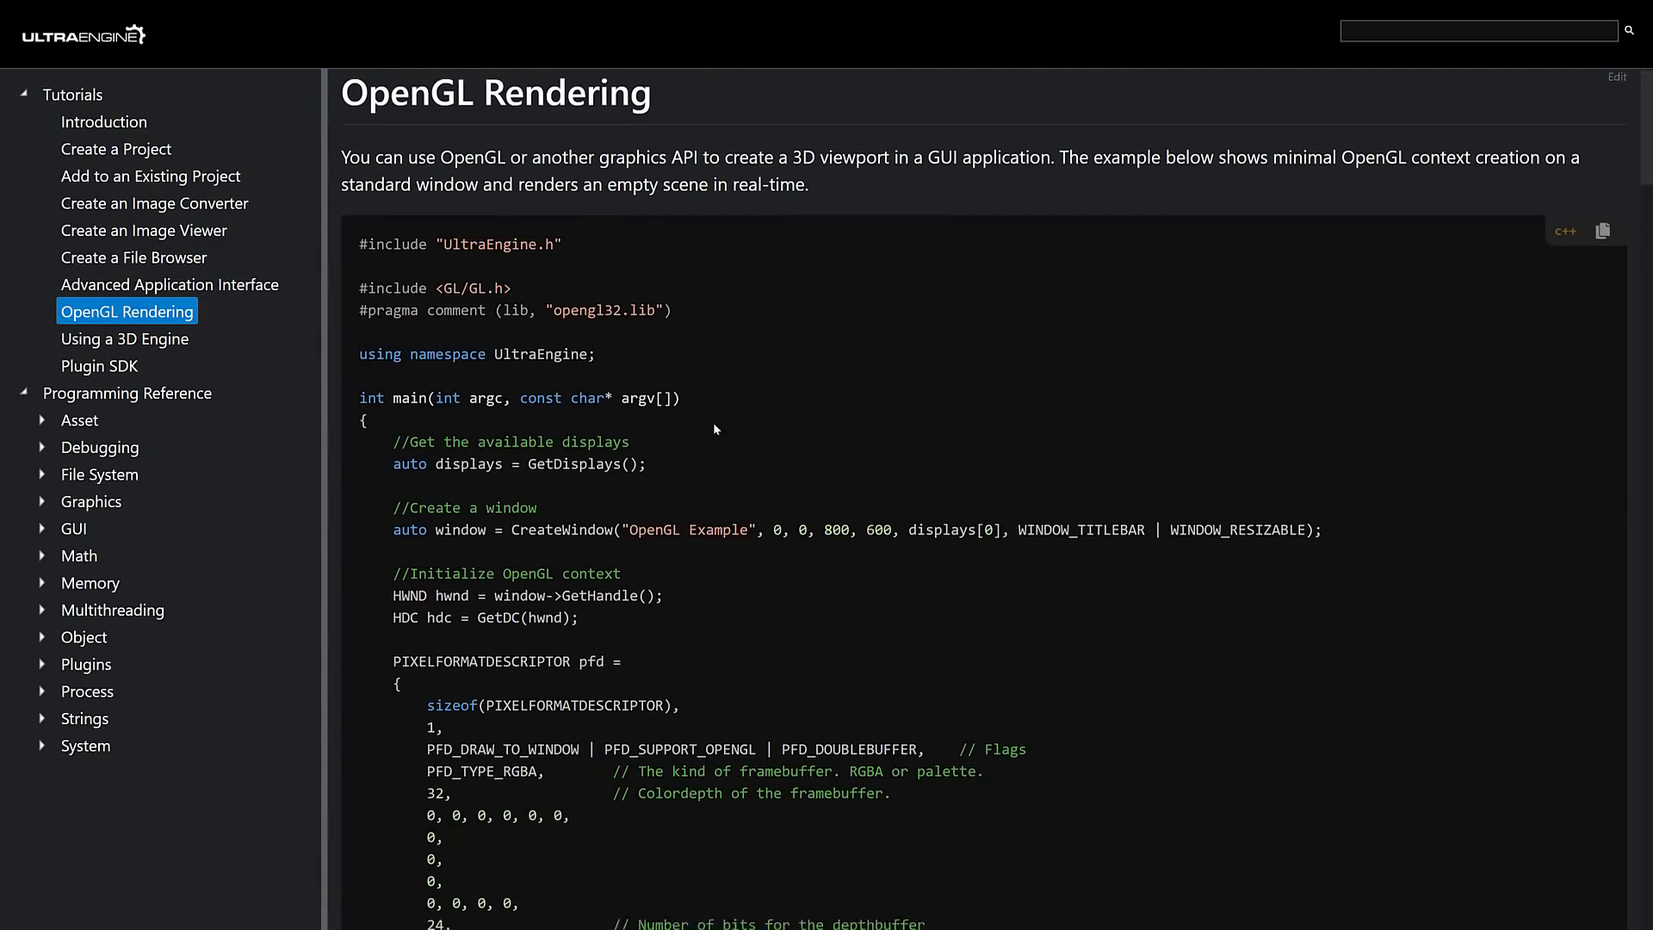
Step: Scroll past the code to the screenshot of the example window with its coloured triangle
{"action": "scroll", "scroll_direction": "down", "scroll_amount": 3}
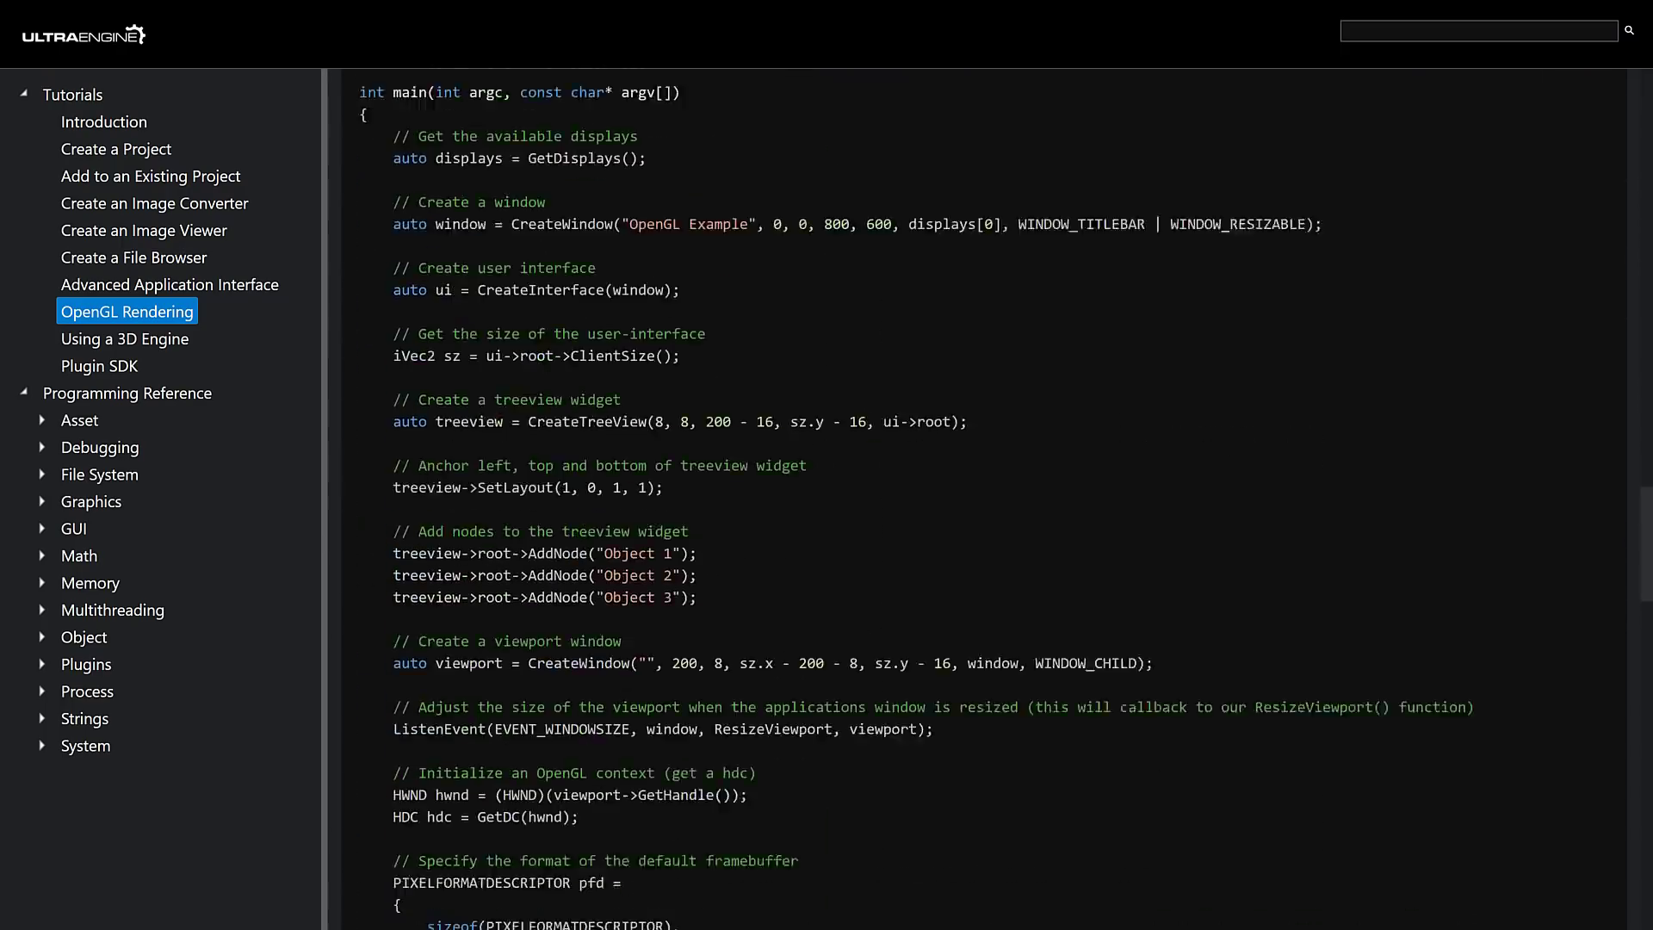
{"action": "scroll", "scroll_direction": "down", "scroll_amount": 3}
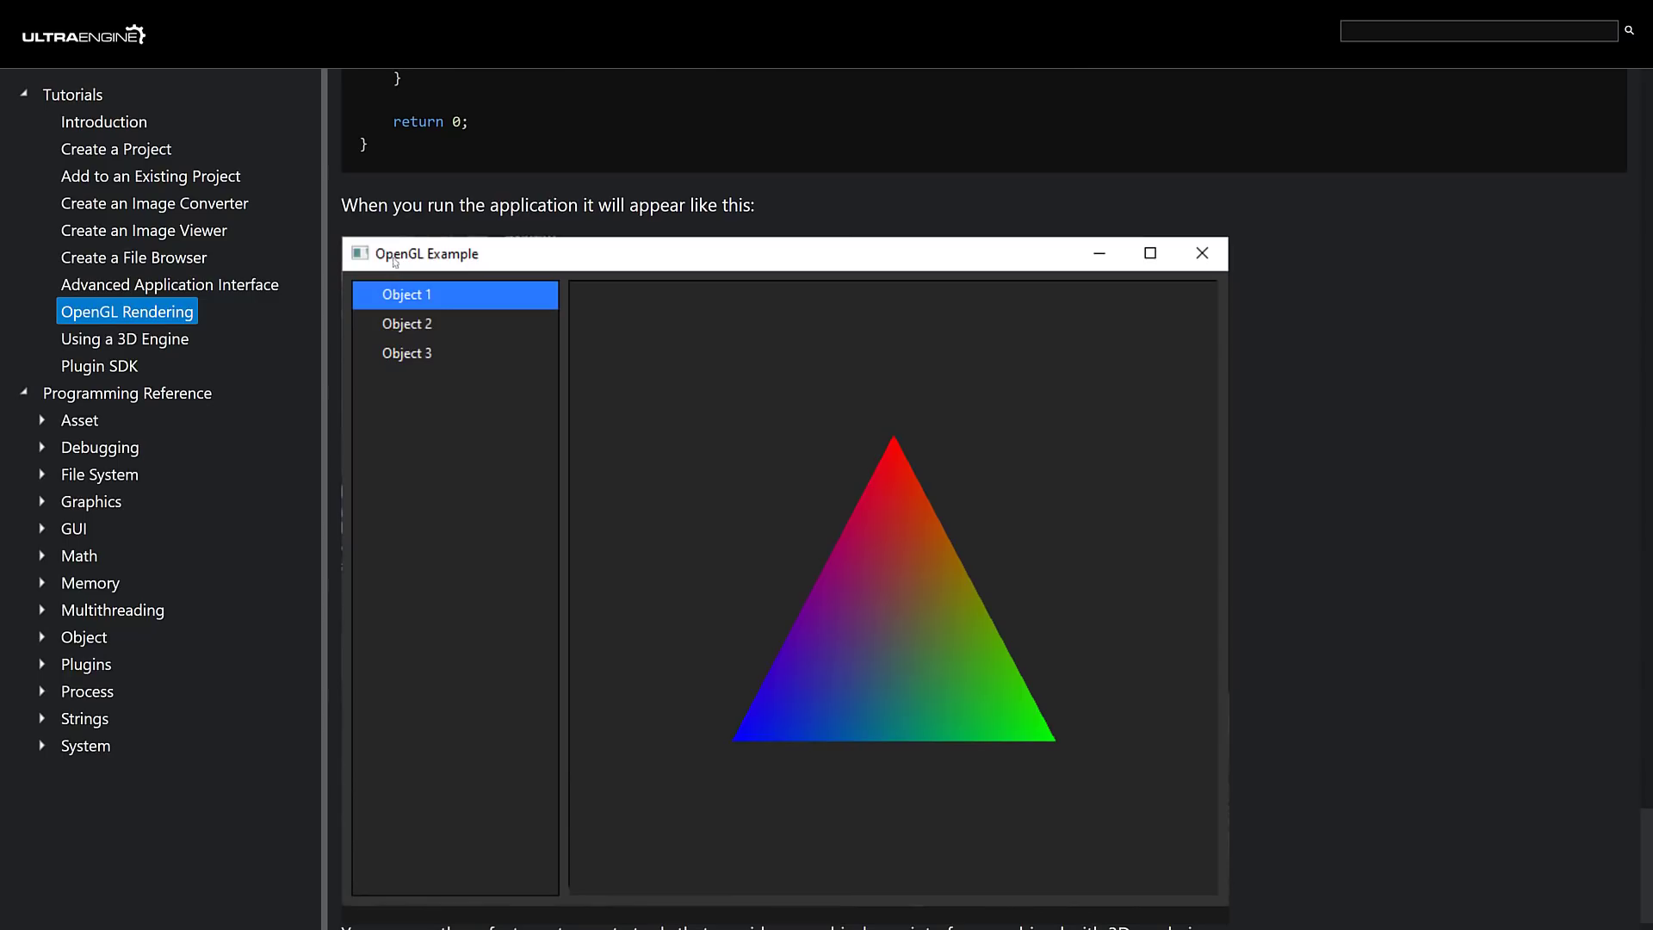
{"action": "mouse_move", "coordinate": [1157, 499]}
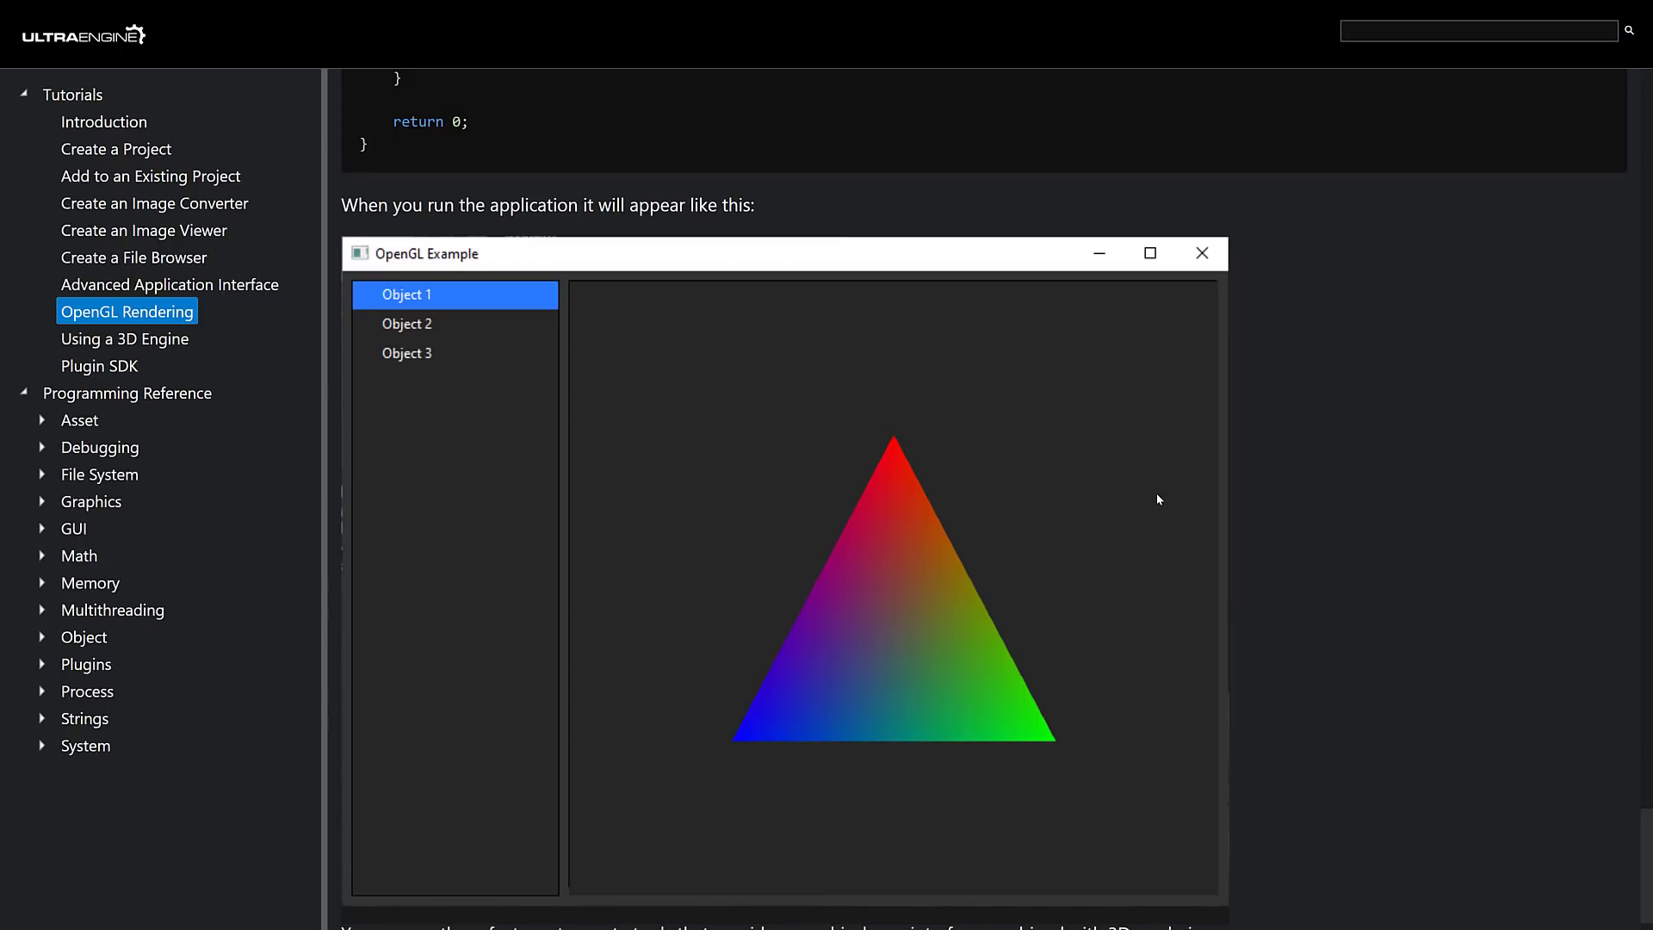
{"action": "mouse_move", "coordinate": [414, 403]}
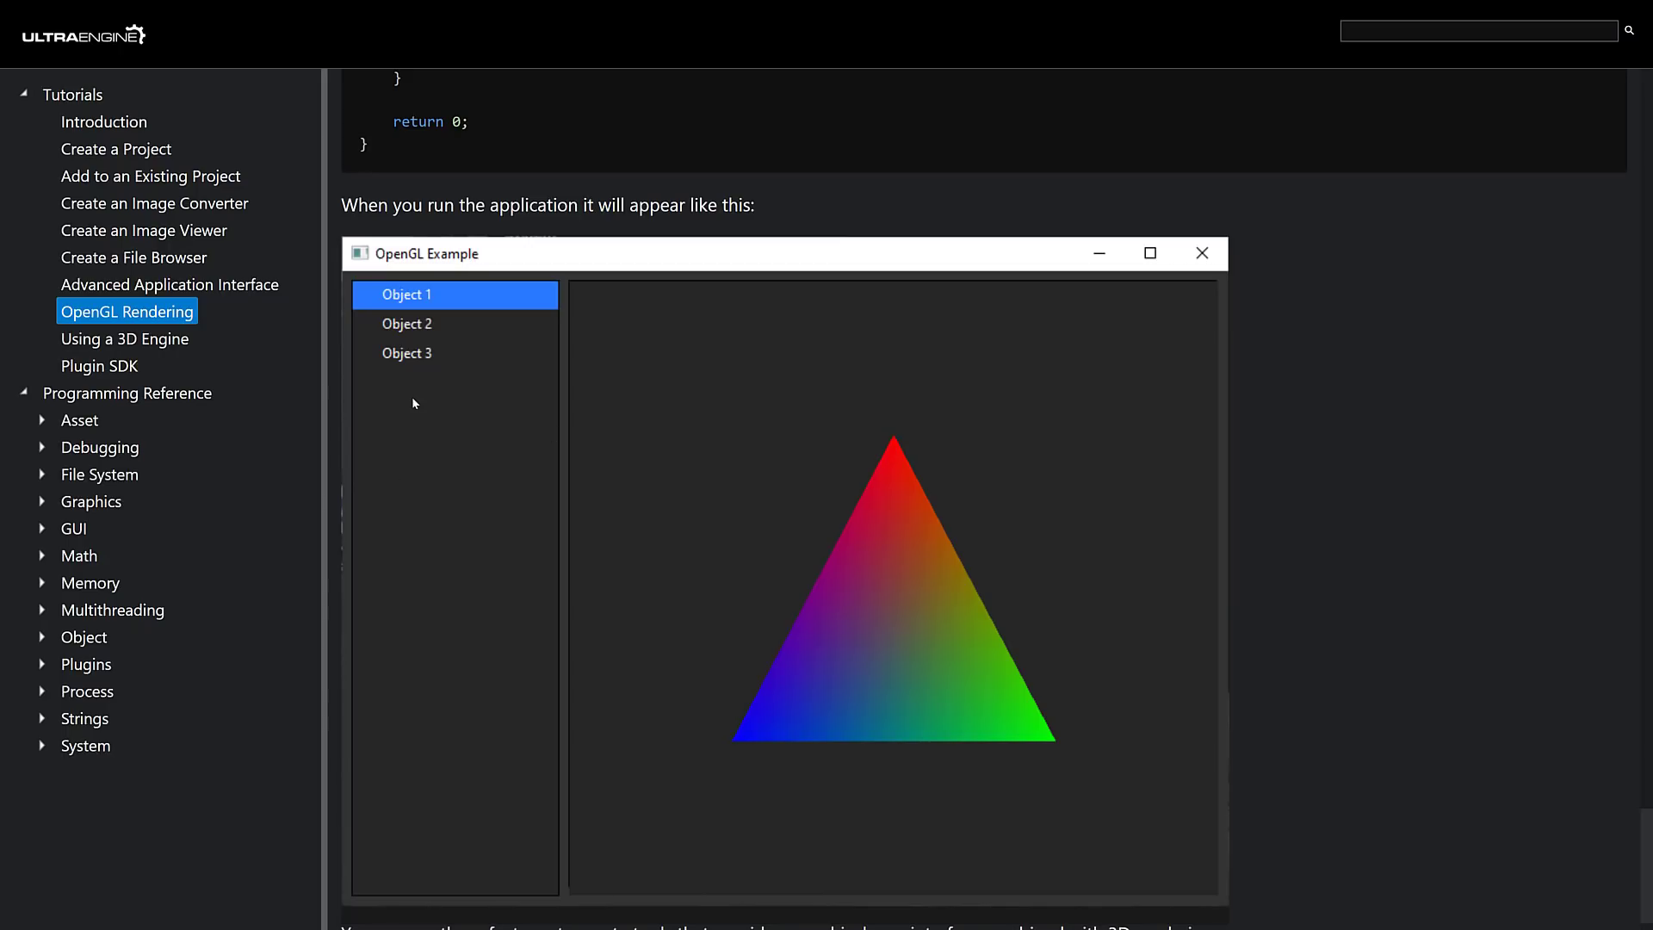
{"action": "mouse_move", "coordinate": [112, 377]}
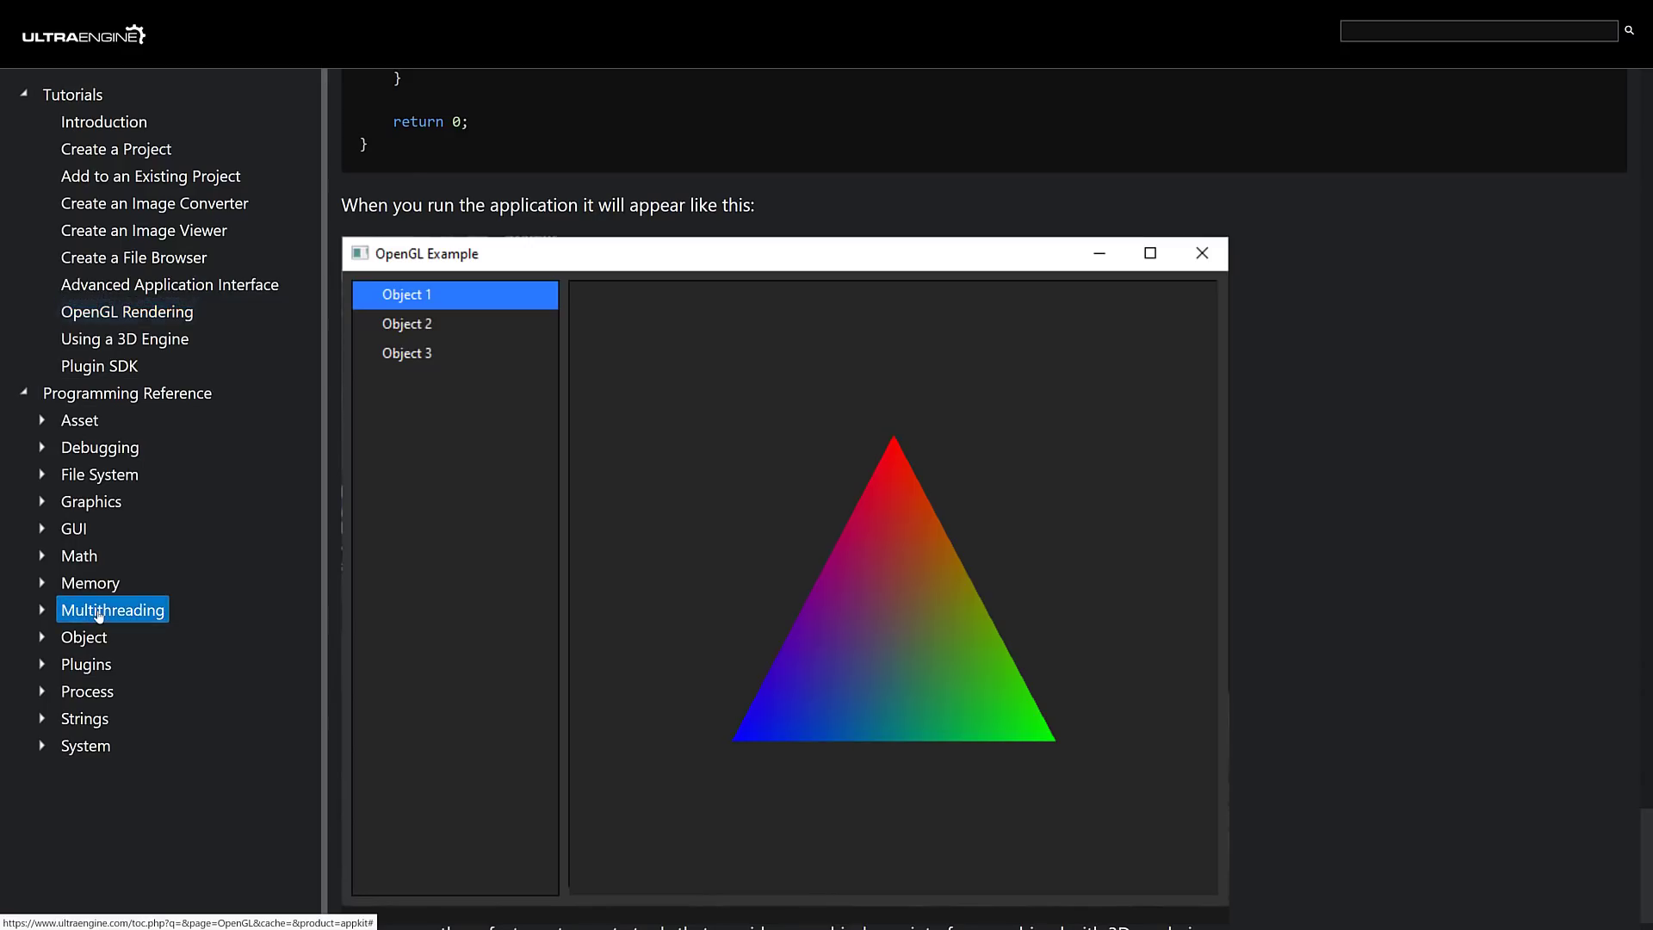
Step: Expand Multithreading with Thread and Mutex in the sidebar and read the CreateMutex reference
{"action": "left_click", "coordinate": [112, 608]}
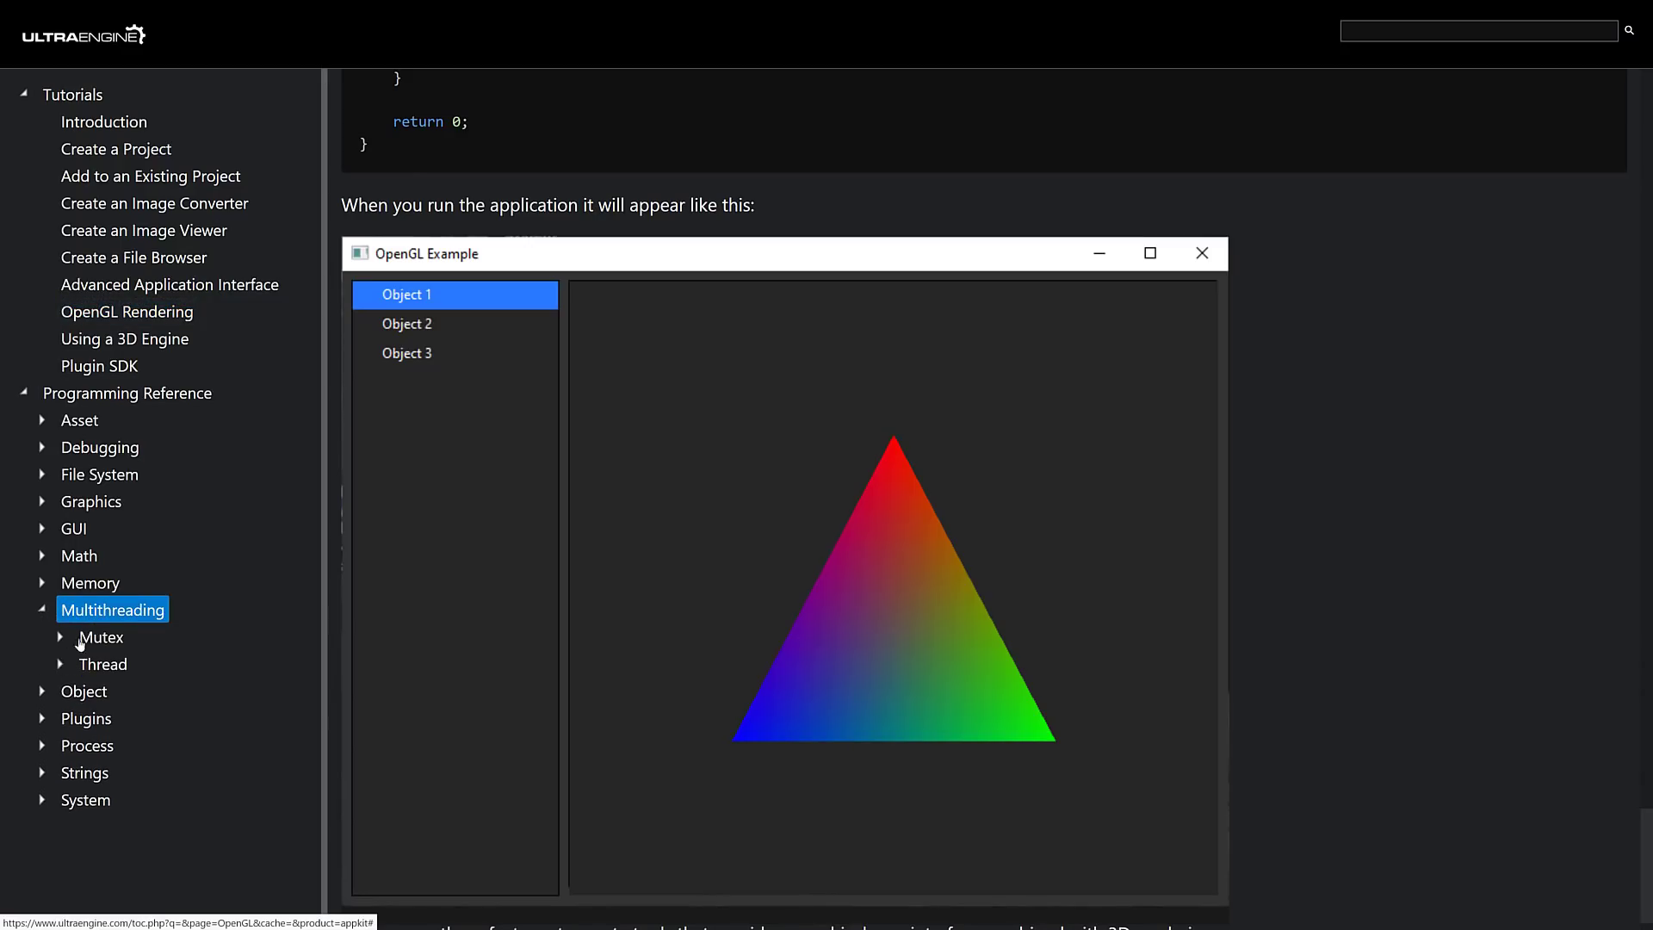
{"action": "left_click", "coordinate": [101, 663]}
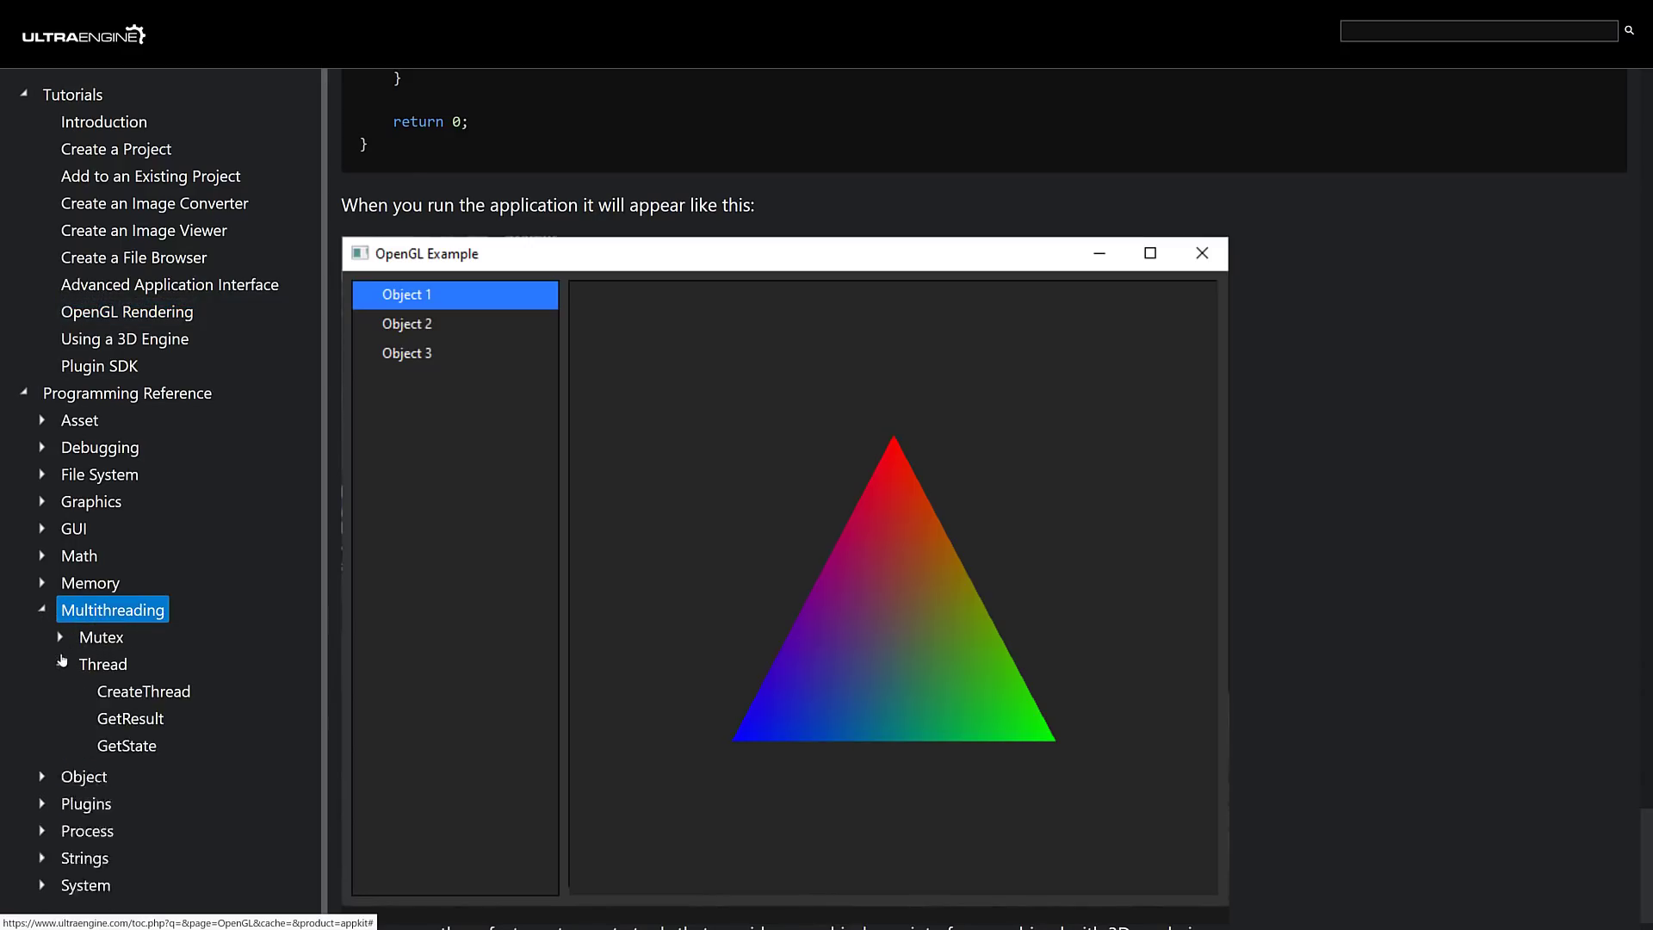
{"action": "left_click", "coordinate": [61, 637]}
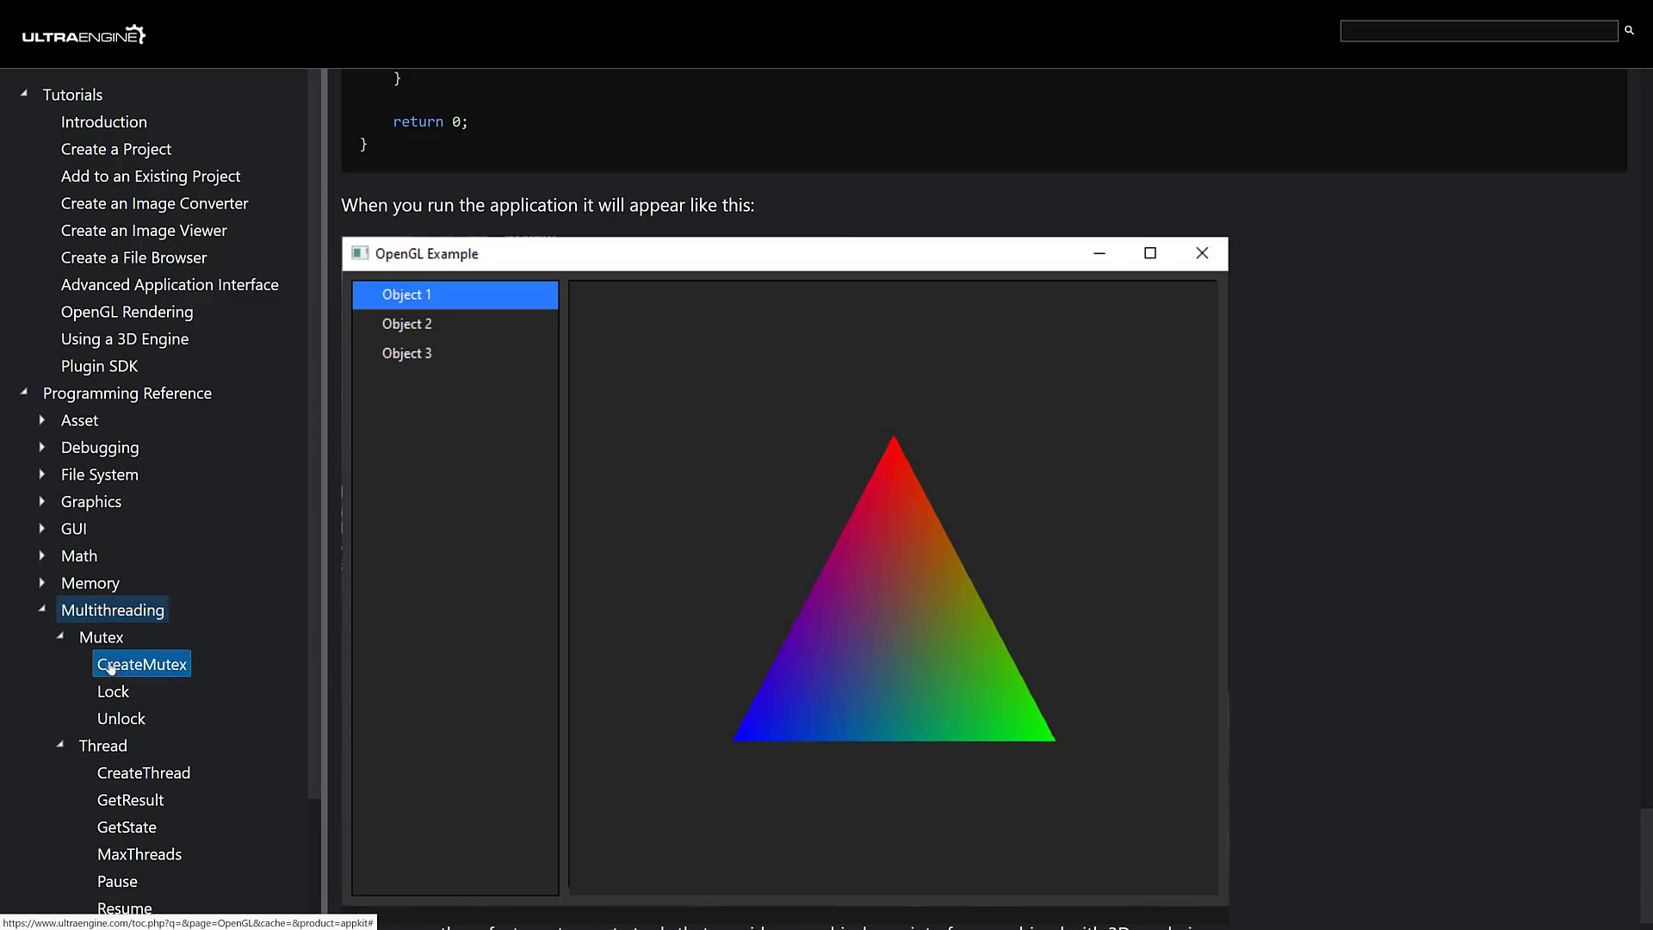
{"action": "left_click", "coordinate": [141, 663]}
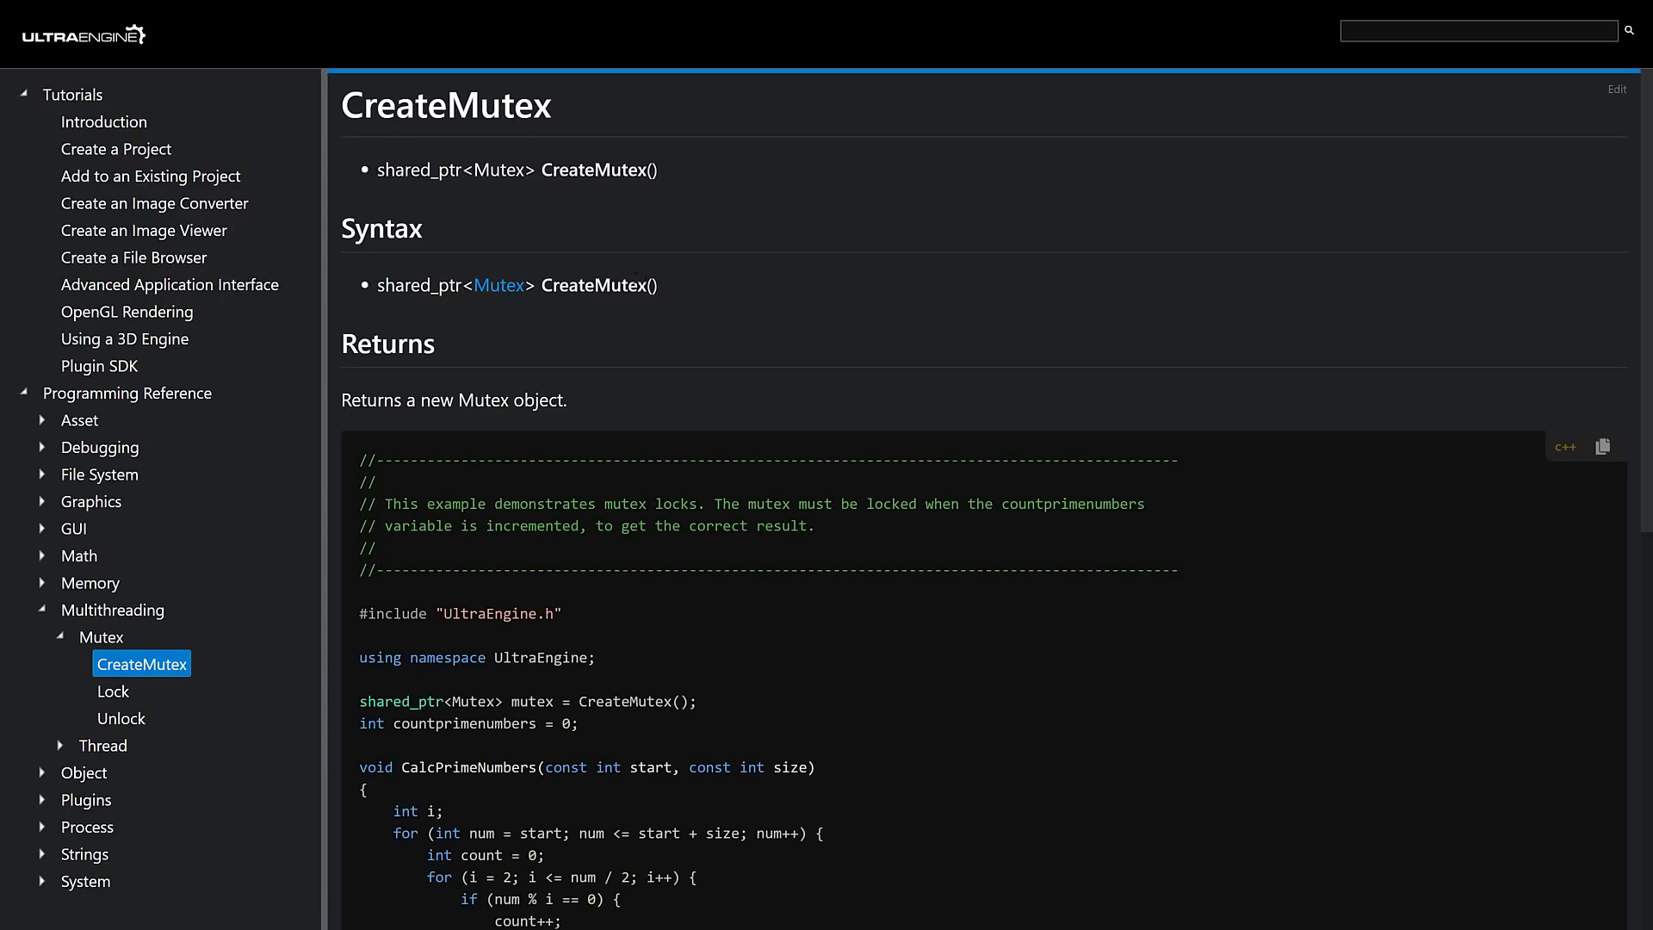
{"action": "mouse_move", "coordinate": [735, 448]}
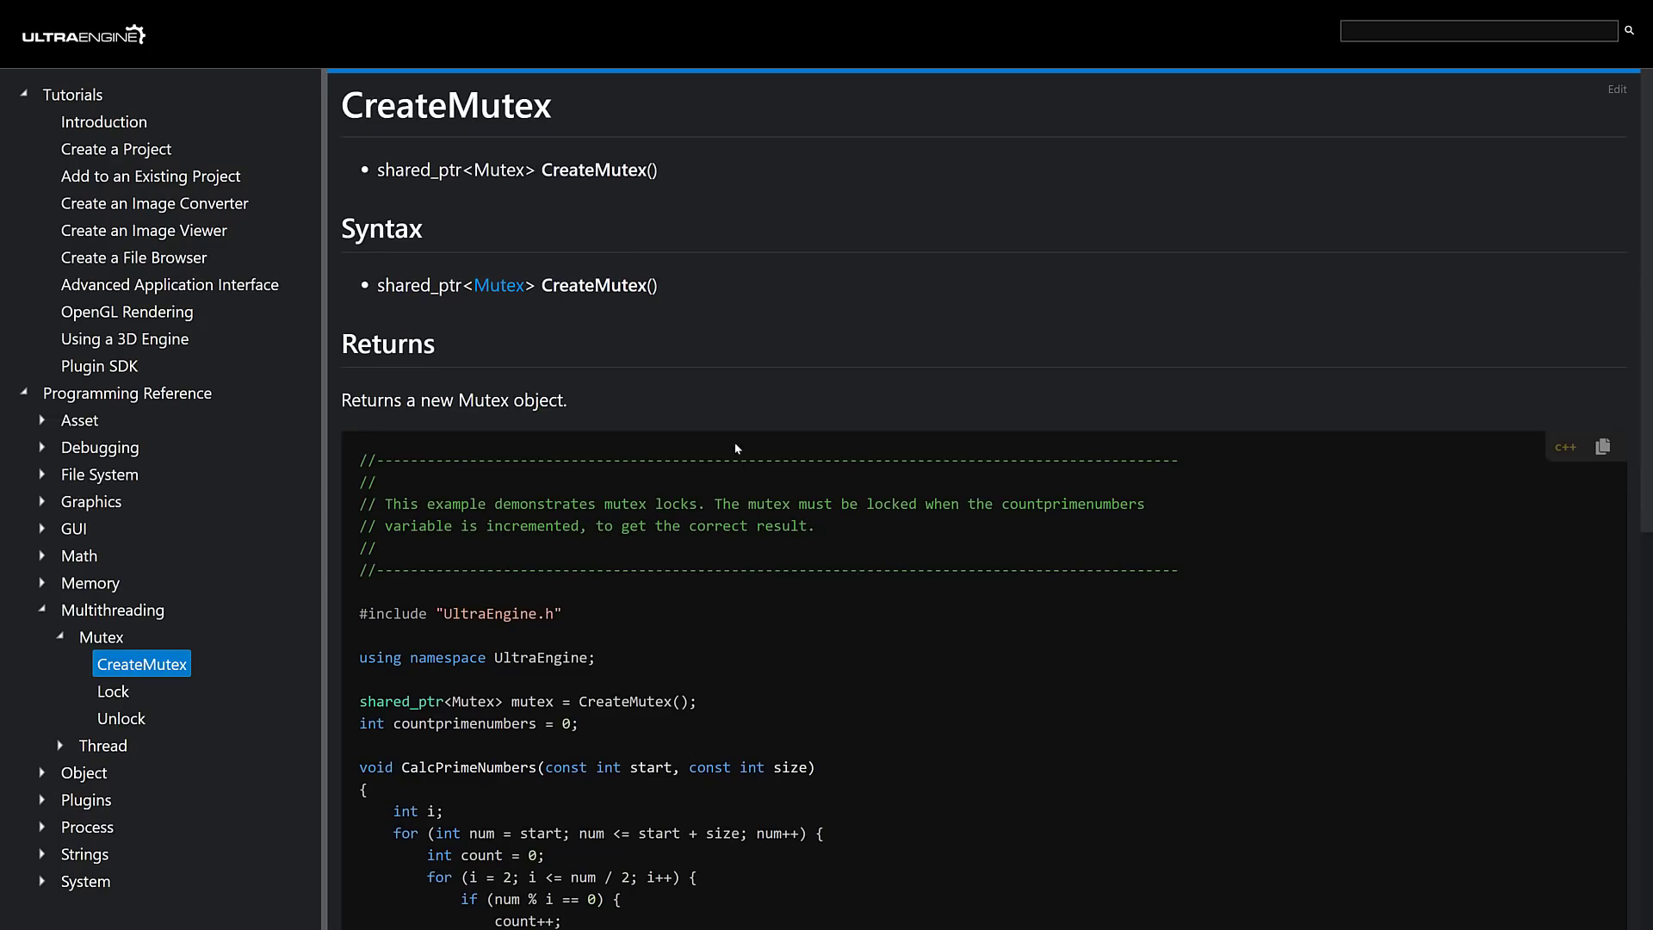
{"action": "scroll", "scroll_direction": "down", "scroll_amount": 3}
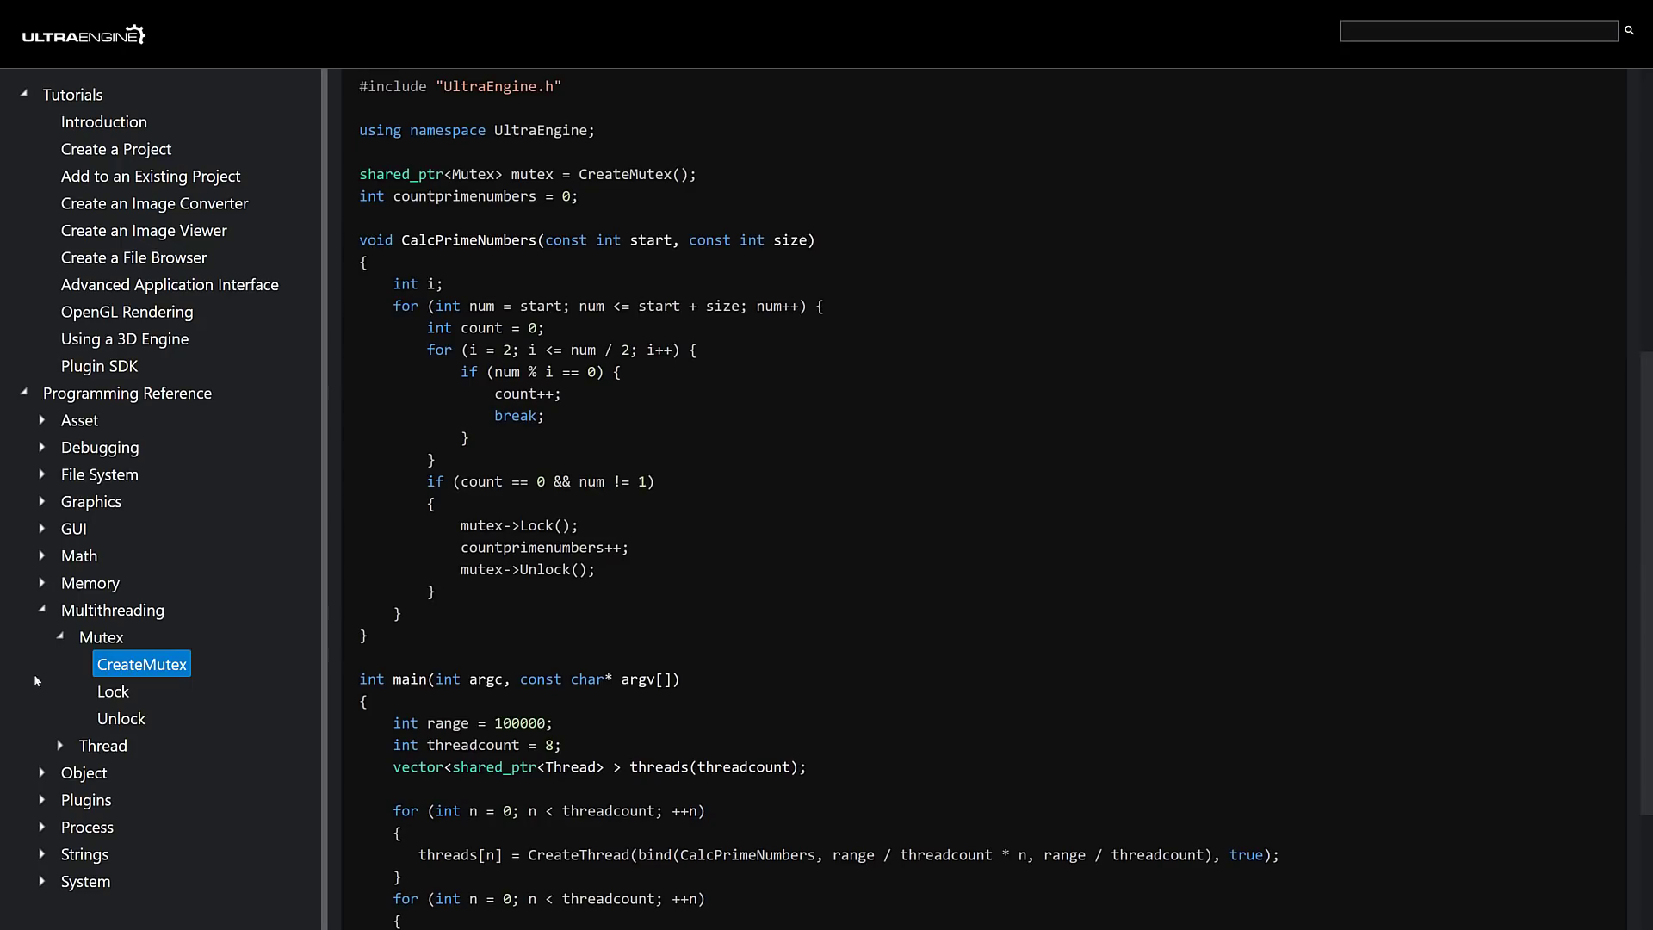
Step: Read the Mutex::Lock reference, then continue to the Assert page and back to the product overview
{"action": "left_click", "coordinate": [114, 690]}
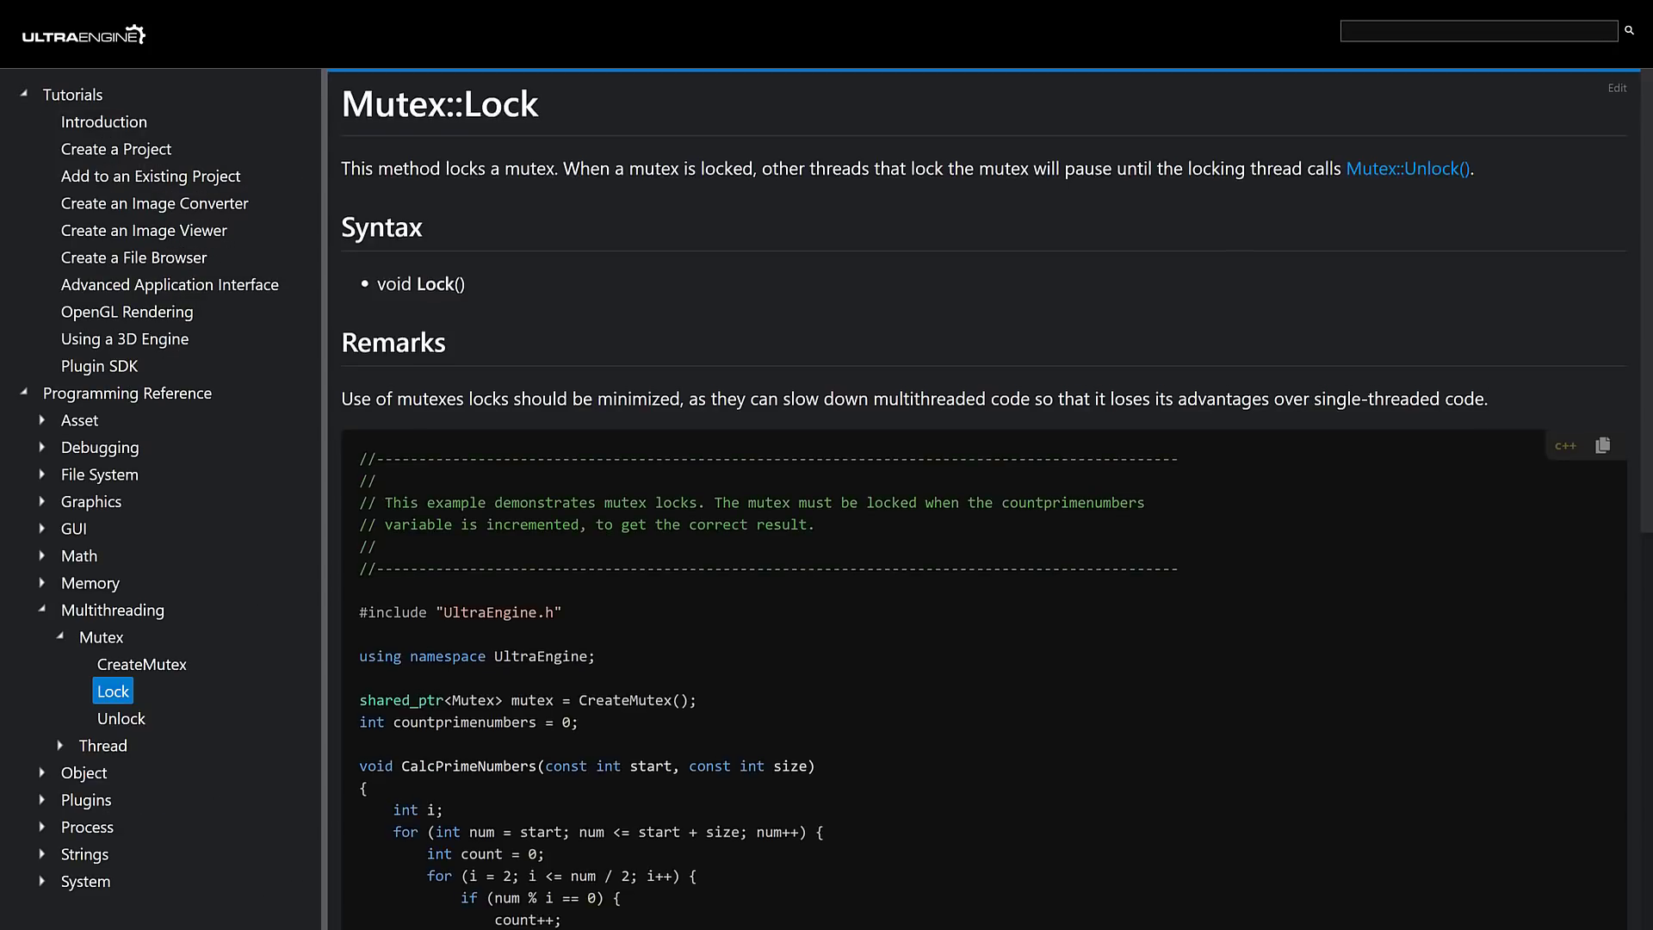
{"action": "scroll", "scroll_direction": "down", "scroll_amount": 3}
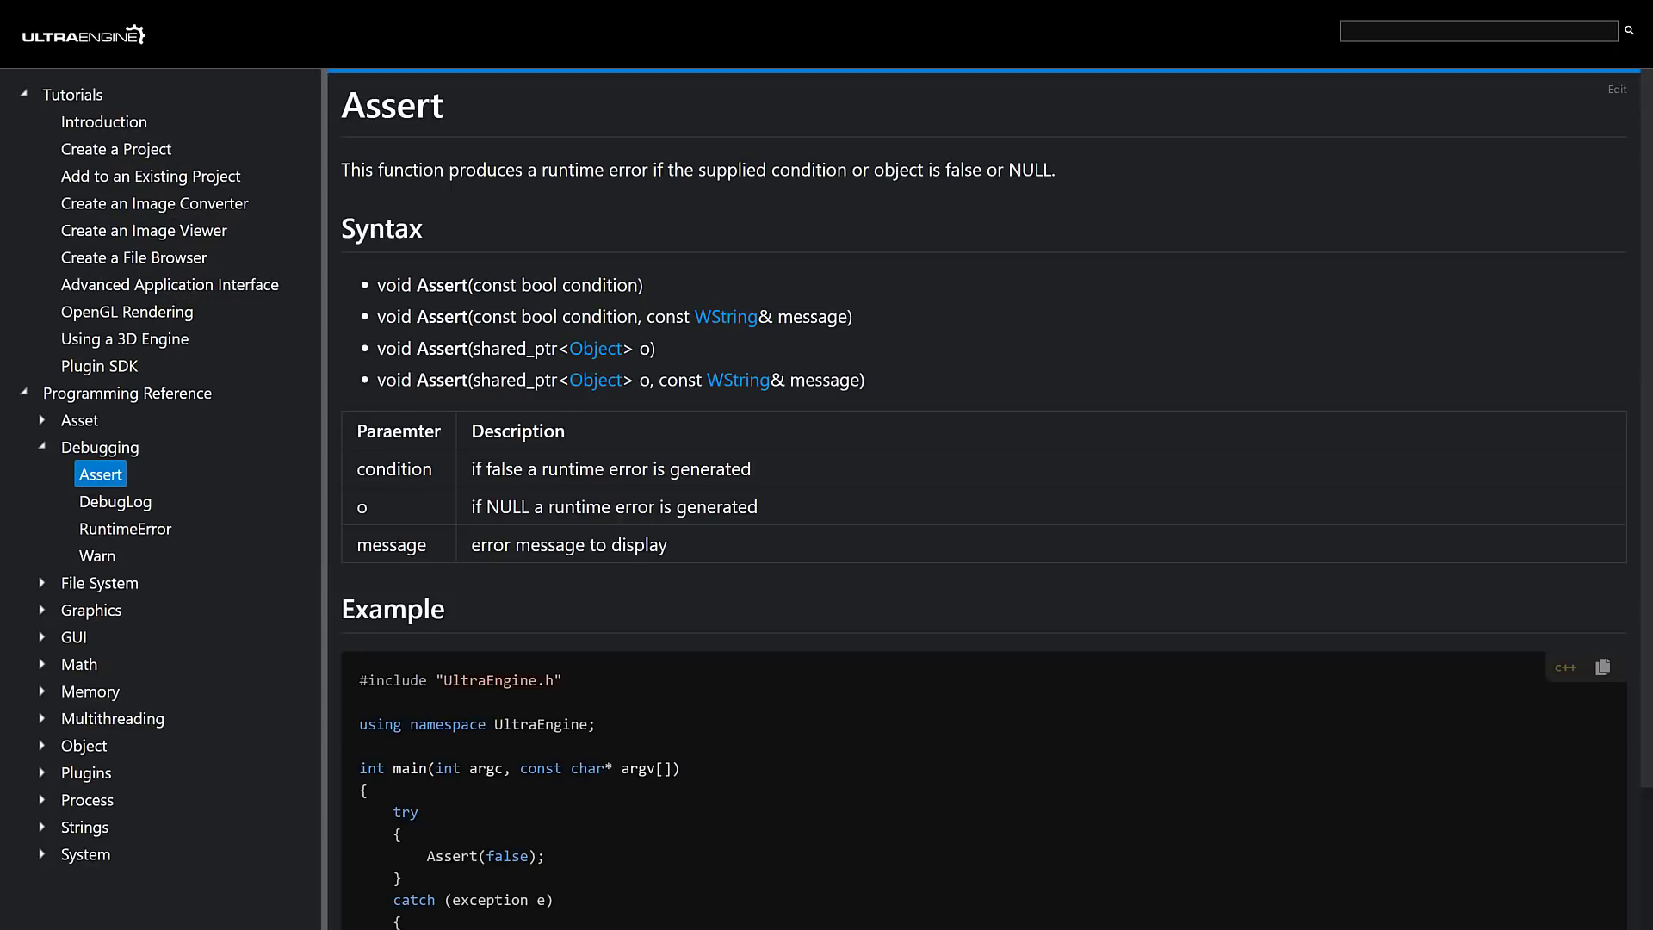
{"action": "scroll", "scroll_direction": "down", "scroll_amount": 3}
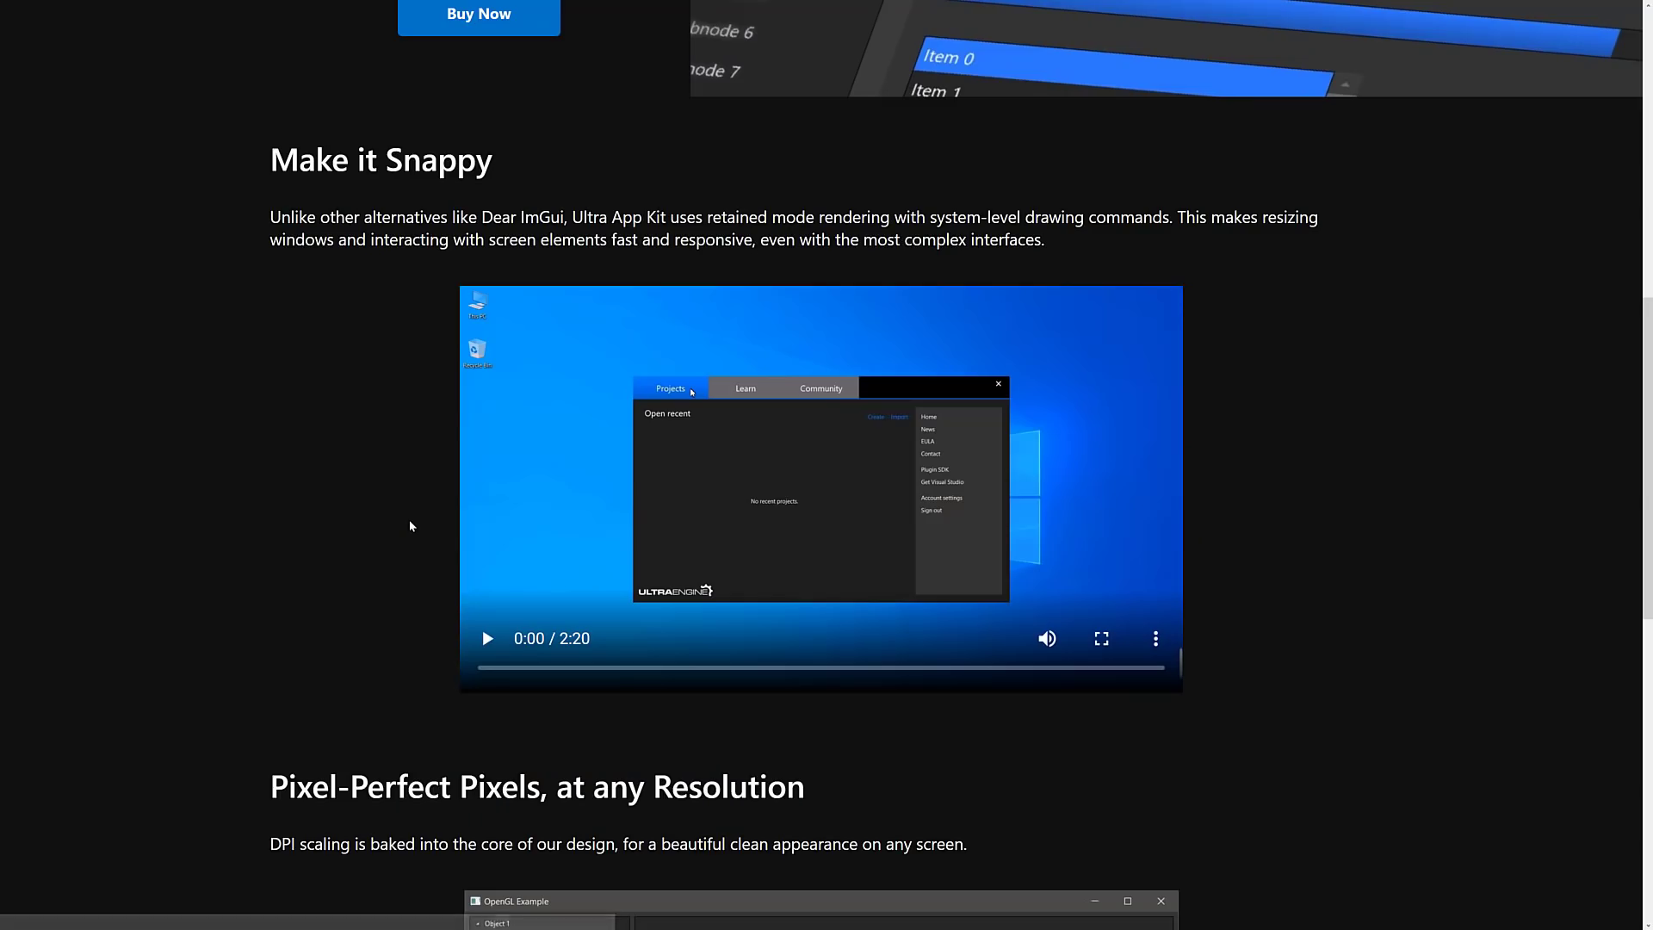
{"action": "scroll", "scroll_direction": "down", "scroll_amount": 3}
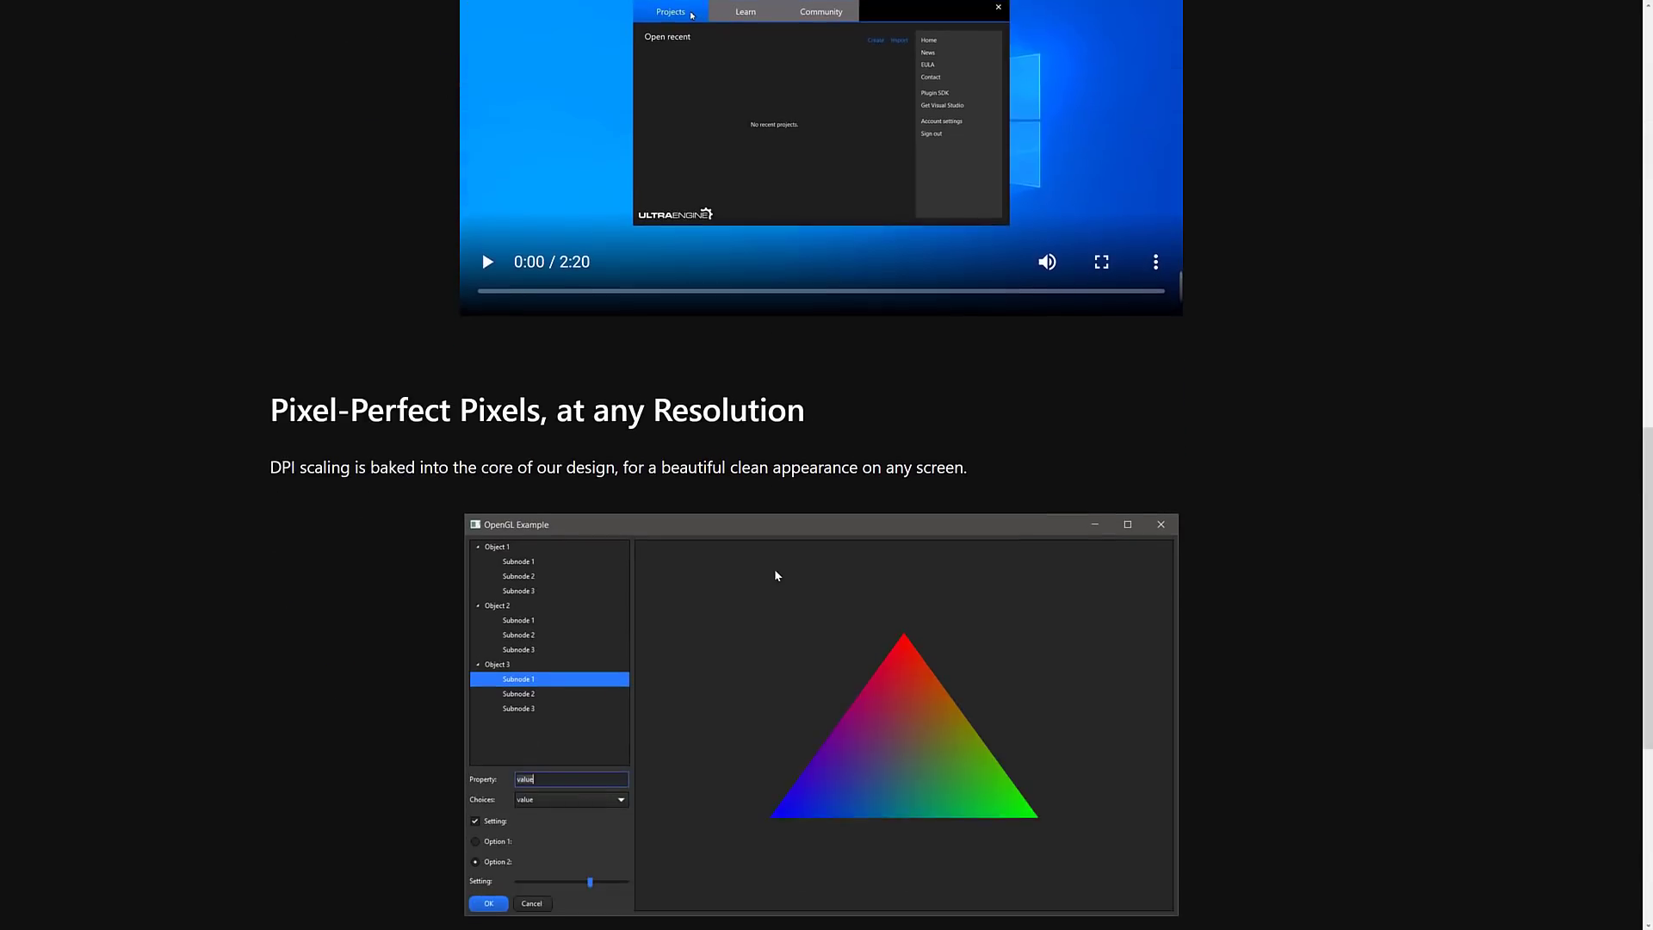